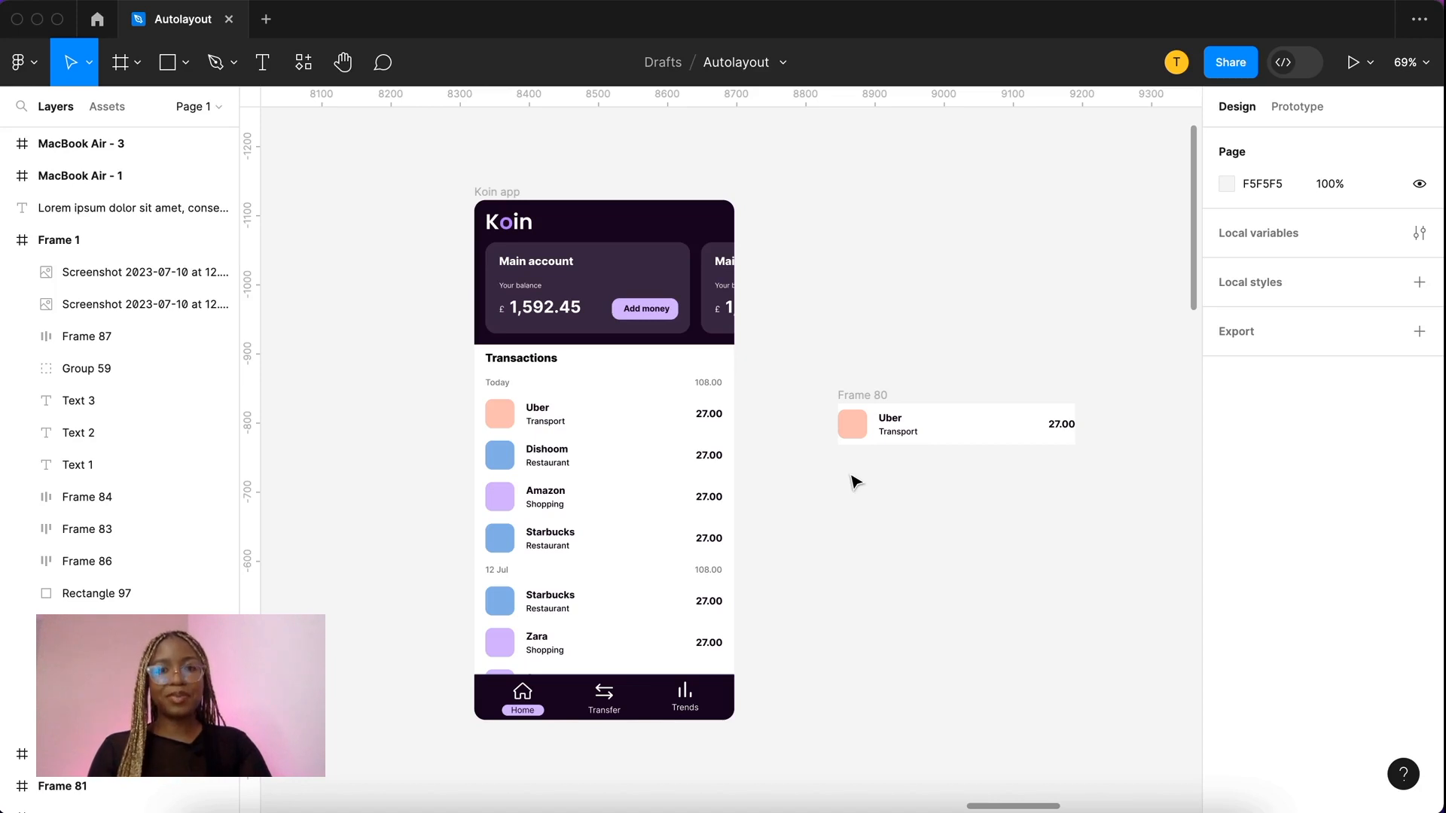
# Step: Paste a copy of the standalone Uber row into the Today transactions list below Starbucks
pyautogui.click(603, 642)
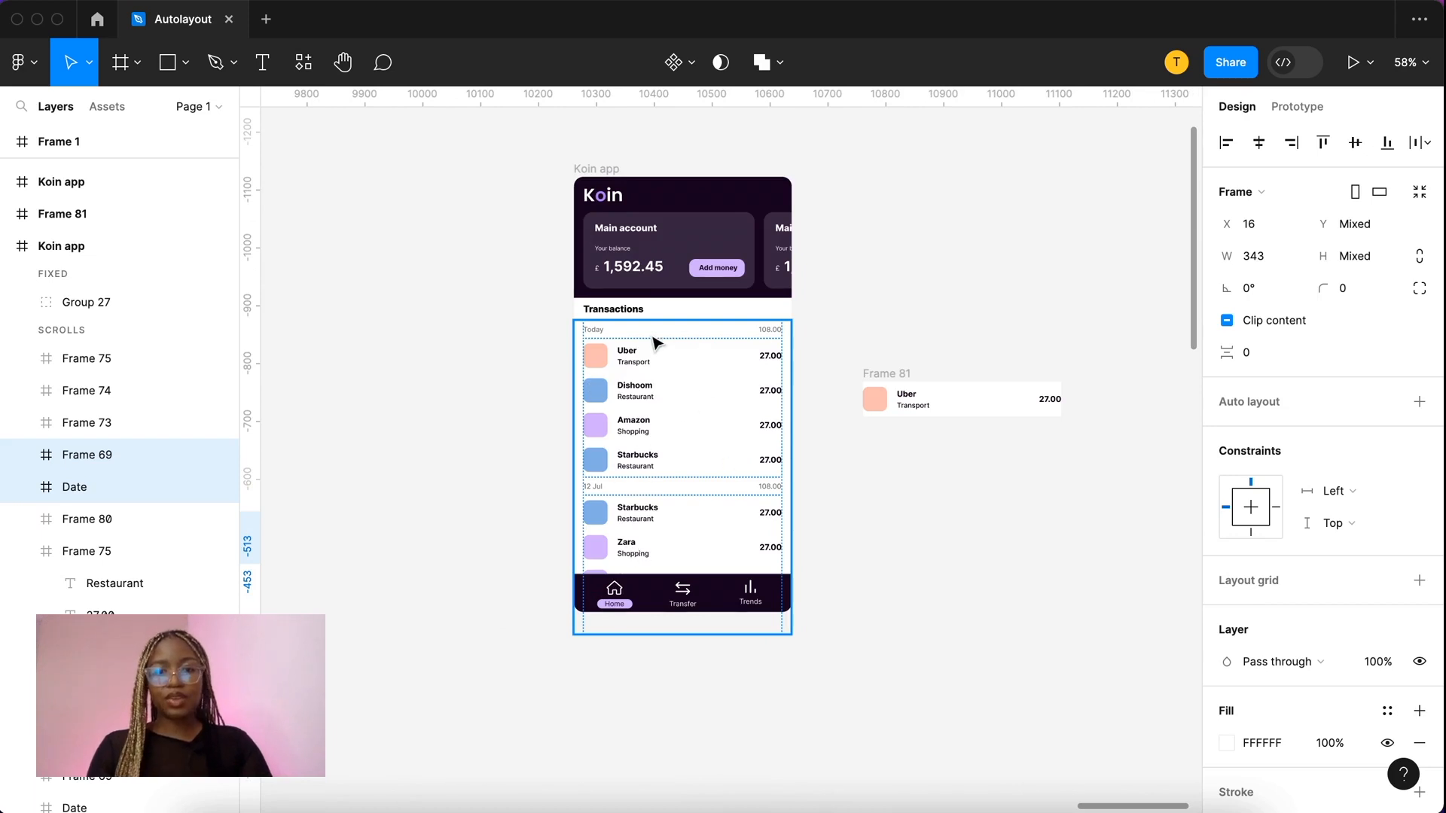
pyautogui.moveTo(703, 468)
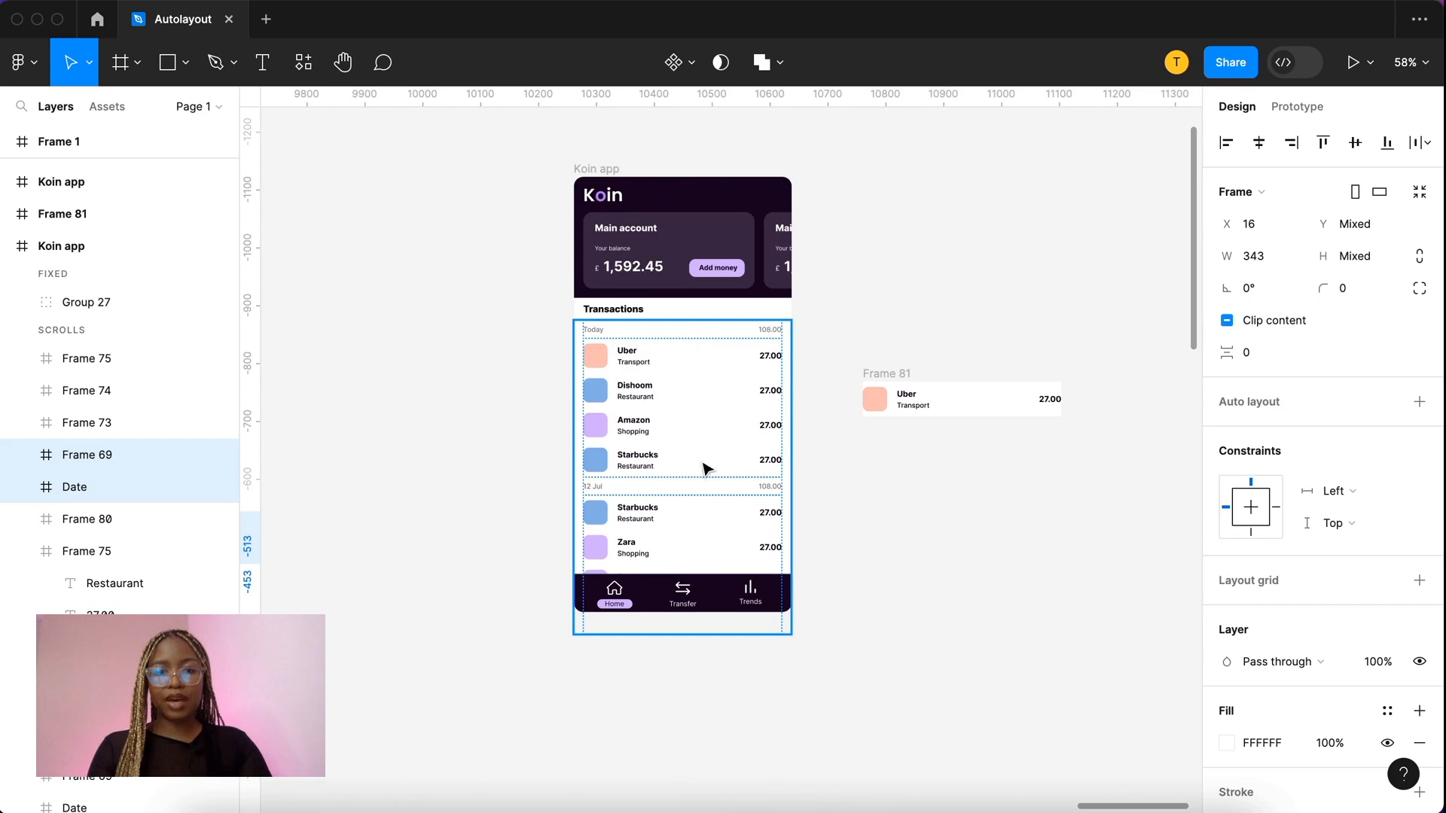
pyautogui.moveTo(679, 465)
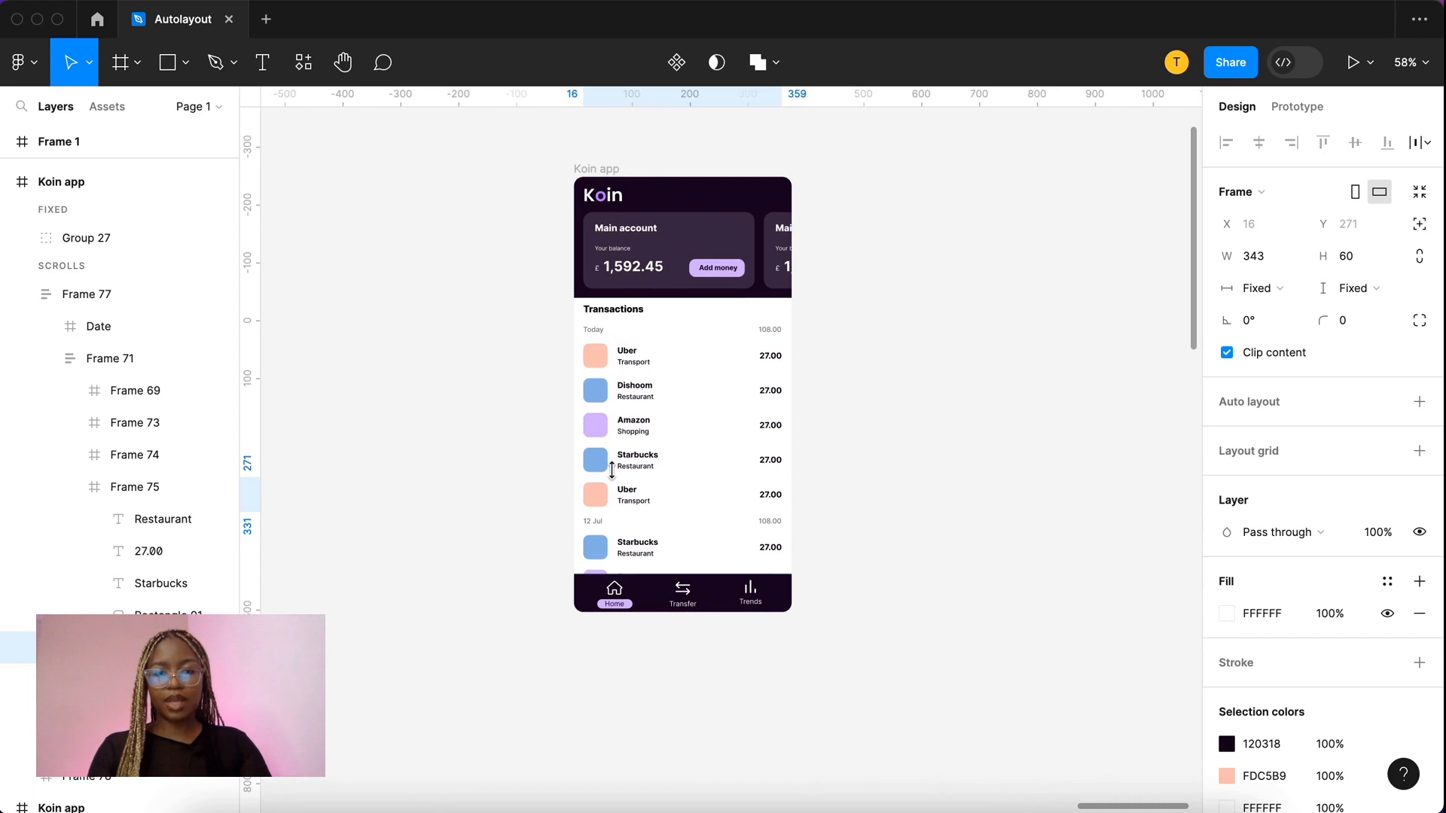
pyautogui.click(625, 494)
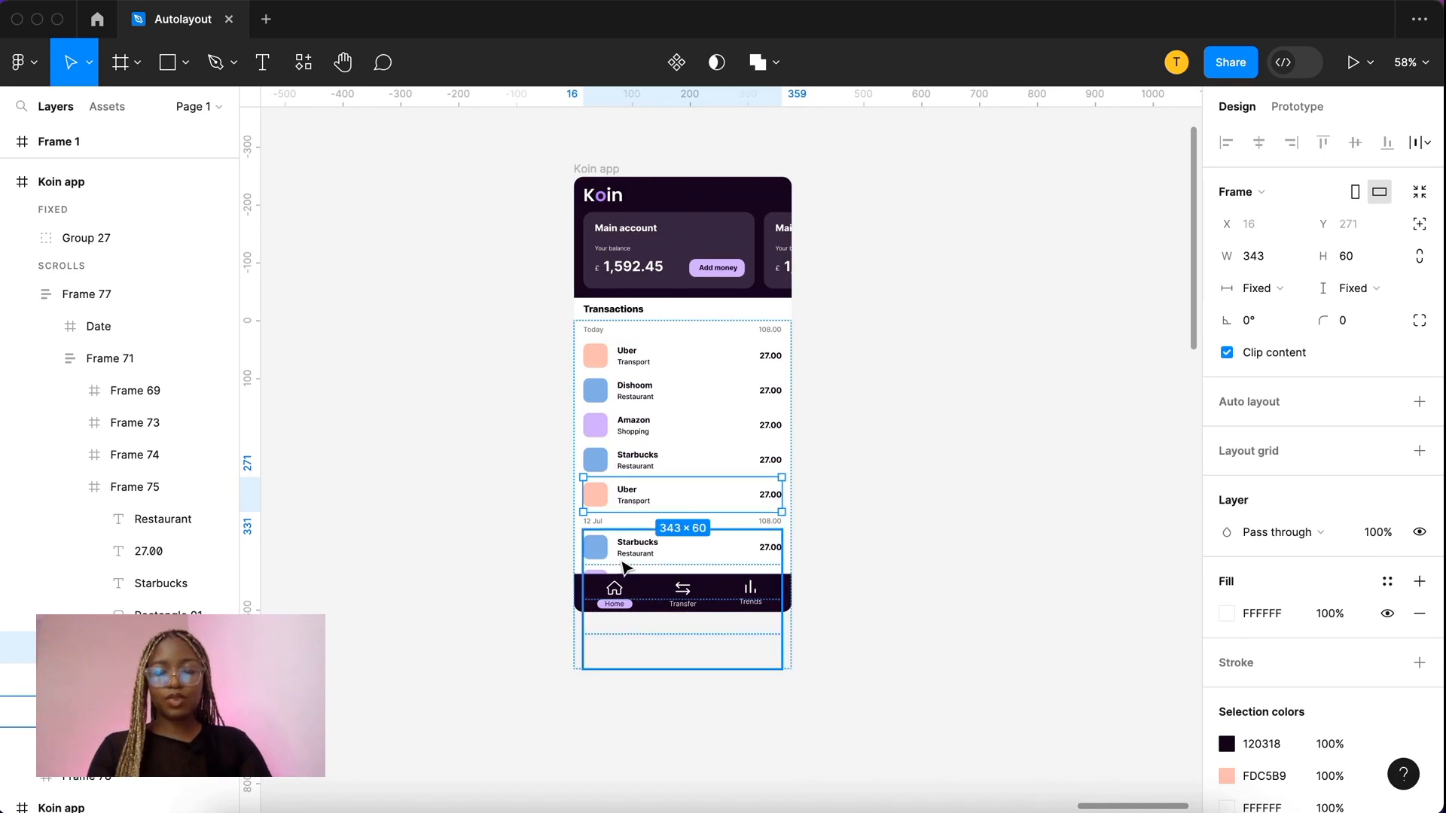
pyautogui.moveTo(631, 533)
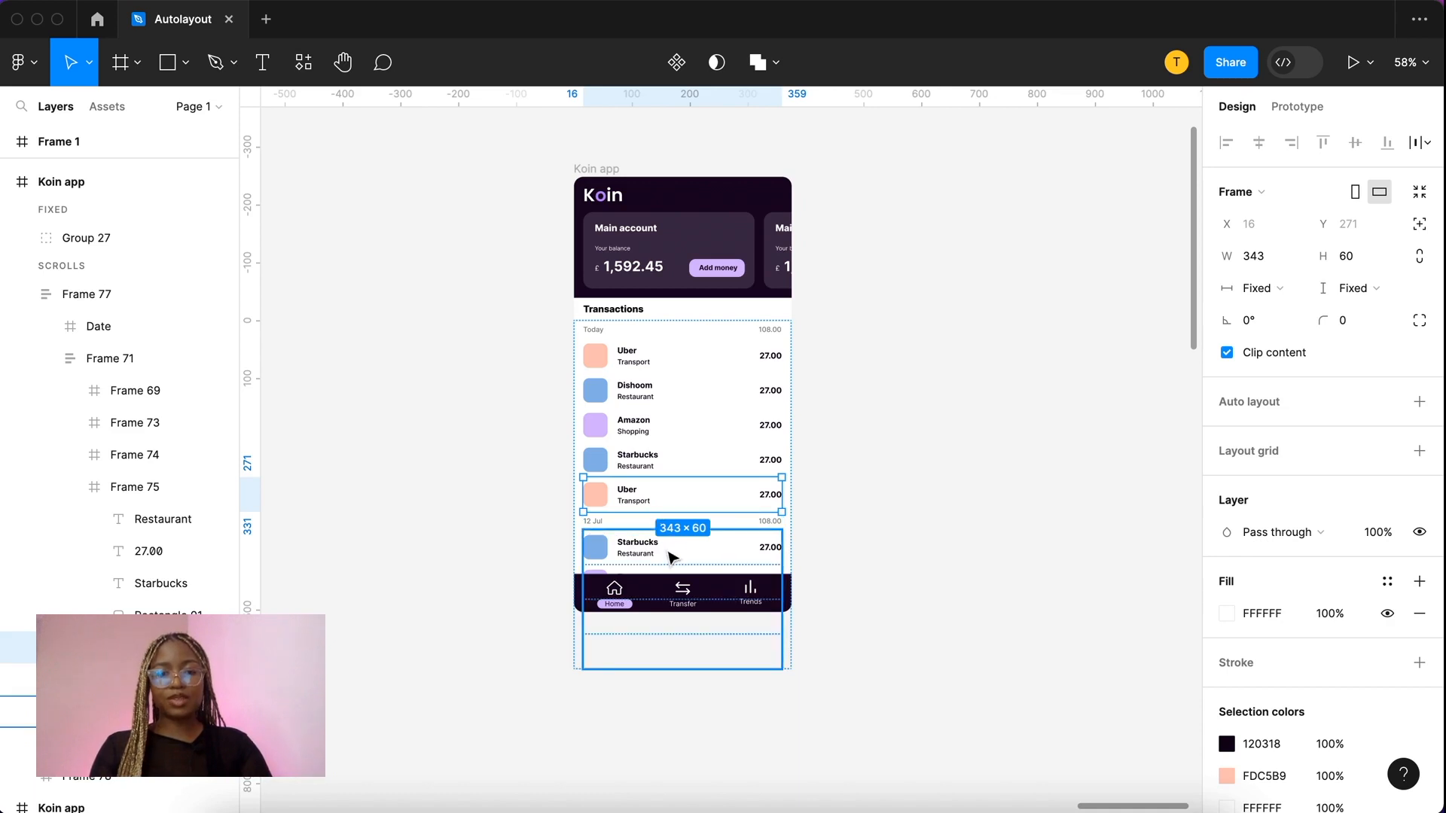
pyautogui.click(818, 563)
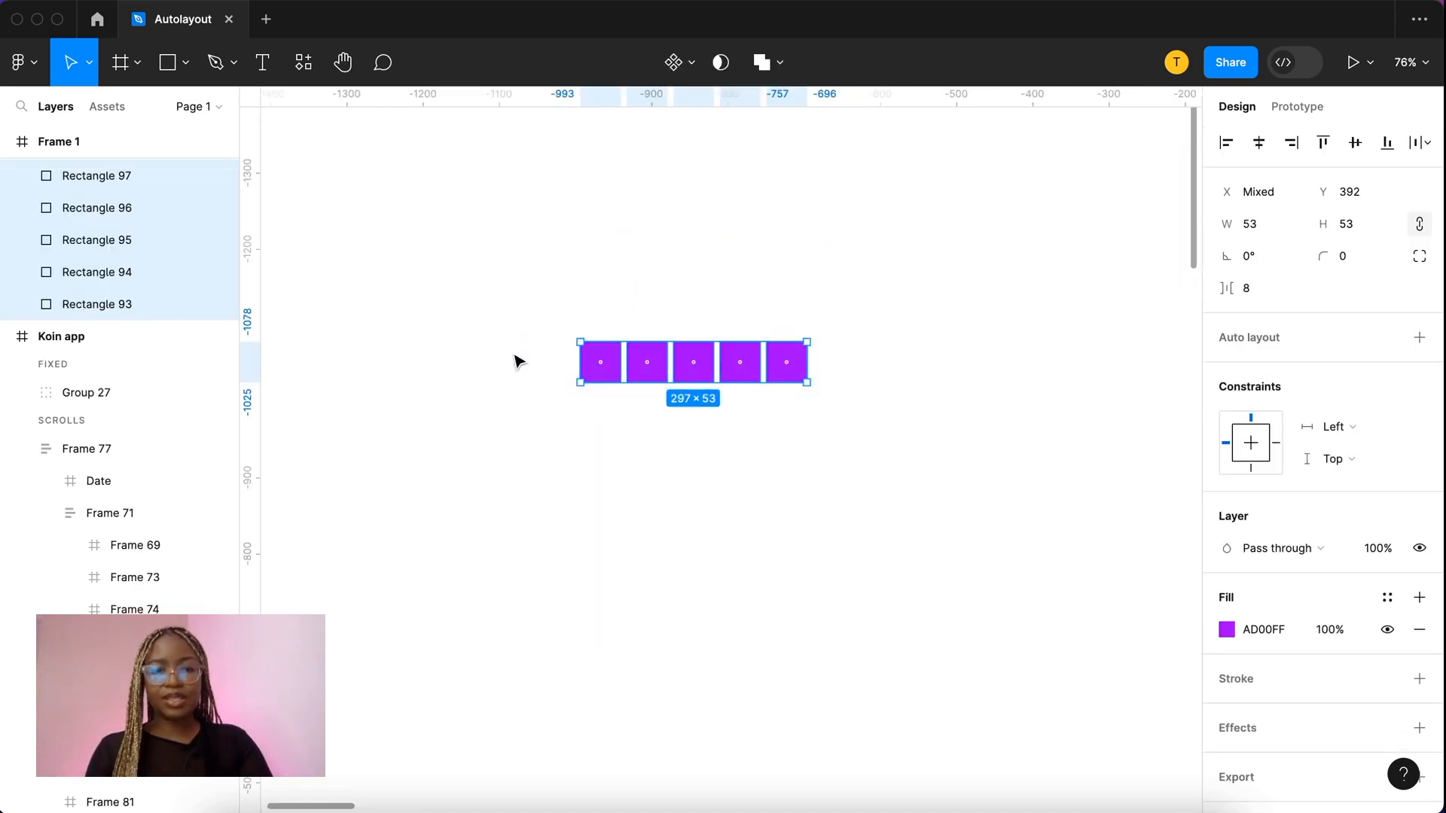
pyautogui.moveTo(839, 445)
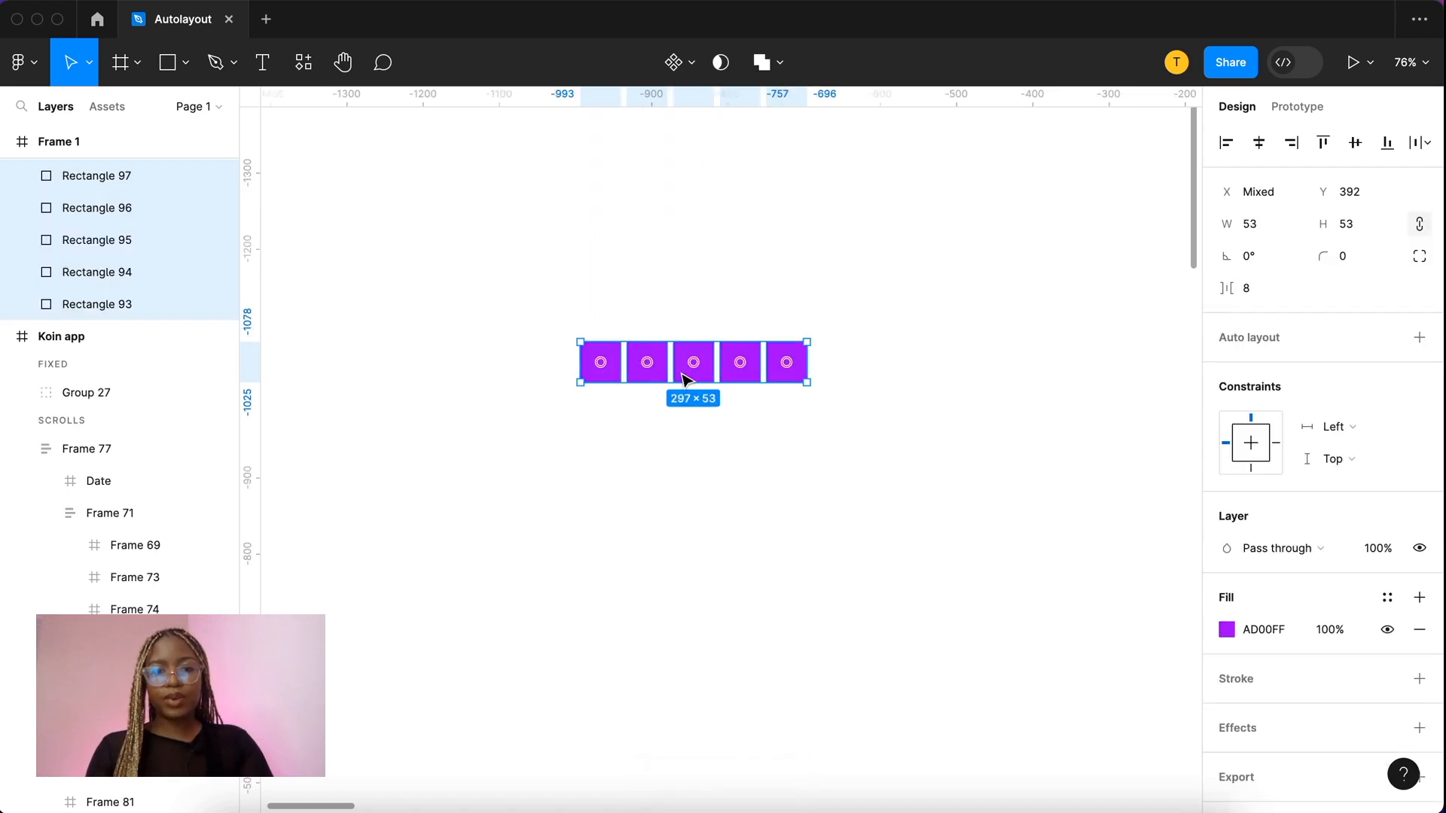
# Step: Wrap the five purple squares in auto layout, try vertical stacking, and set spacing to 8
pyautogui.rightClick(692, 362)
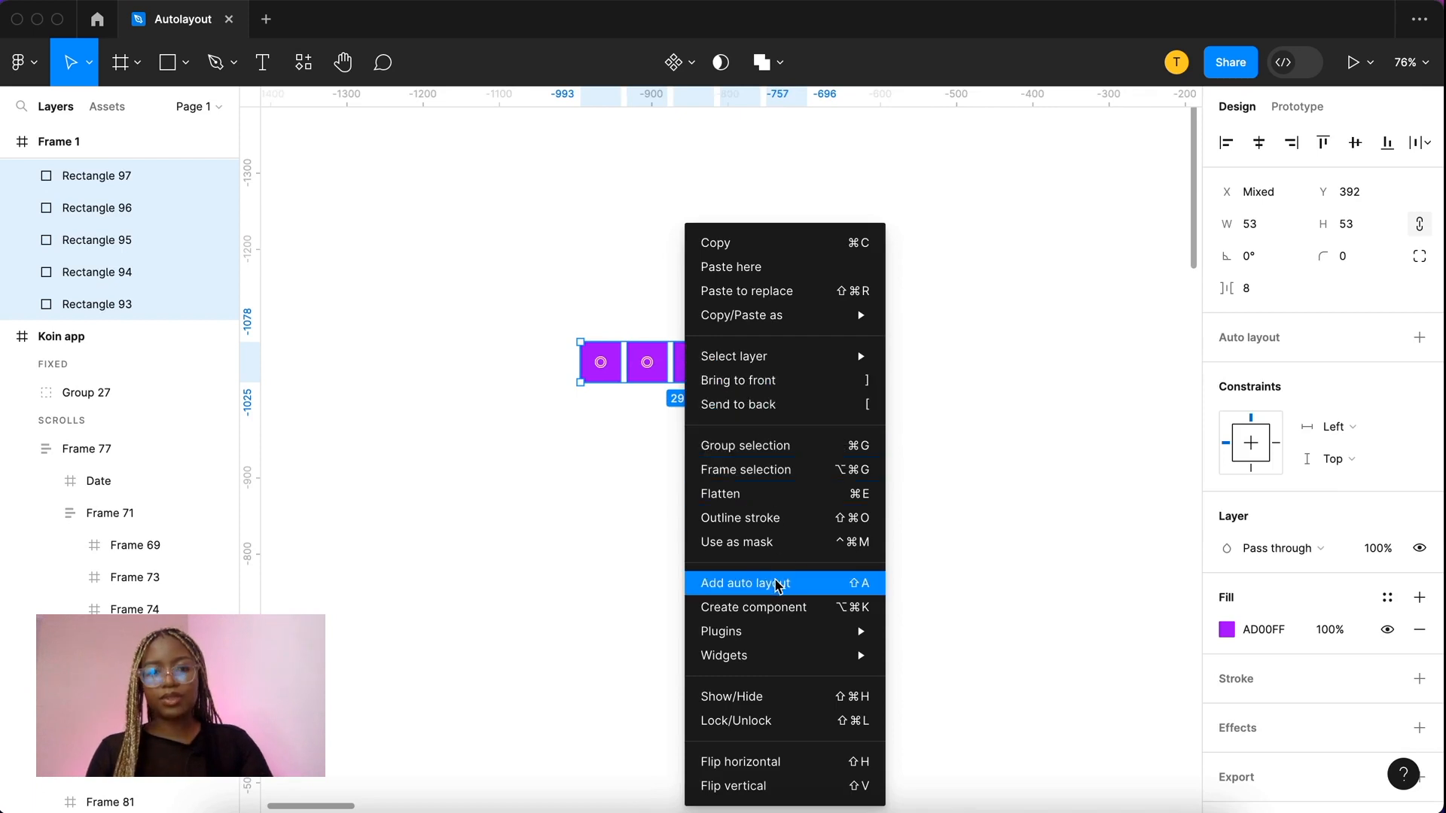
pyautogui.click(745, 583)
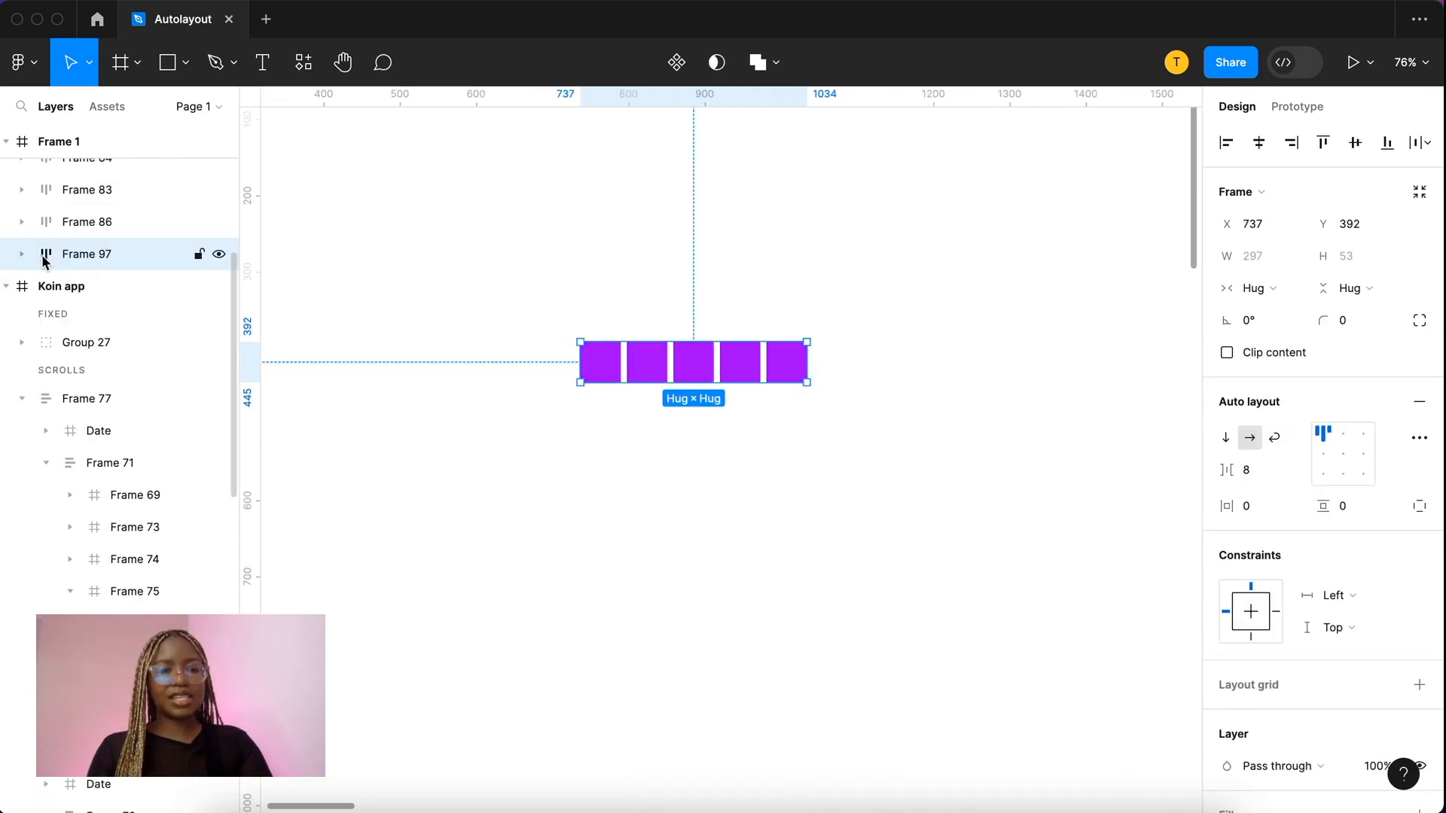
pyautogui.click(21, 254)
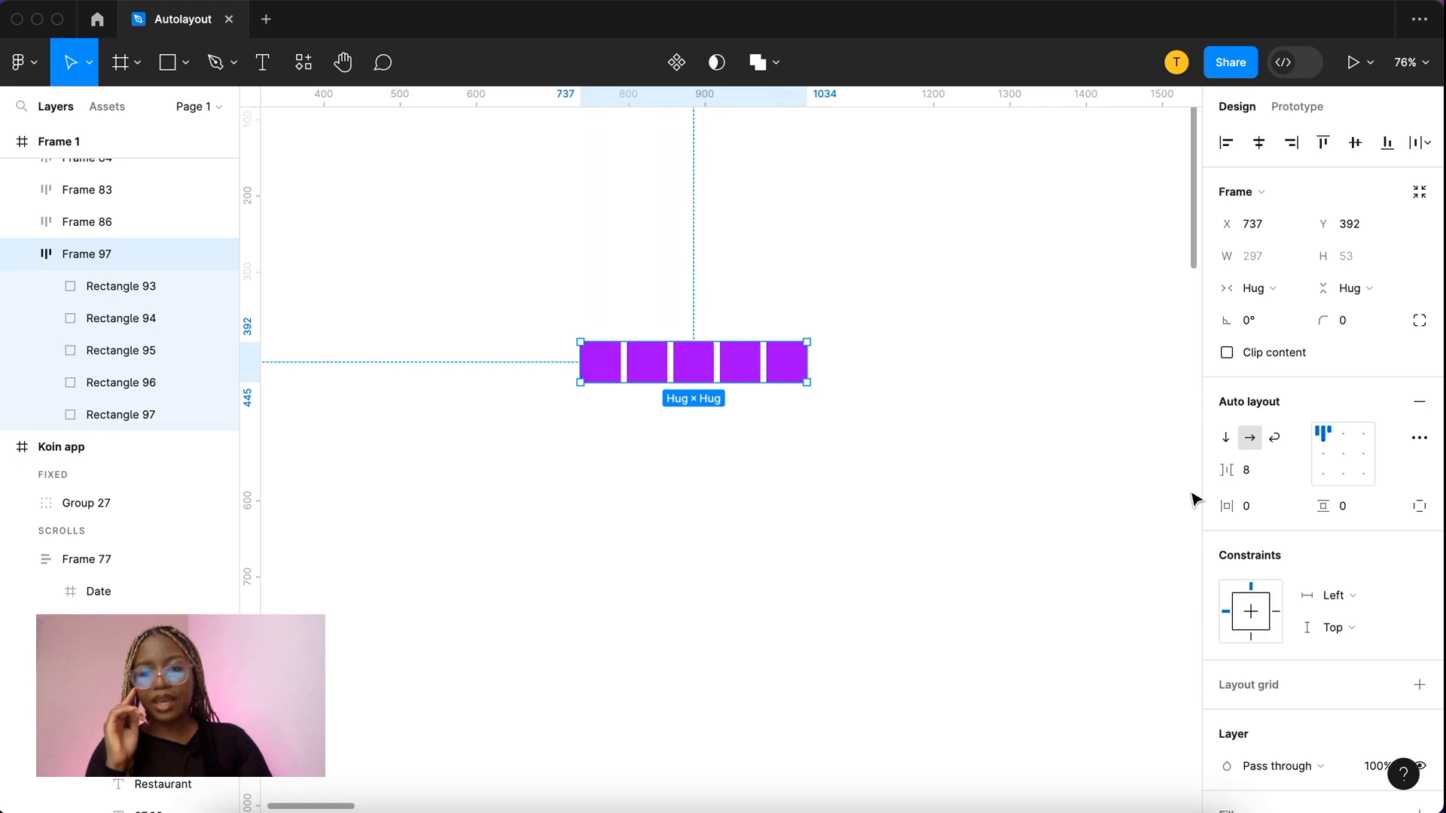
pyautogui.moveTo(1250, 437)
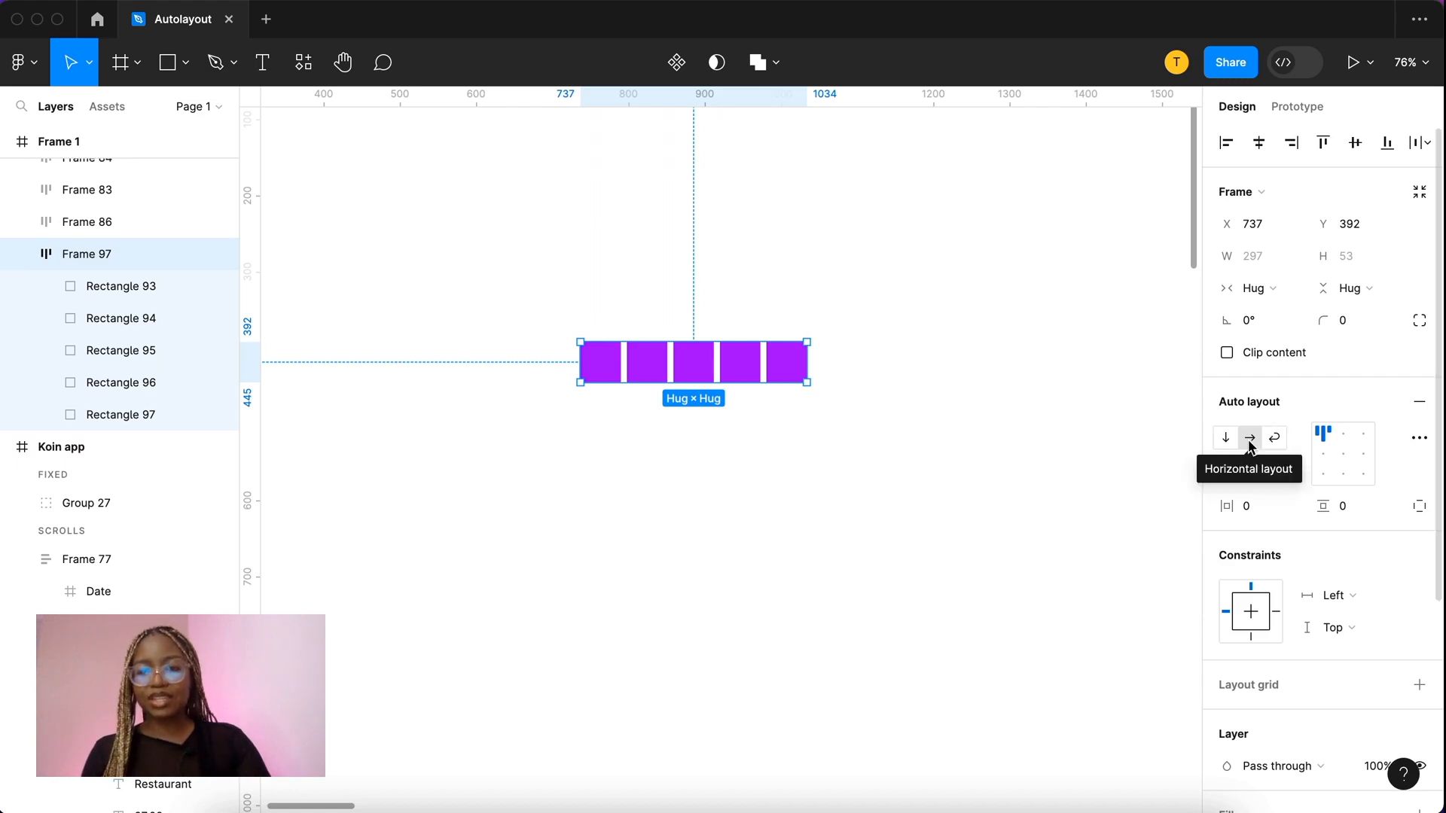
pyautogui.moveTo(1226, 437)
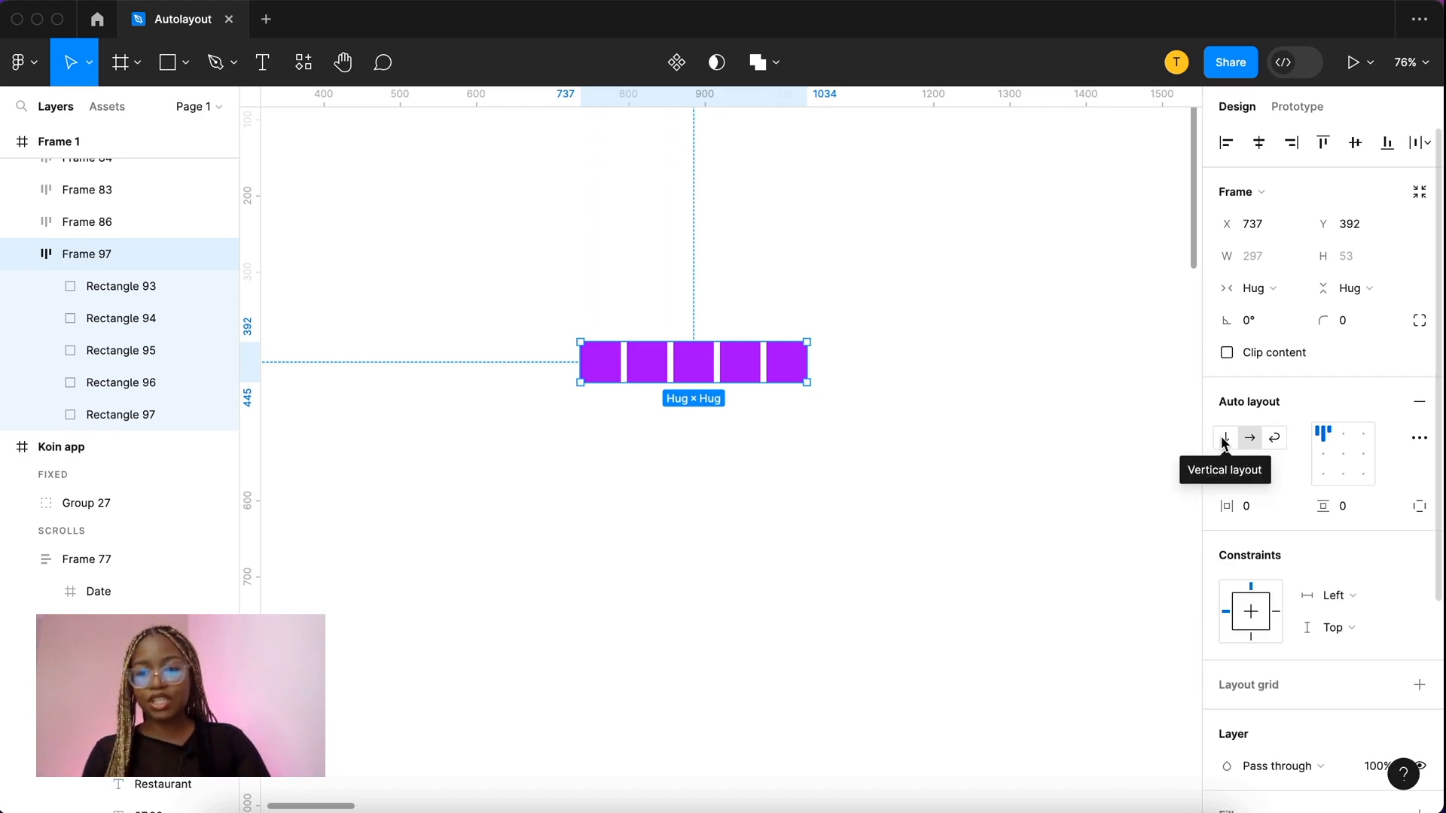
pyautogui.click(1227, 438)
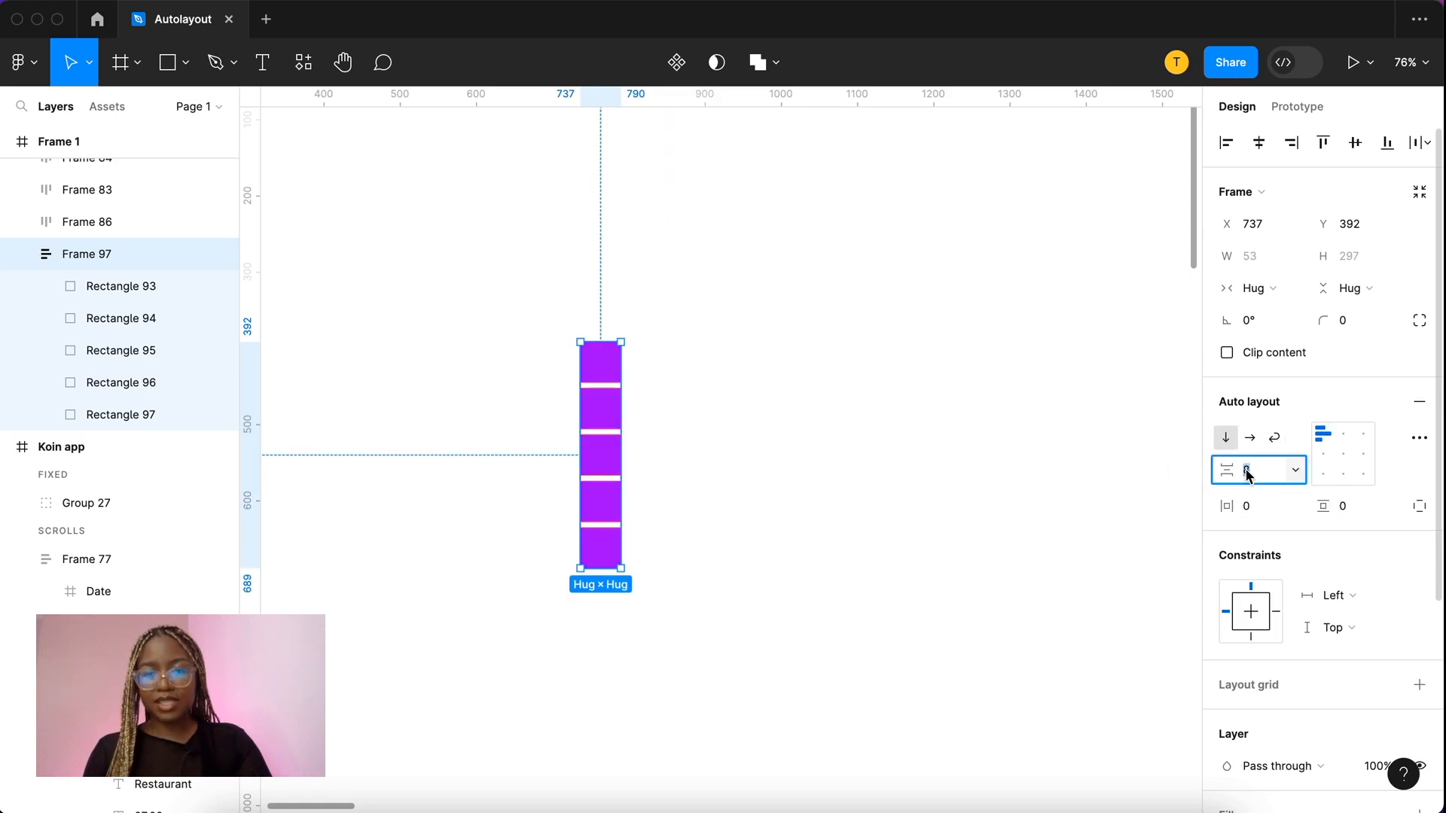
pyautogui.write('8')
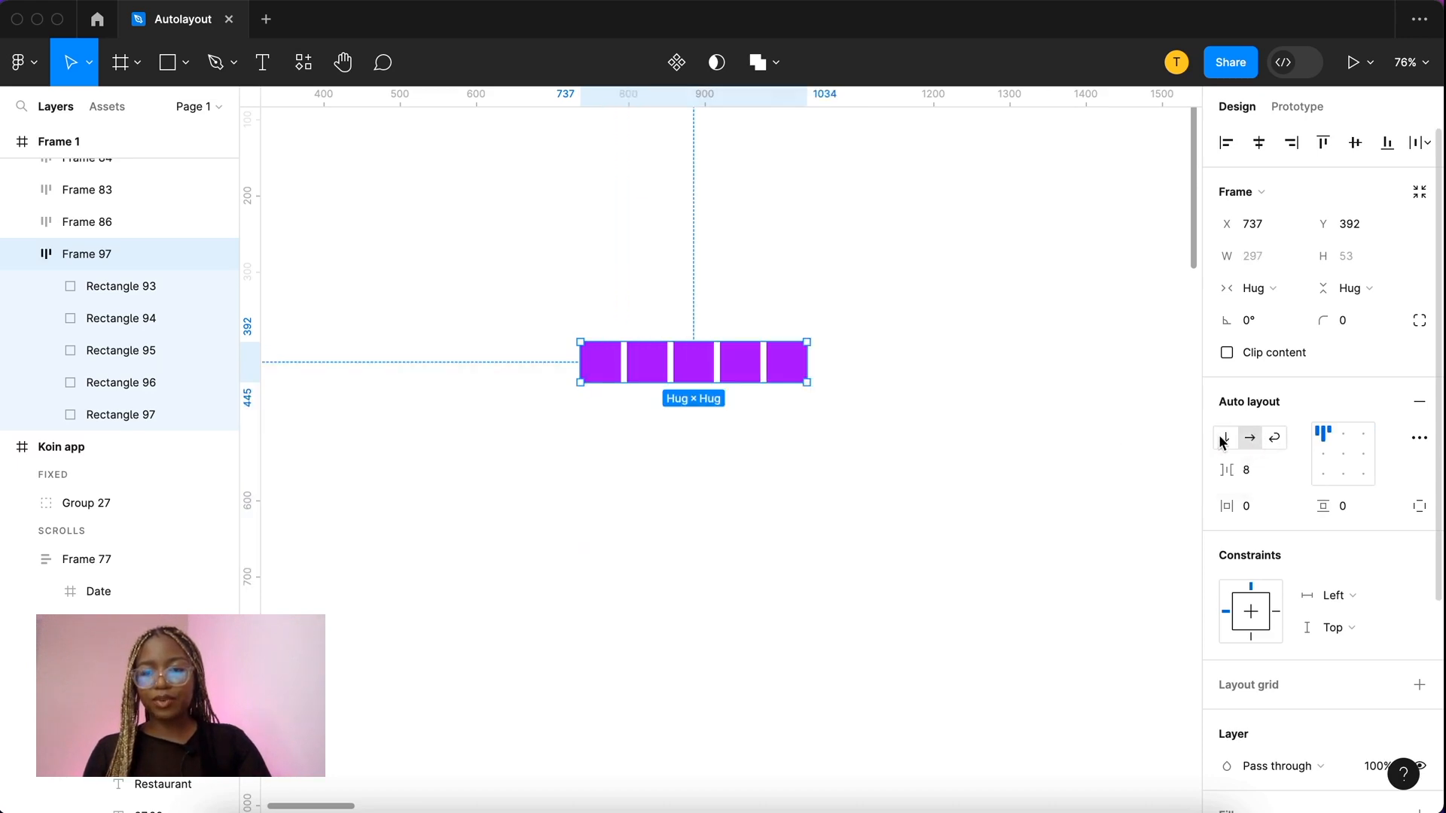
pyautogui.moveTo(1250, 437)
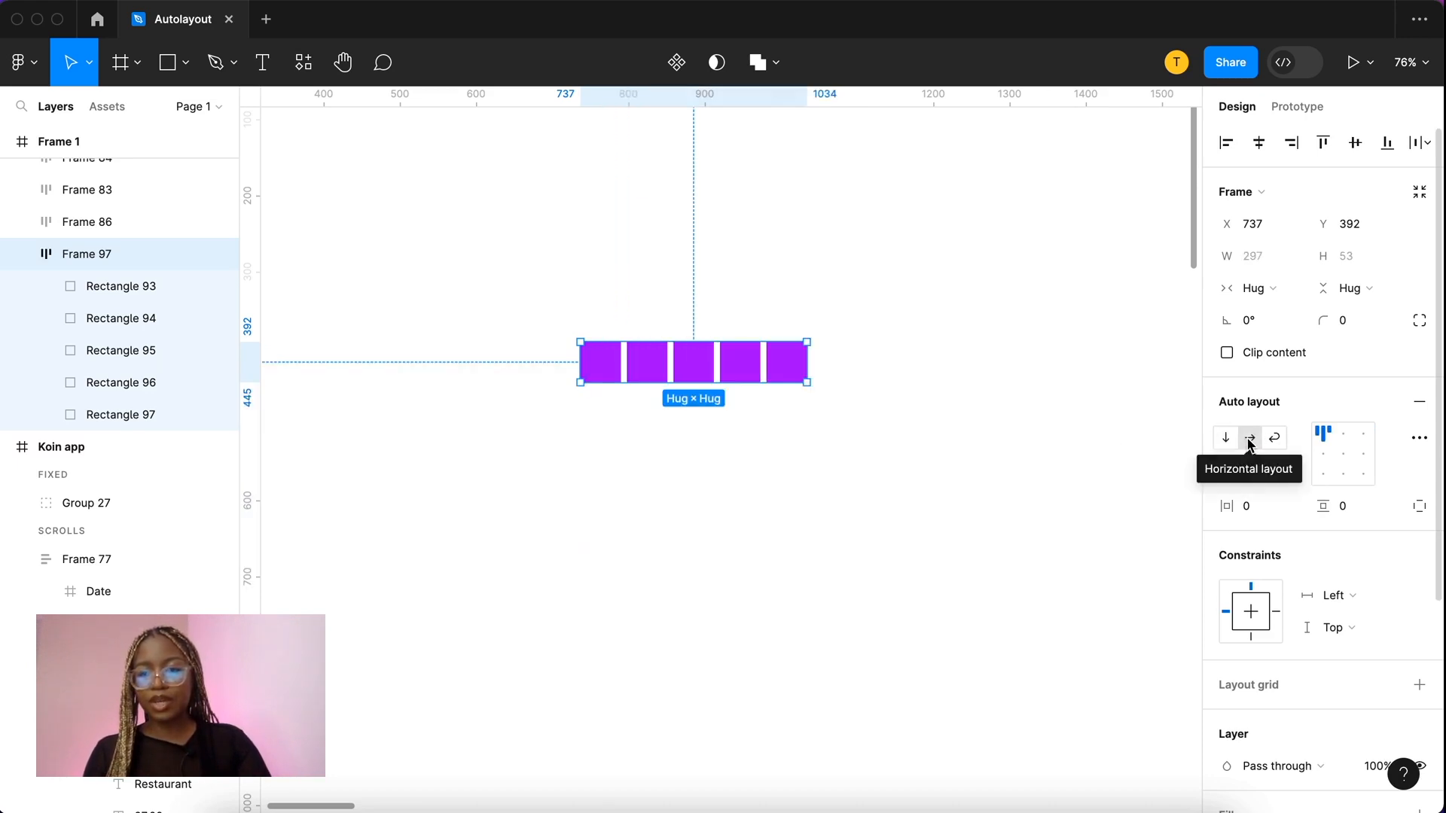
# Step: Enable Wrap on the squares frame, resize its width to test wrapping, then restore a single row
pyautogui.click(1274, 437)
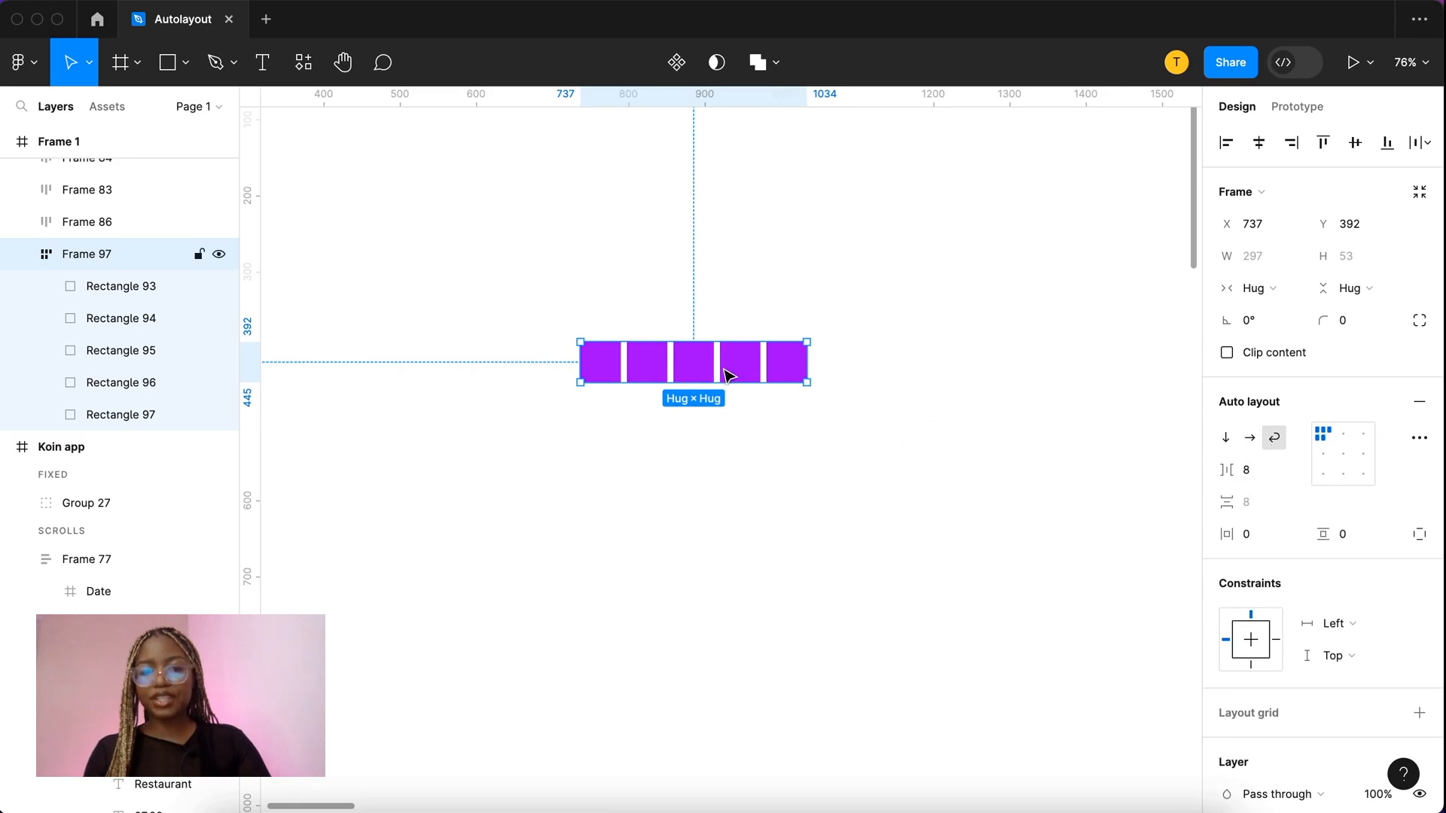
pyautogui.moveTo(805, 362); pyautogui.dragTo(769, 367)
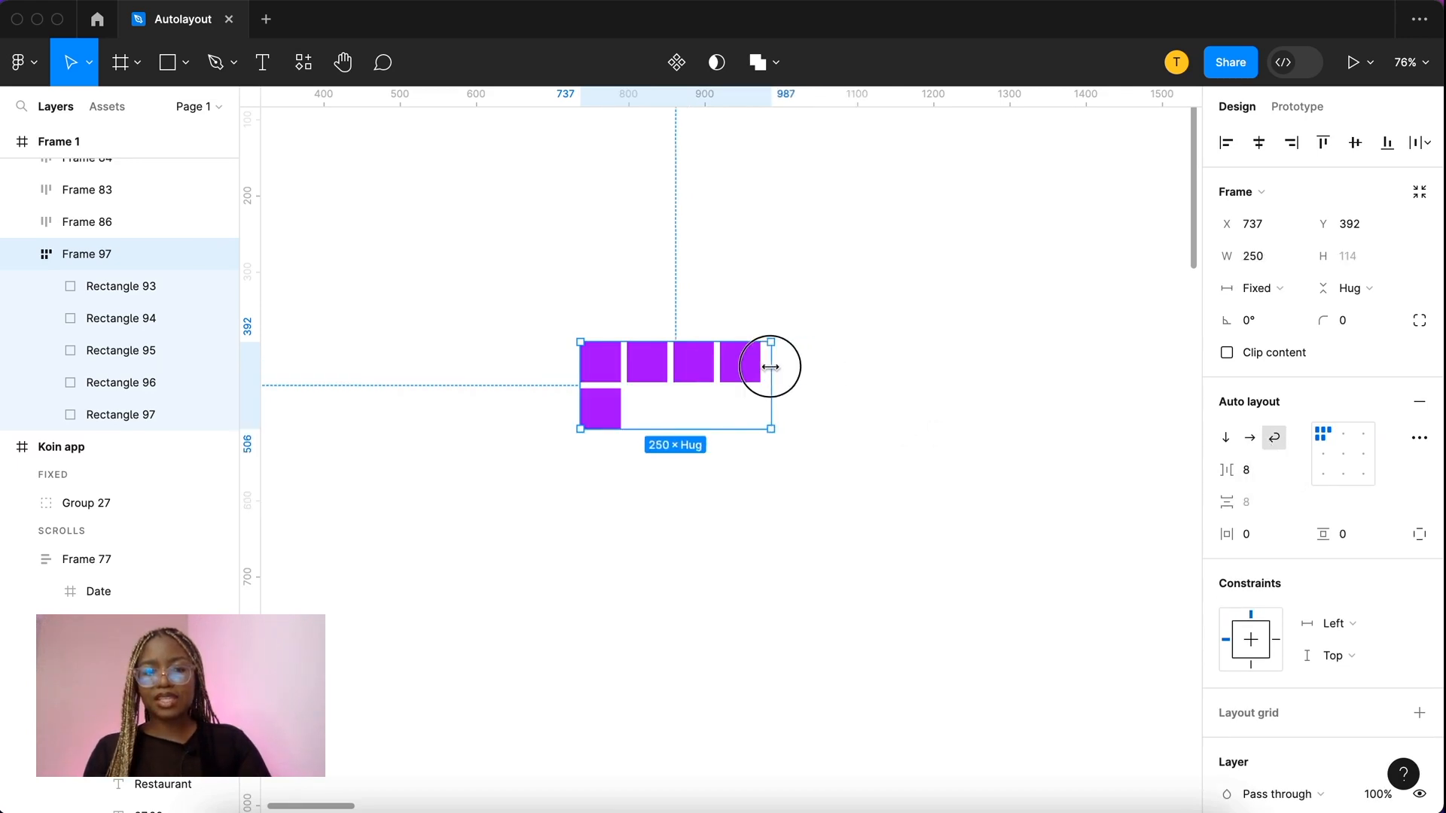
pyautogui.moveTo(770, 366); pyautogui.dragTo(691, 362)
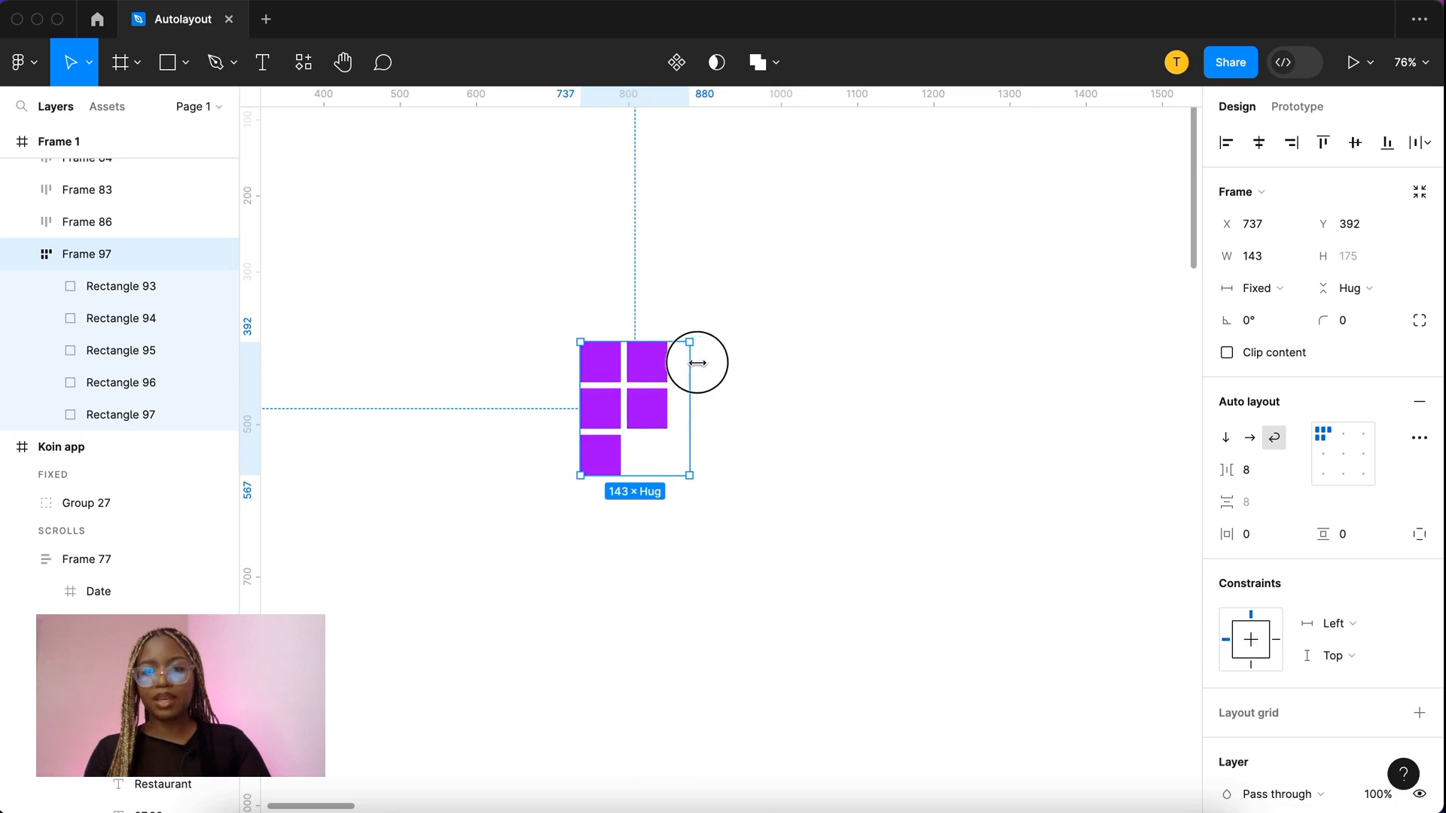
pyautogui.moveTo(690, 361); pyautogui.dragTo(728, 375)
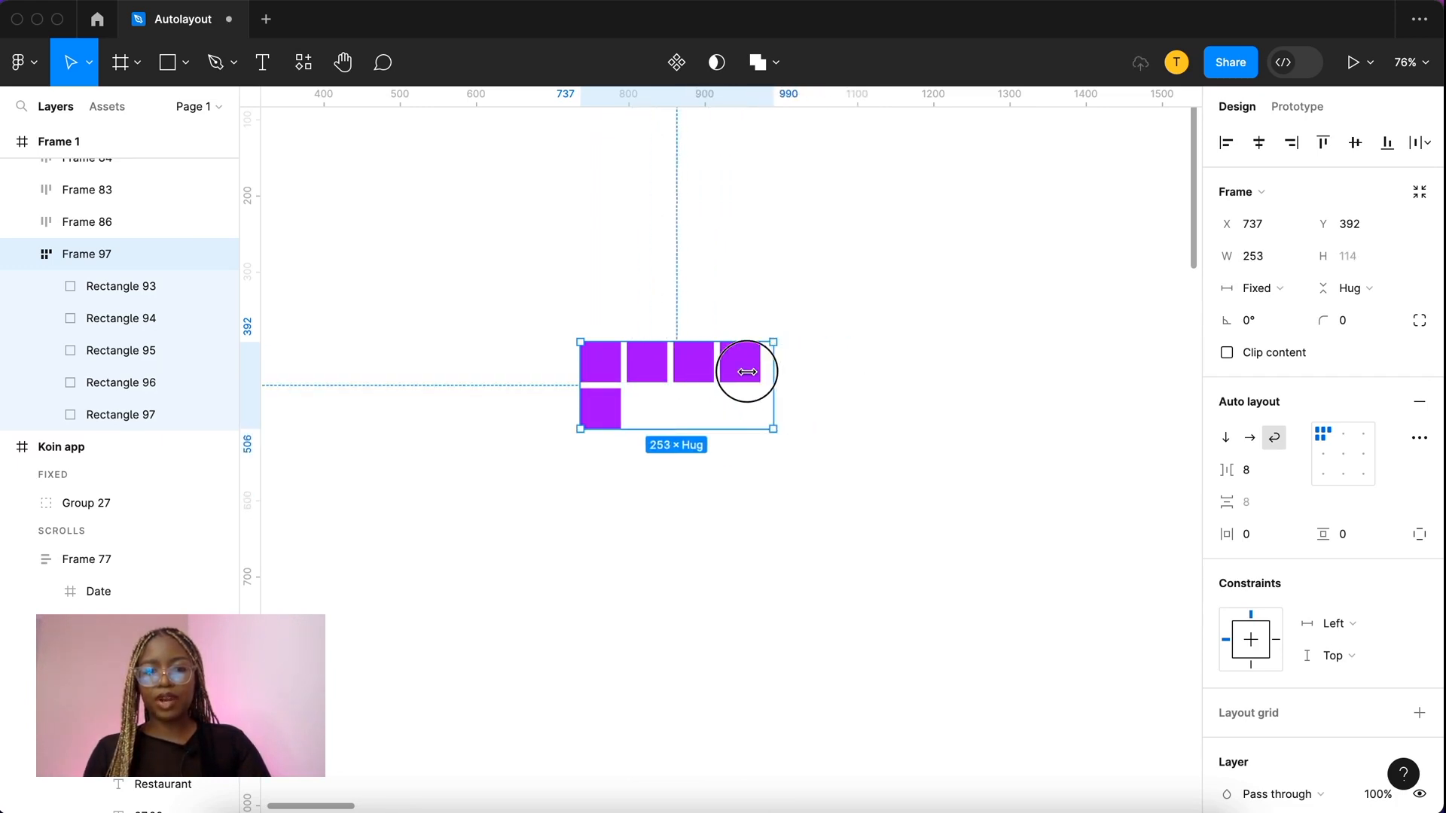
pyautogui.moveTo(748, 371); pyautogui.dragTo(762, 372)
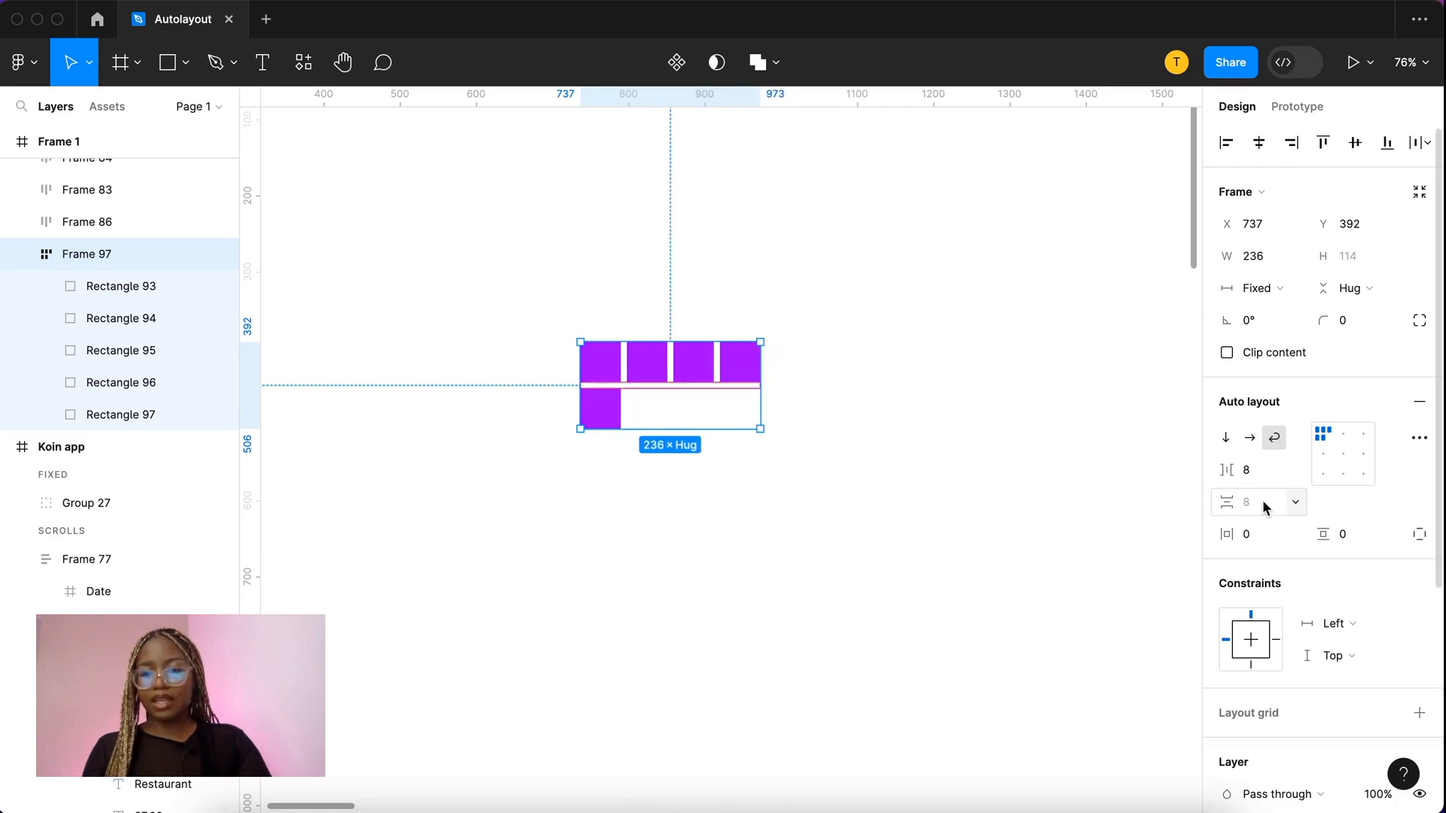
pyautogui.moveTo(1245, 502)
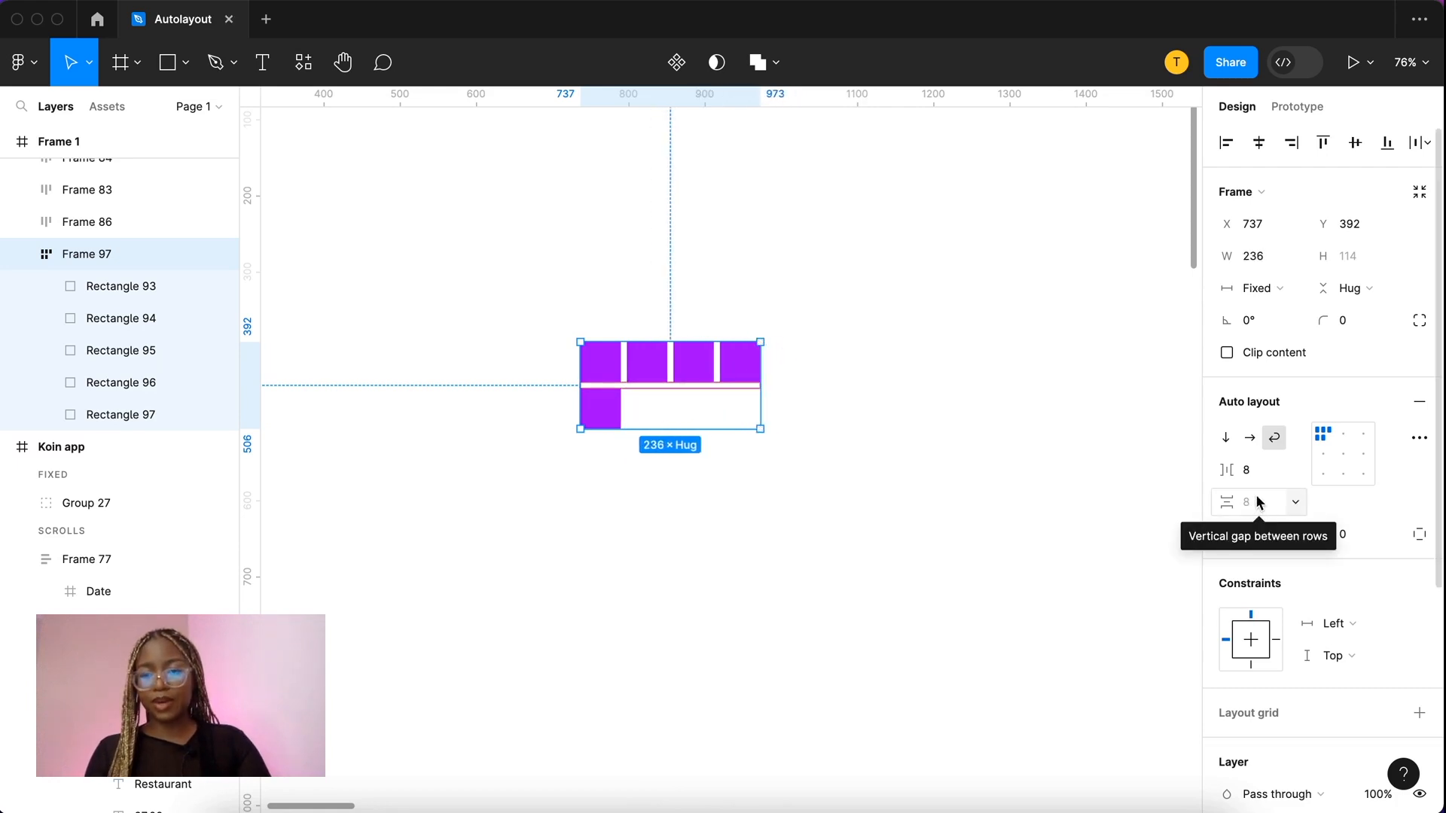
pyautogui.click(1250, 437)
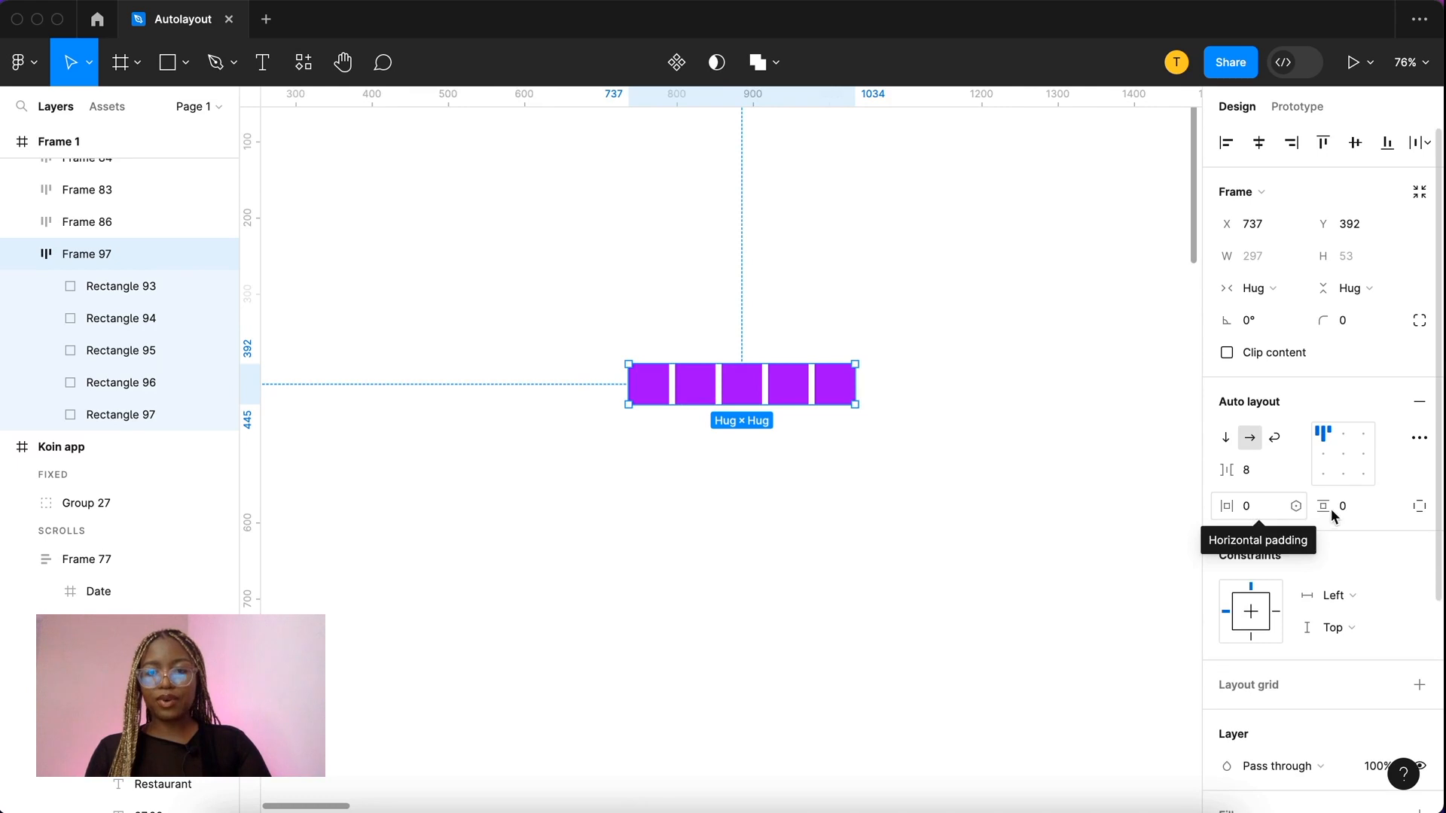
pyautogui.moveTo(1008, 461)
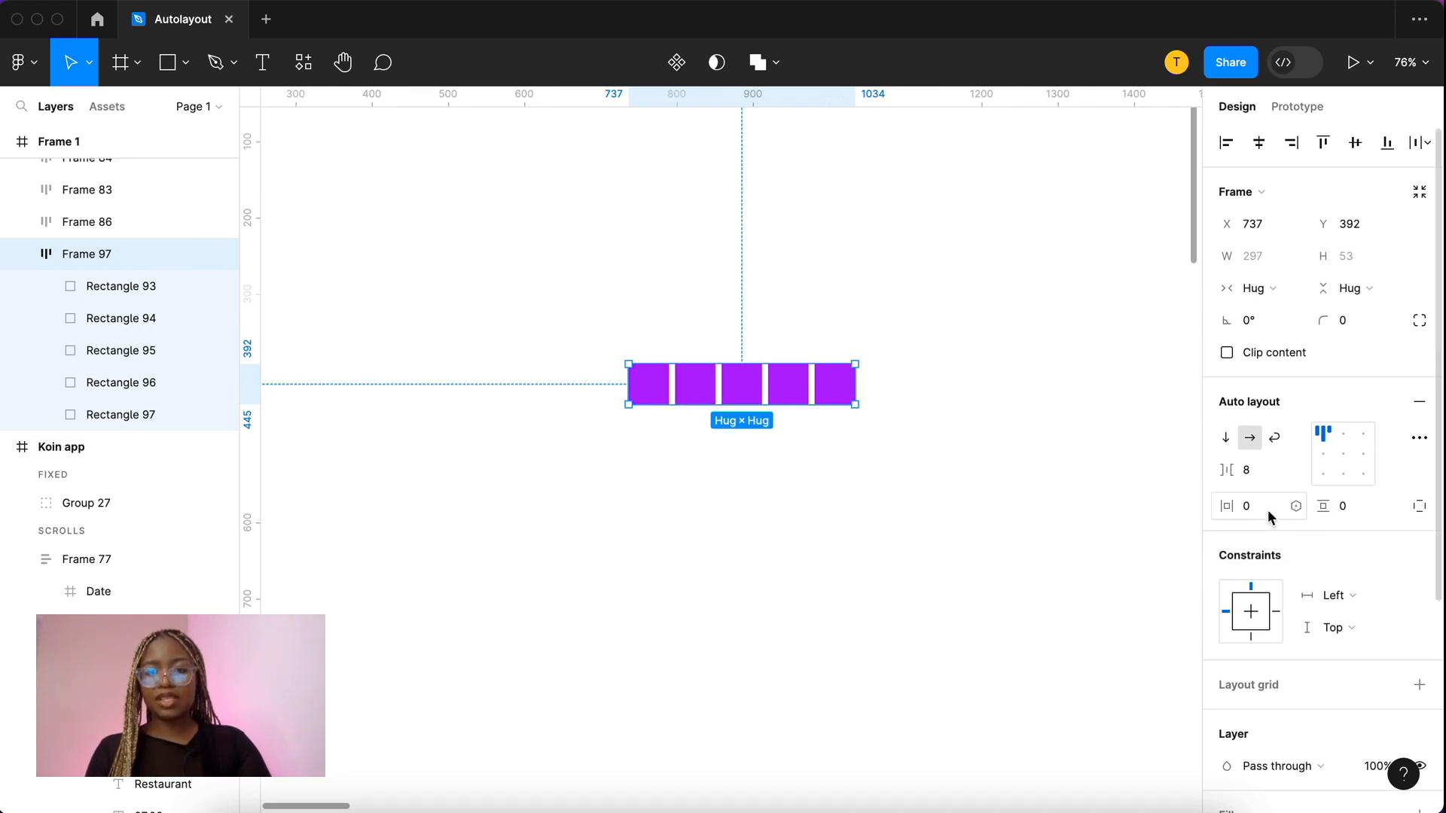
pyautogui.write('20')
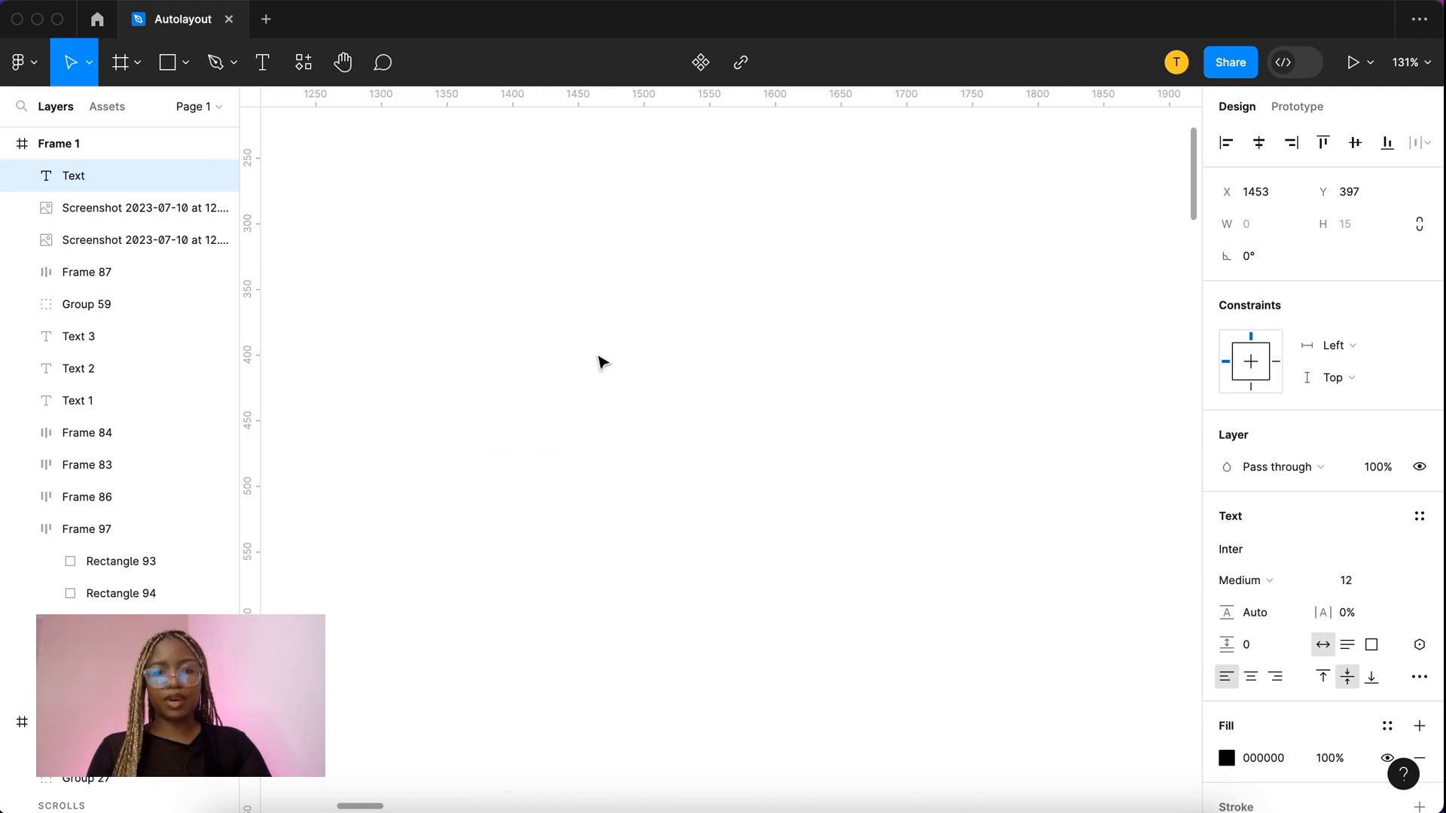
# Step: Type a Button label, wrap it in auto layout with Shift+A, and set horizontal padding to 20
pyautogui.write('Butt')
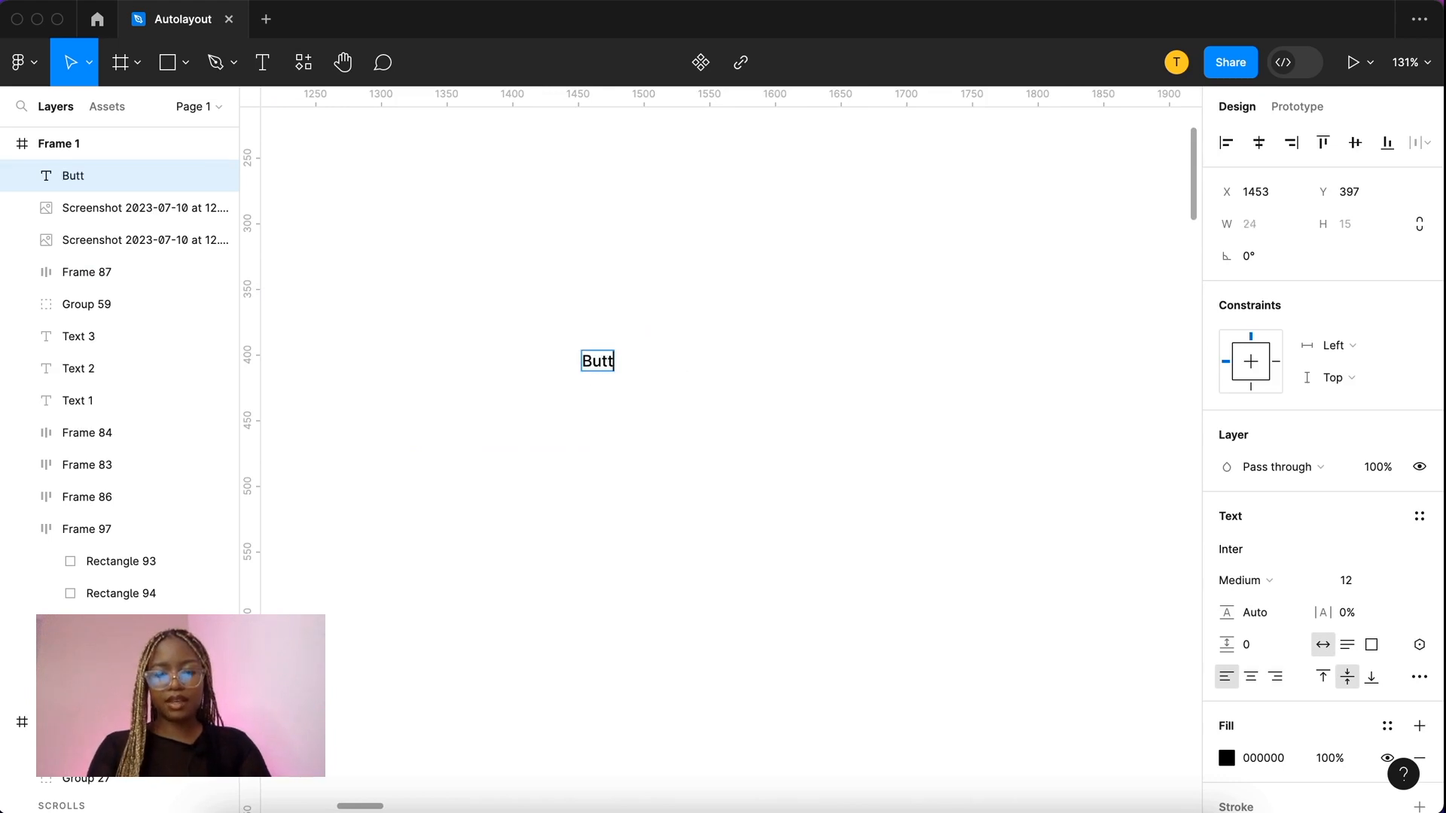
pyautogui.press('Shift+A')
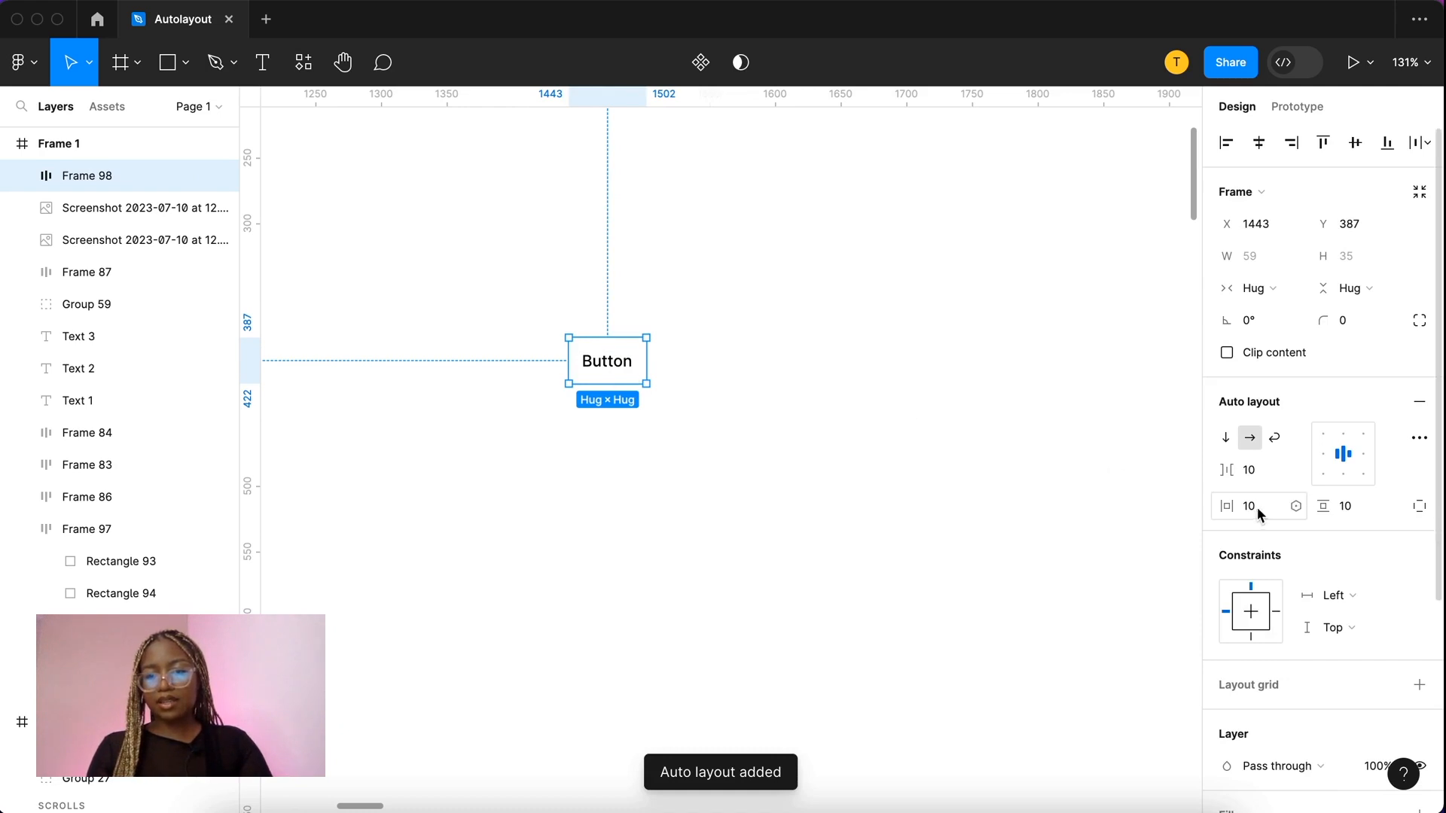
pyautogui.moveTo(1248, 506)
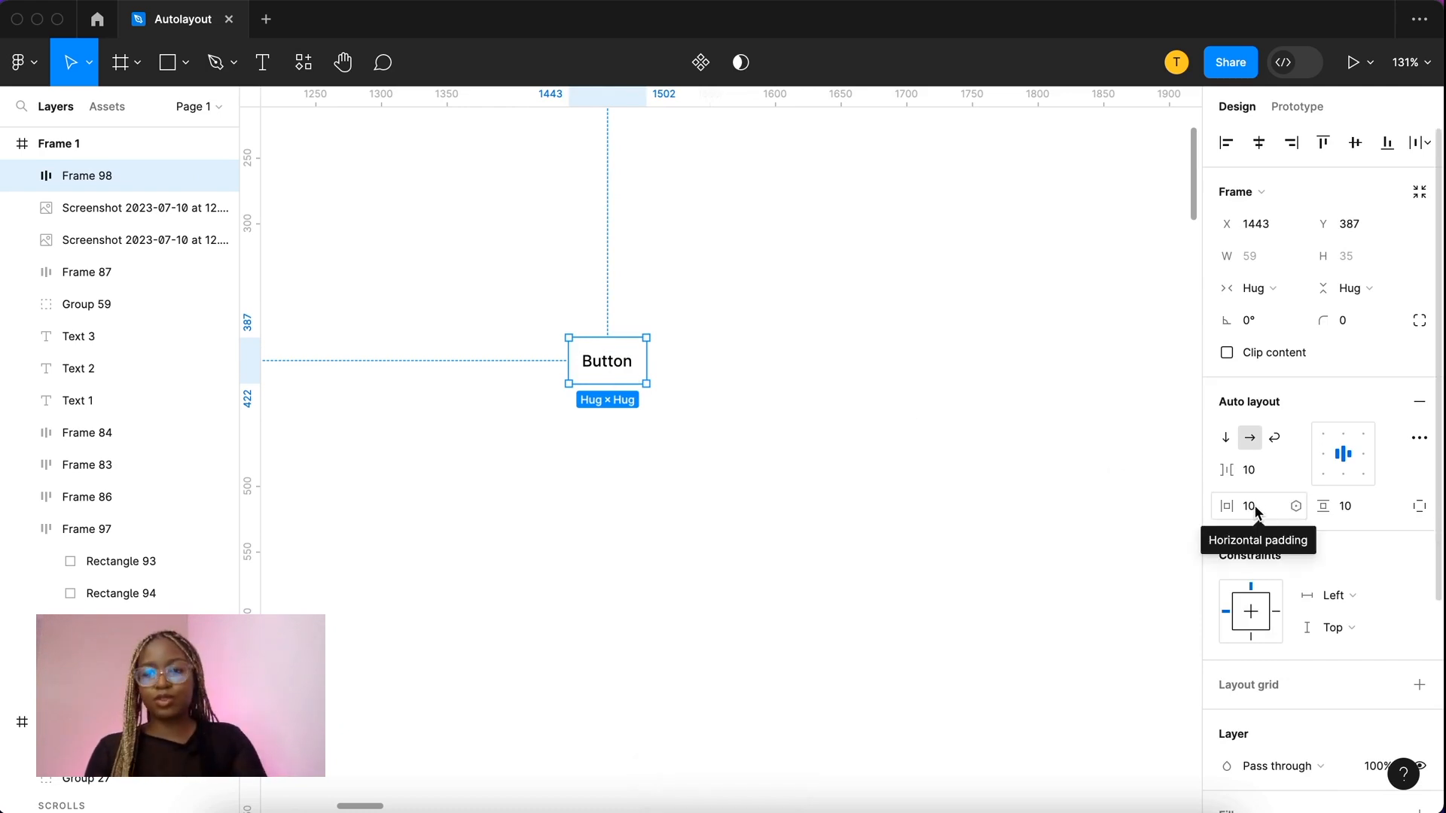
pyautogui.moveTo(1356, 506)
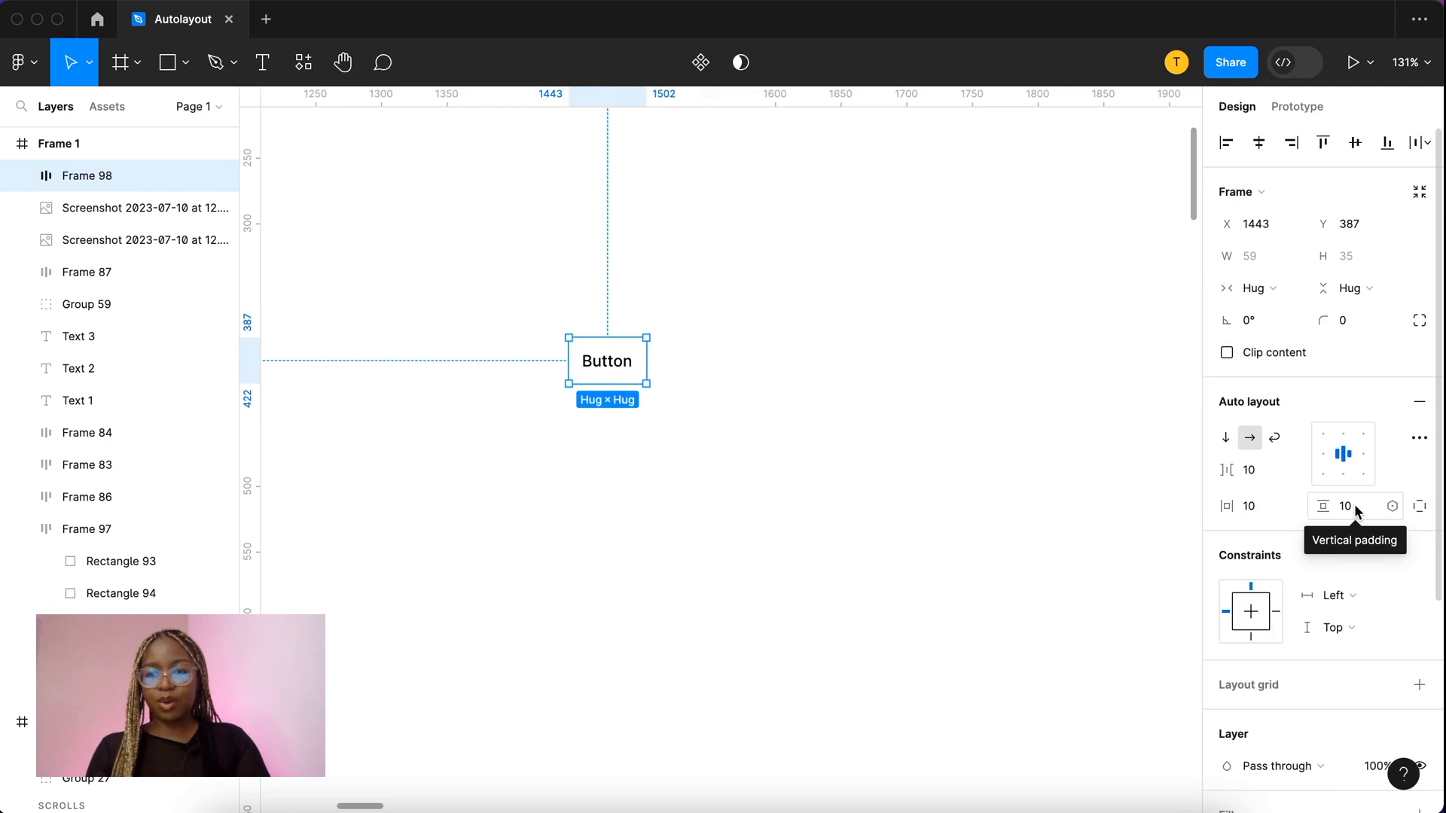
pyautogui.click(1250, 505)
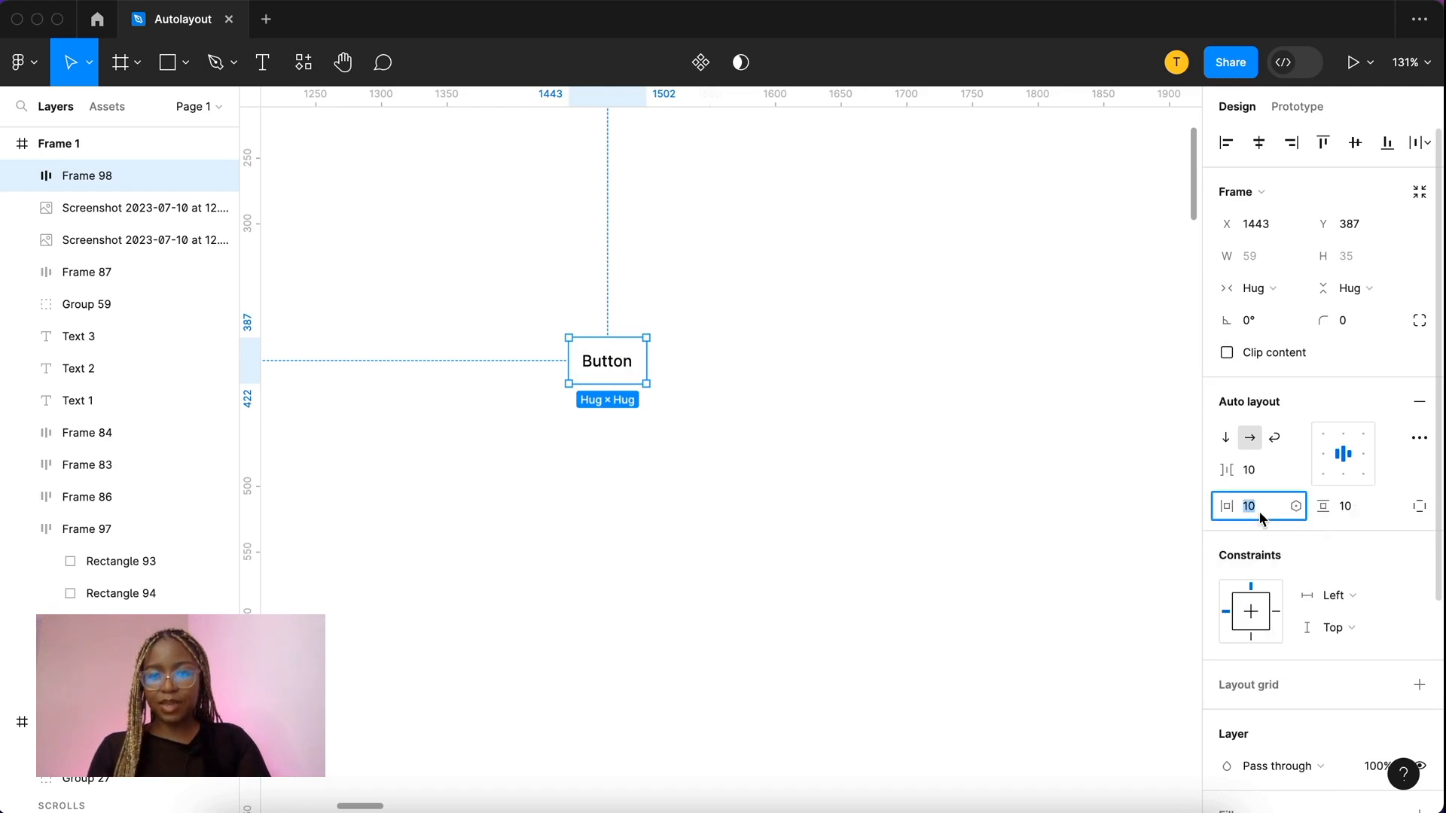
pyautogui.write('20')
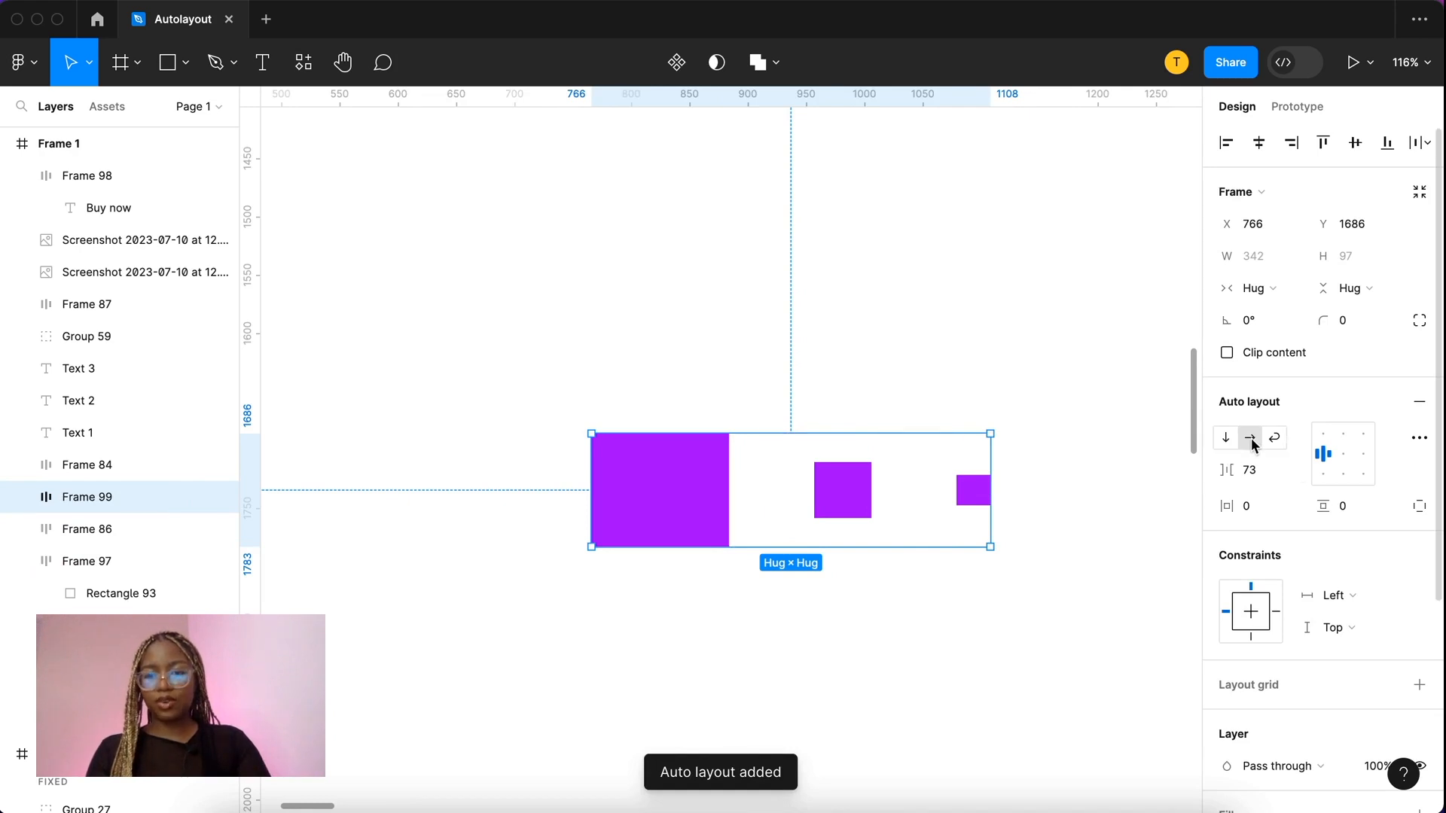
pyautogui.moveTo(1286, 457)
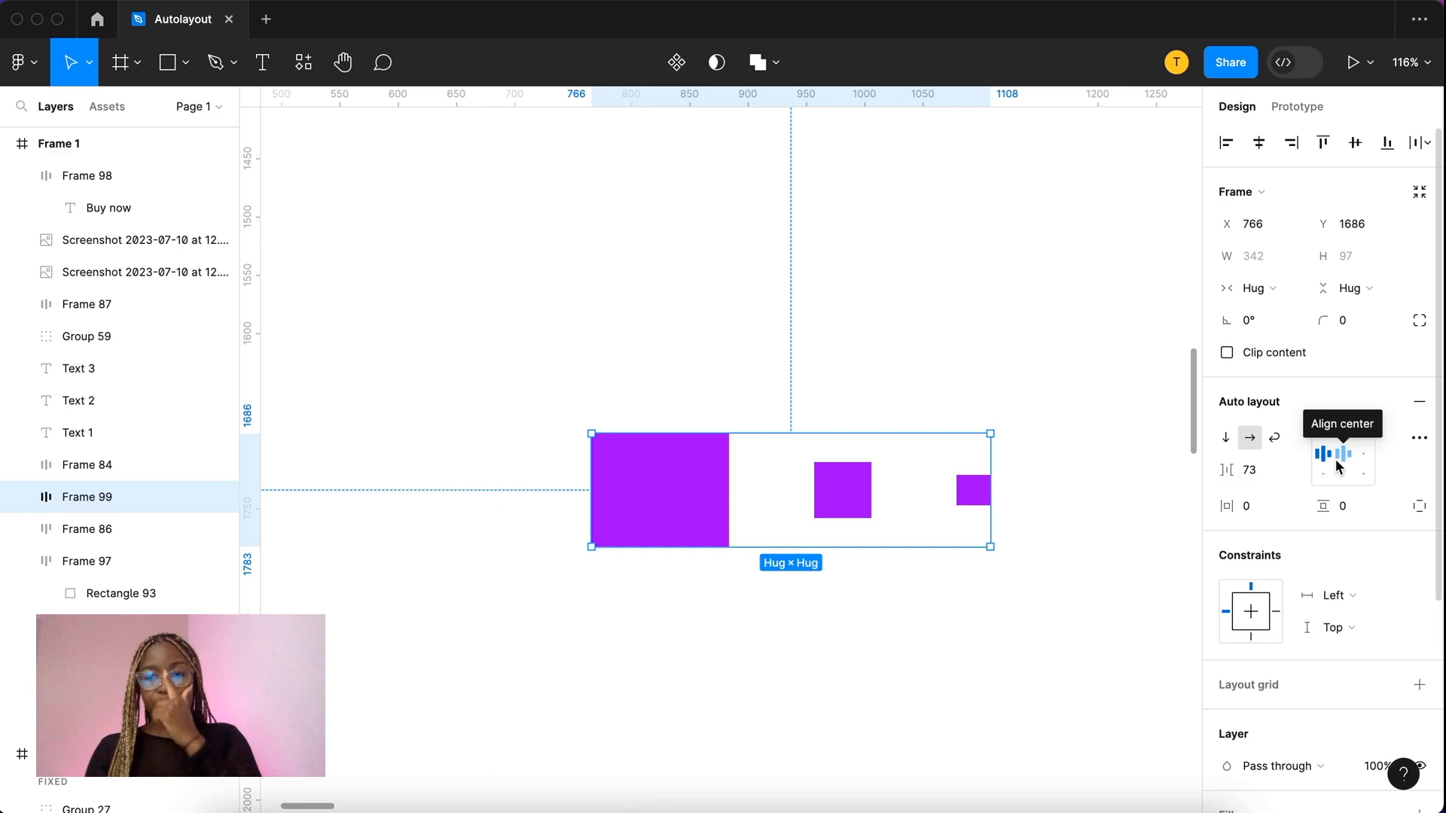
pyautogui.moveTo(1326, 481)
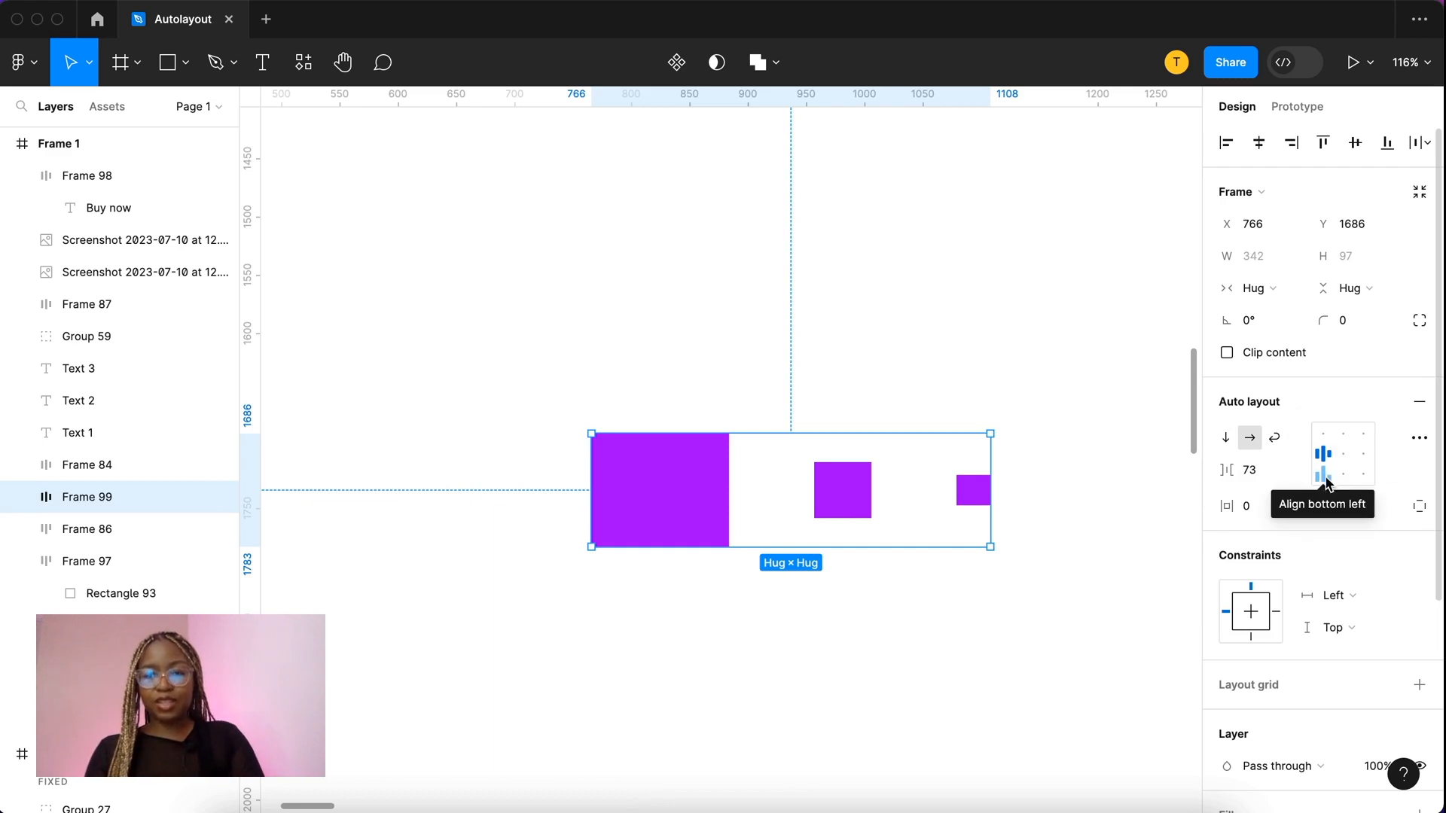
# Step: Align Frame 99's three unequal squares along the bottom, first left then right
pyautogui.click(1361, 476)
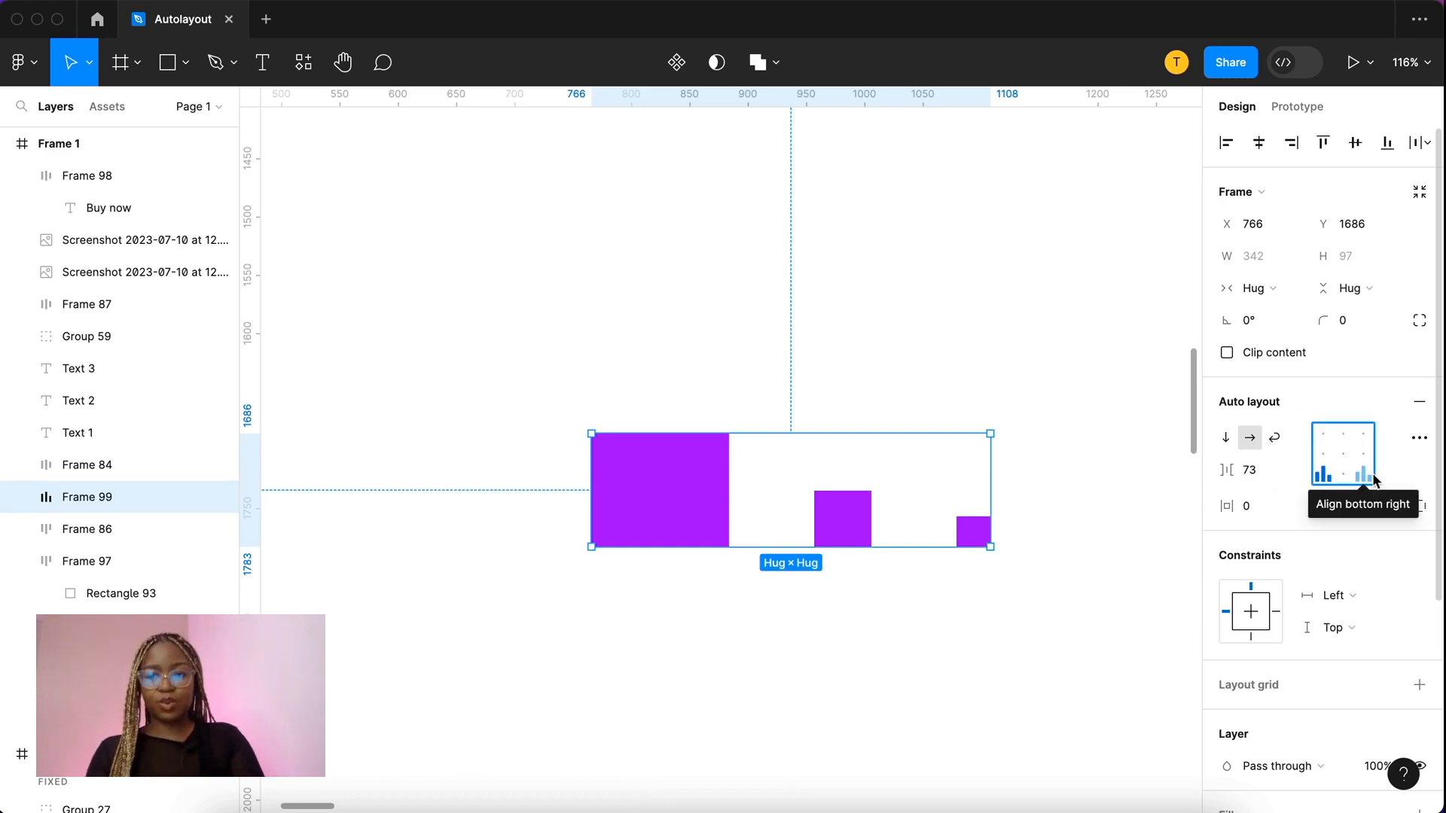
pyautogui.click(1367, 452)
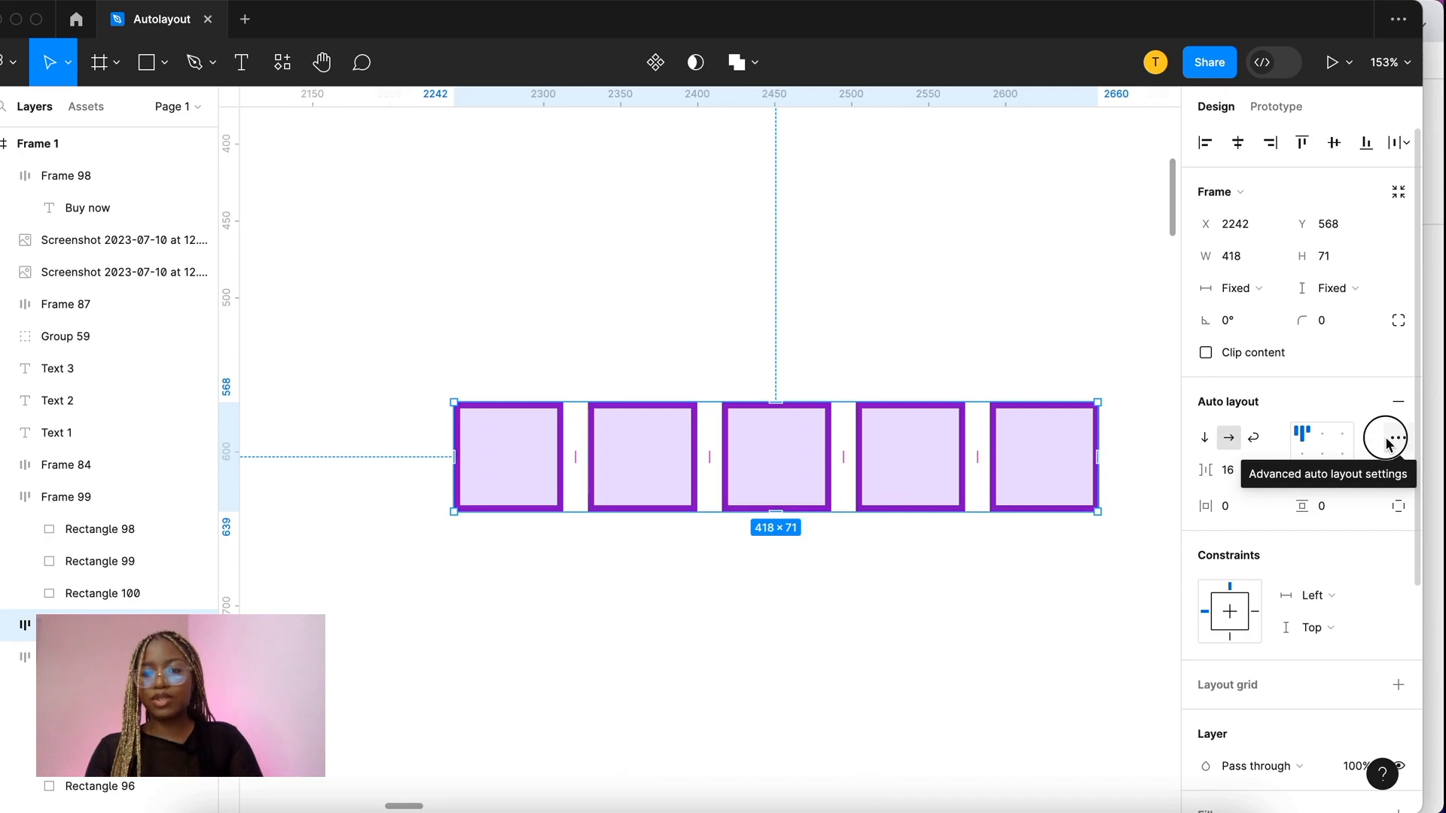
# Step: Set the outlined squares' Strokes to Excluded in Advanced auto layout settings
pyautogui.click(1388, 437)
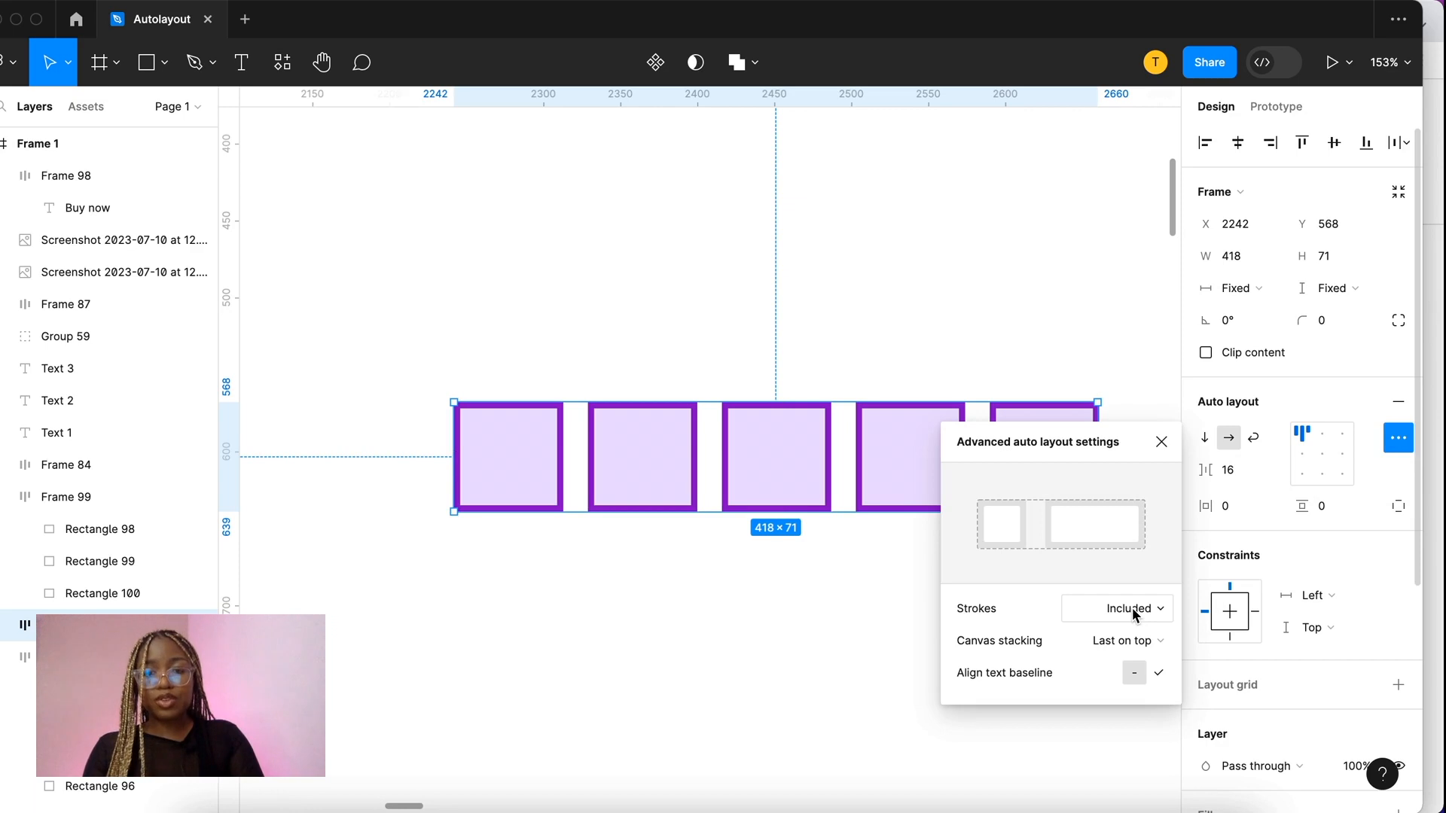
pyautogui.moveTo(1129, 616)
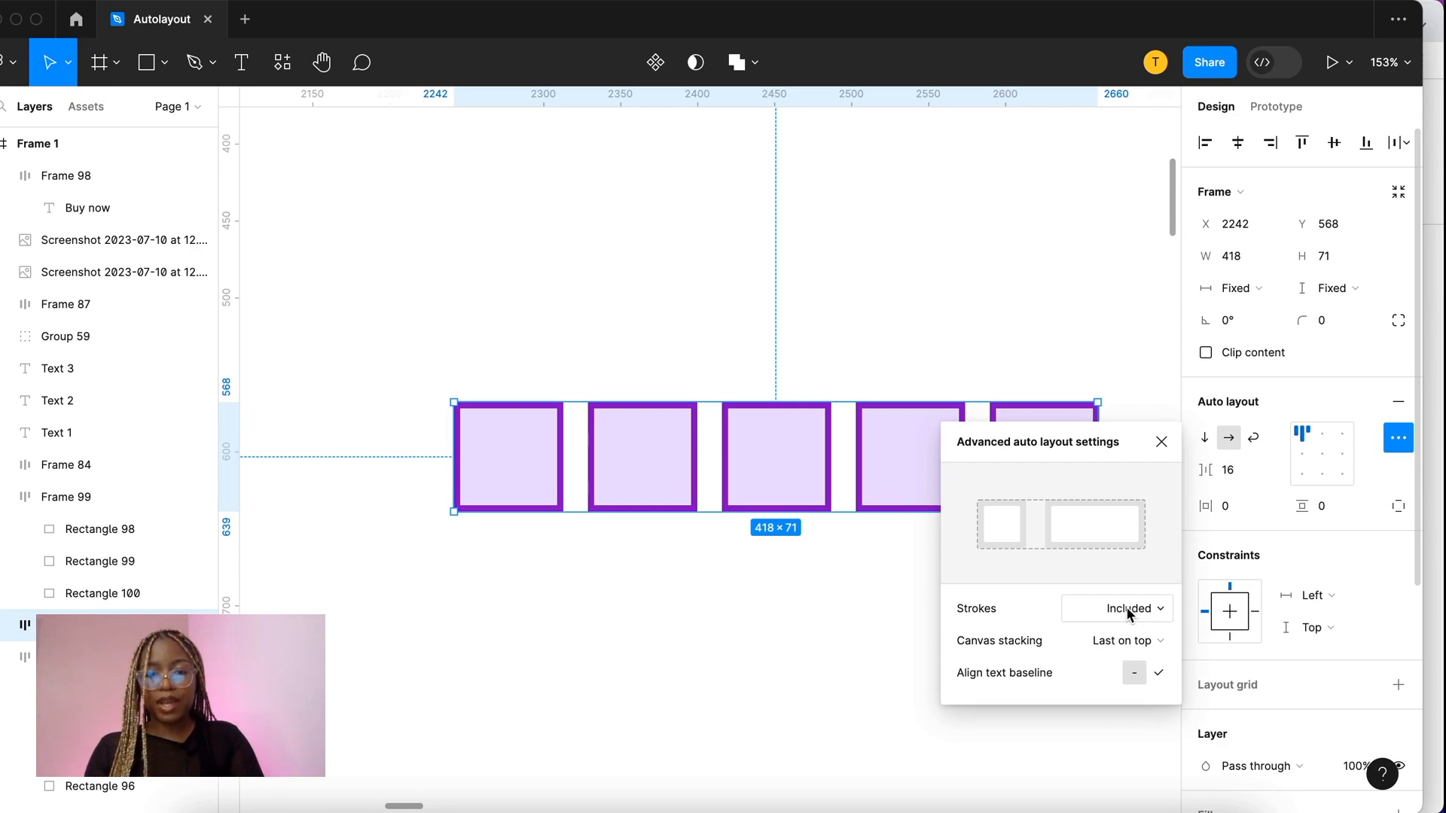
pyautogui.click(1117, 609)
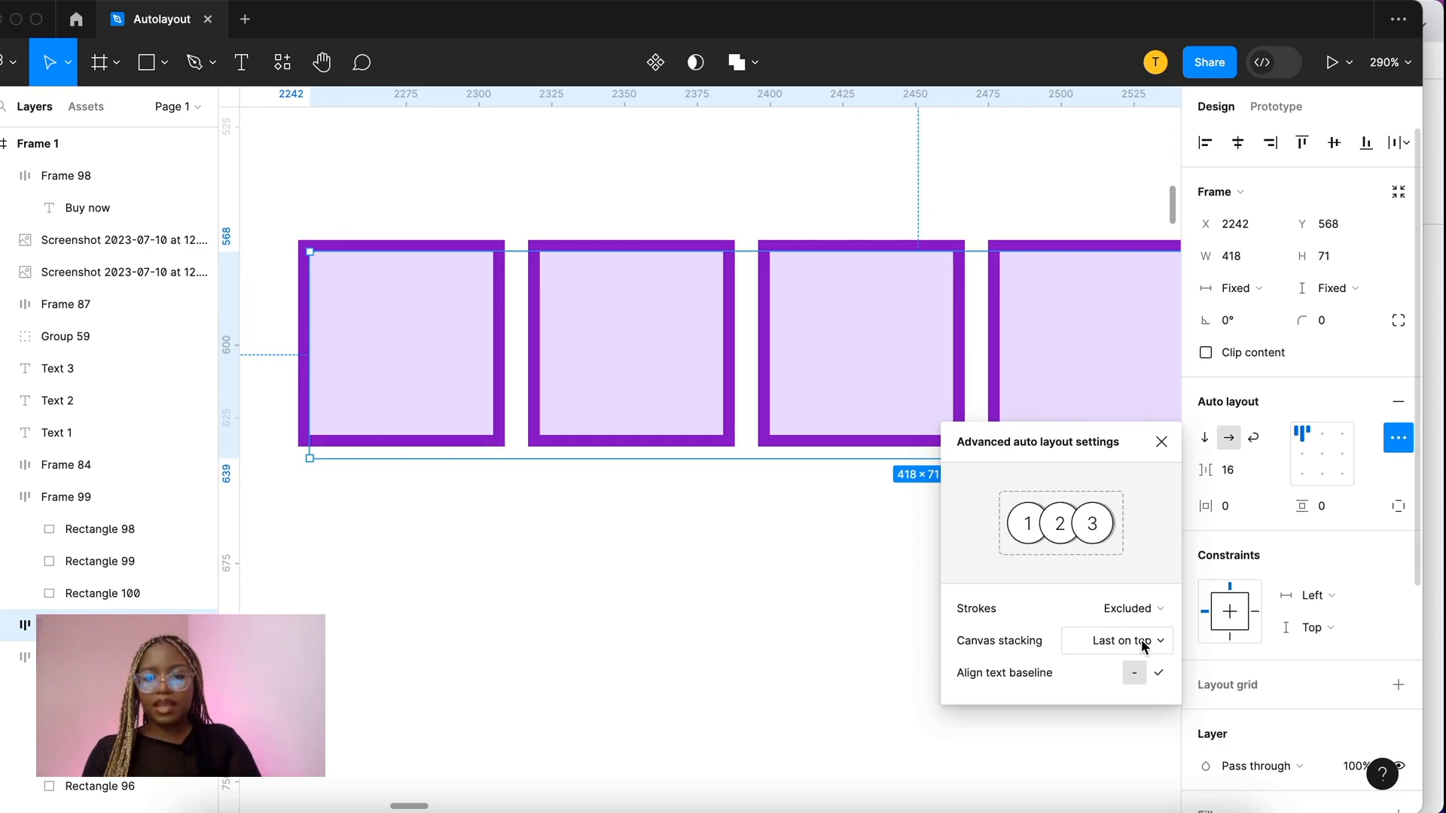
pyautogui.click(1116, 640)
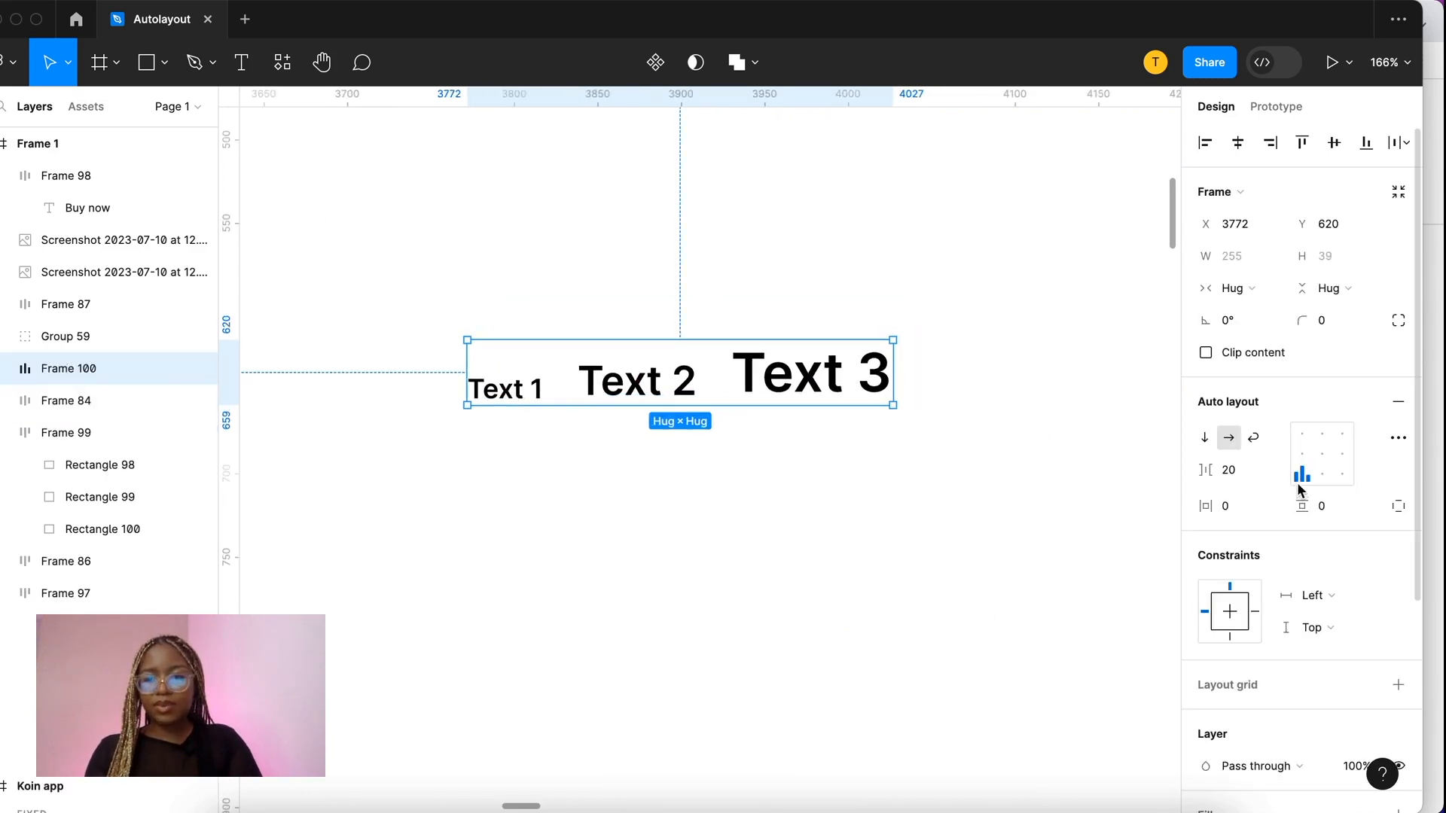
# Step: Bottom-align Text 1, Text 2 and Text 3 and enable Align text baseline
pyautogui.click(1301, 479)
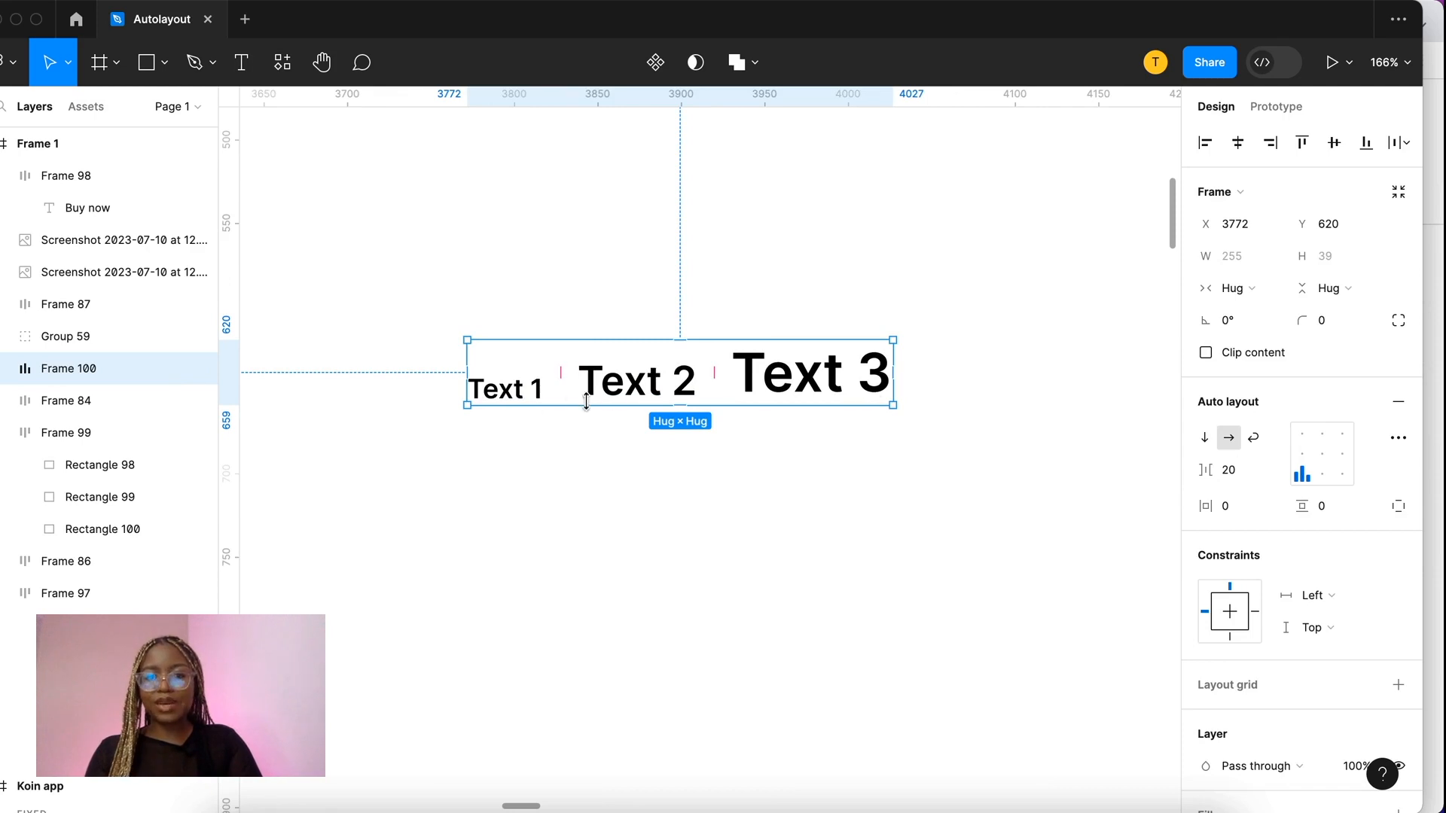
pyautogui.click(1397, 437)
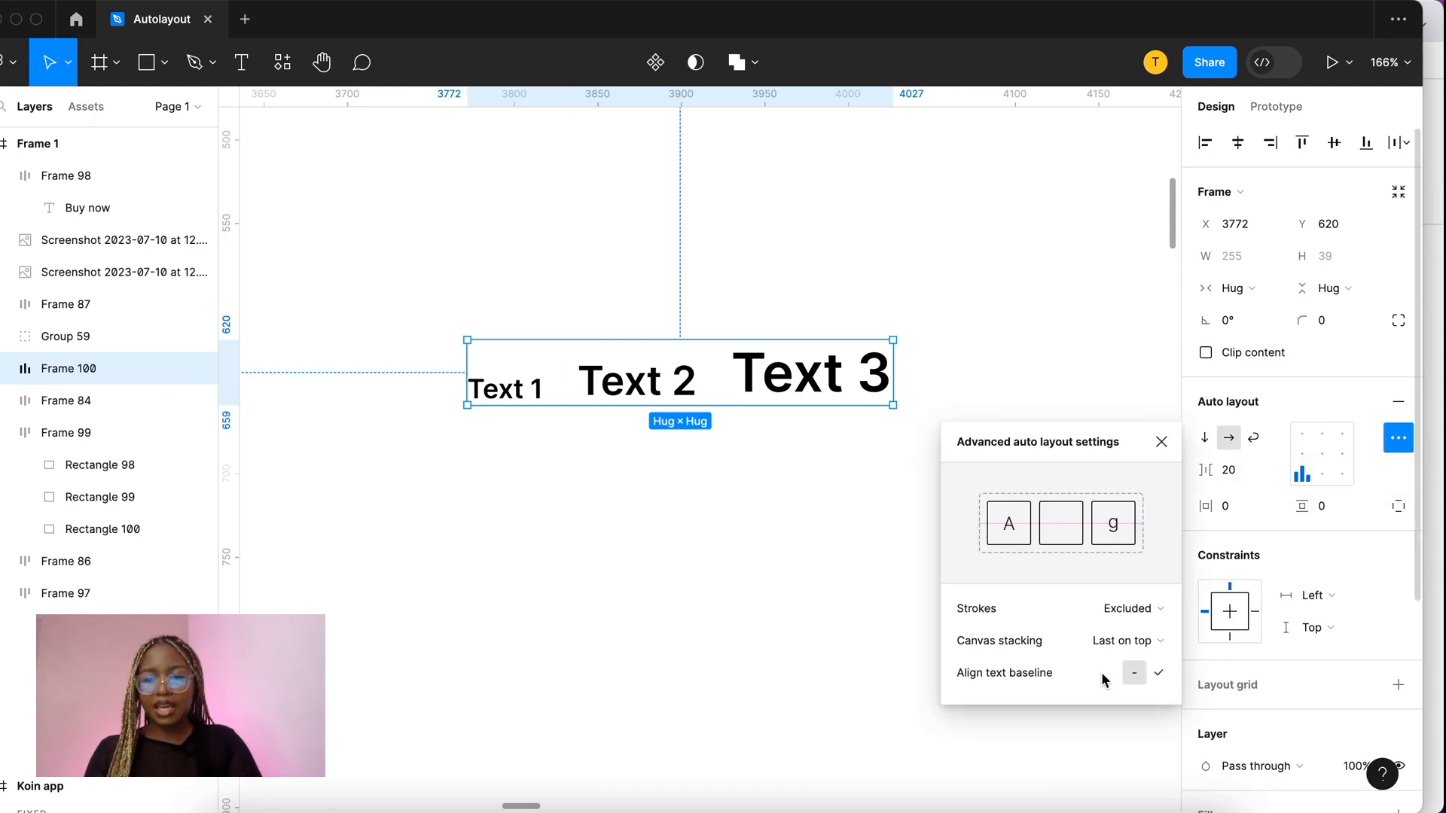
pyautogui.click(1159, 673)
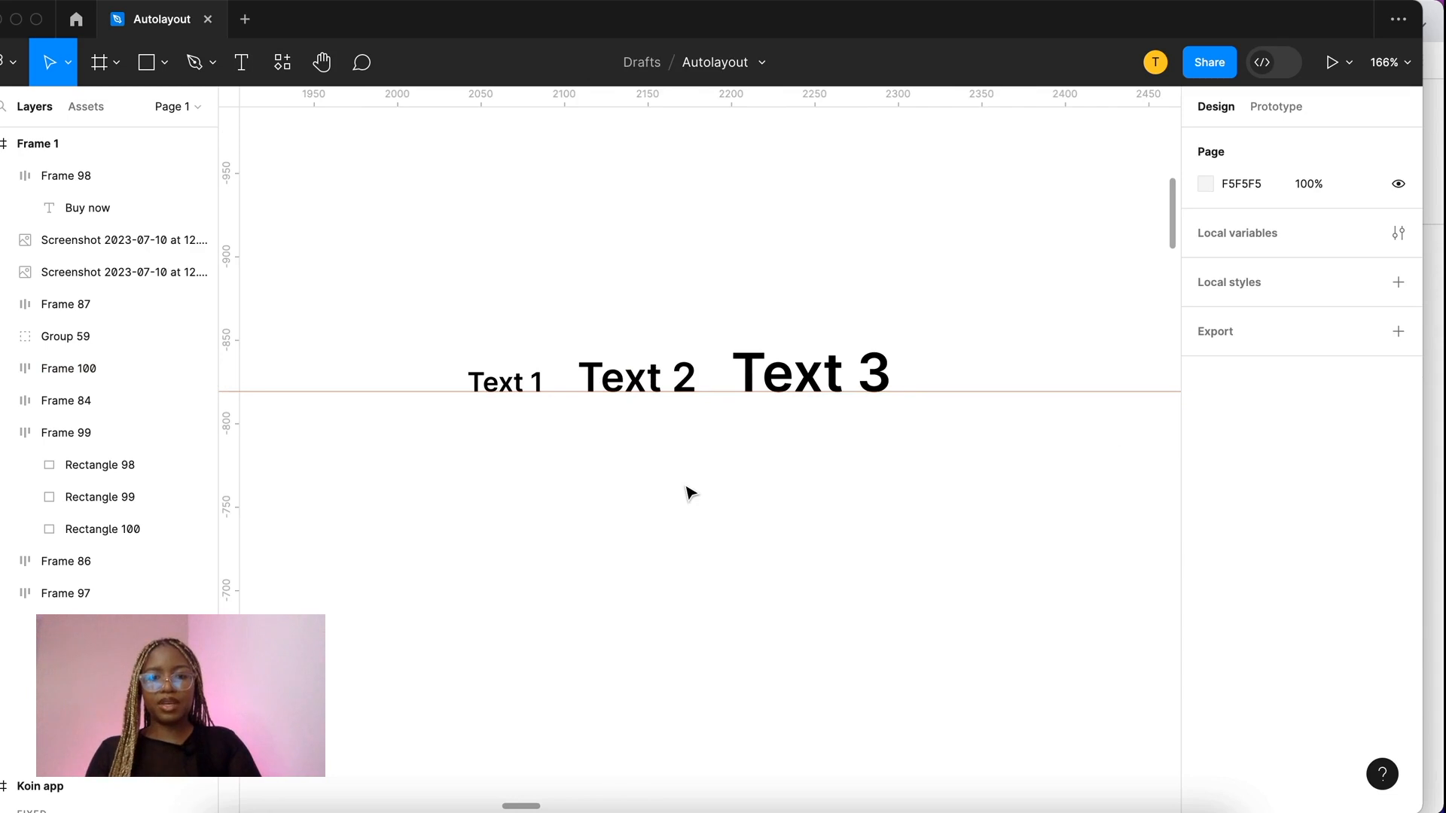
pyautogui.scroll(-3)
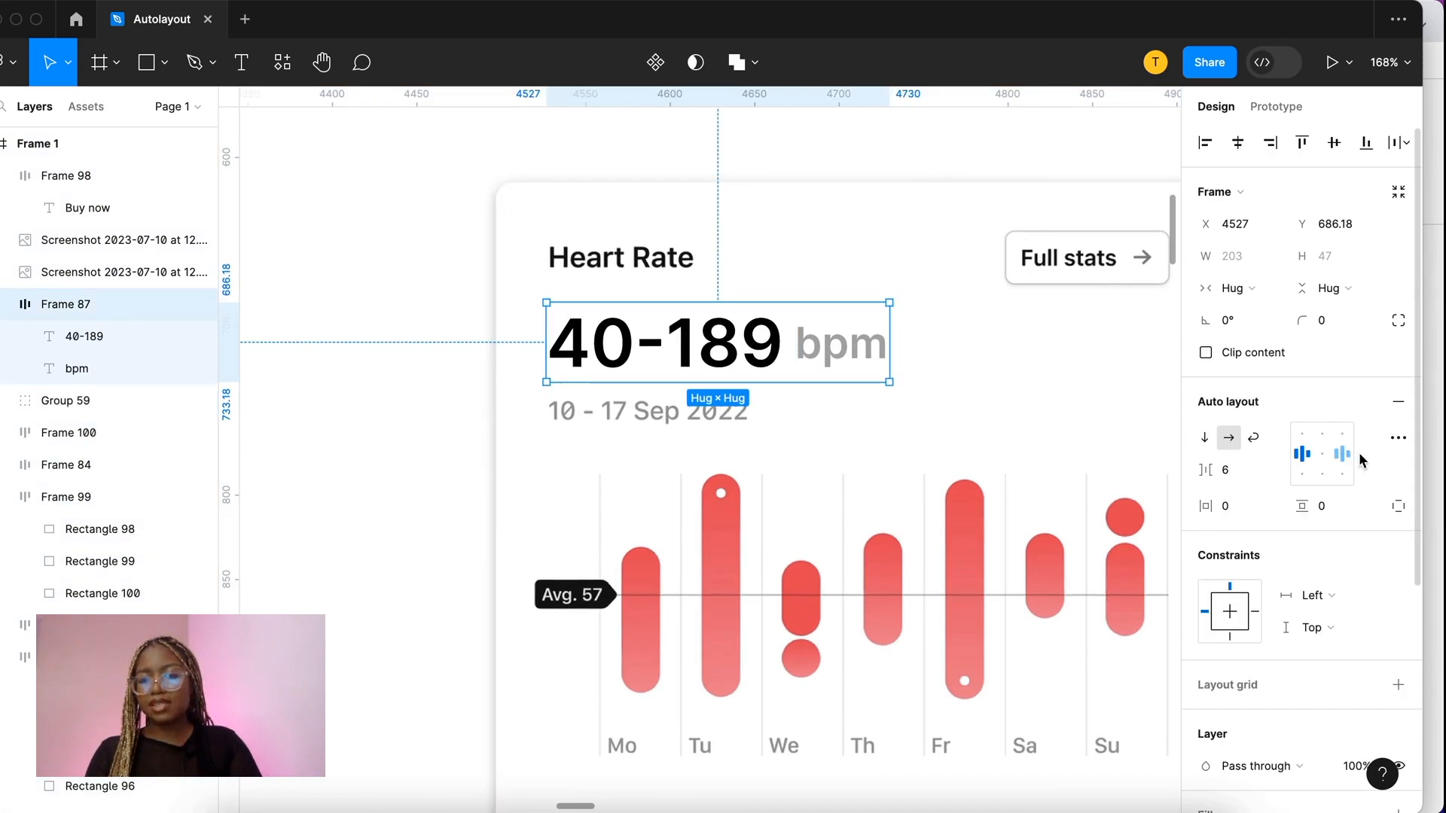
pyautogui.click(1398, 438)
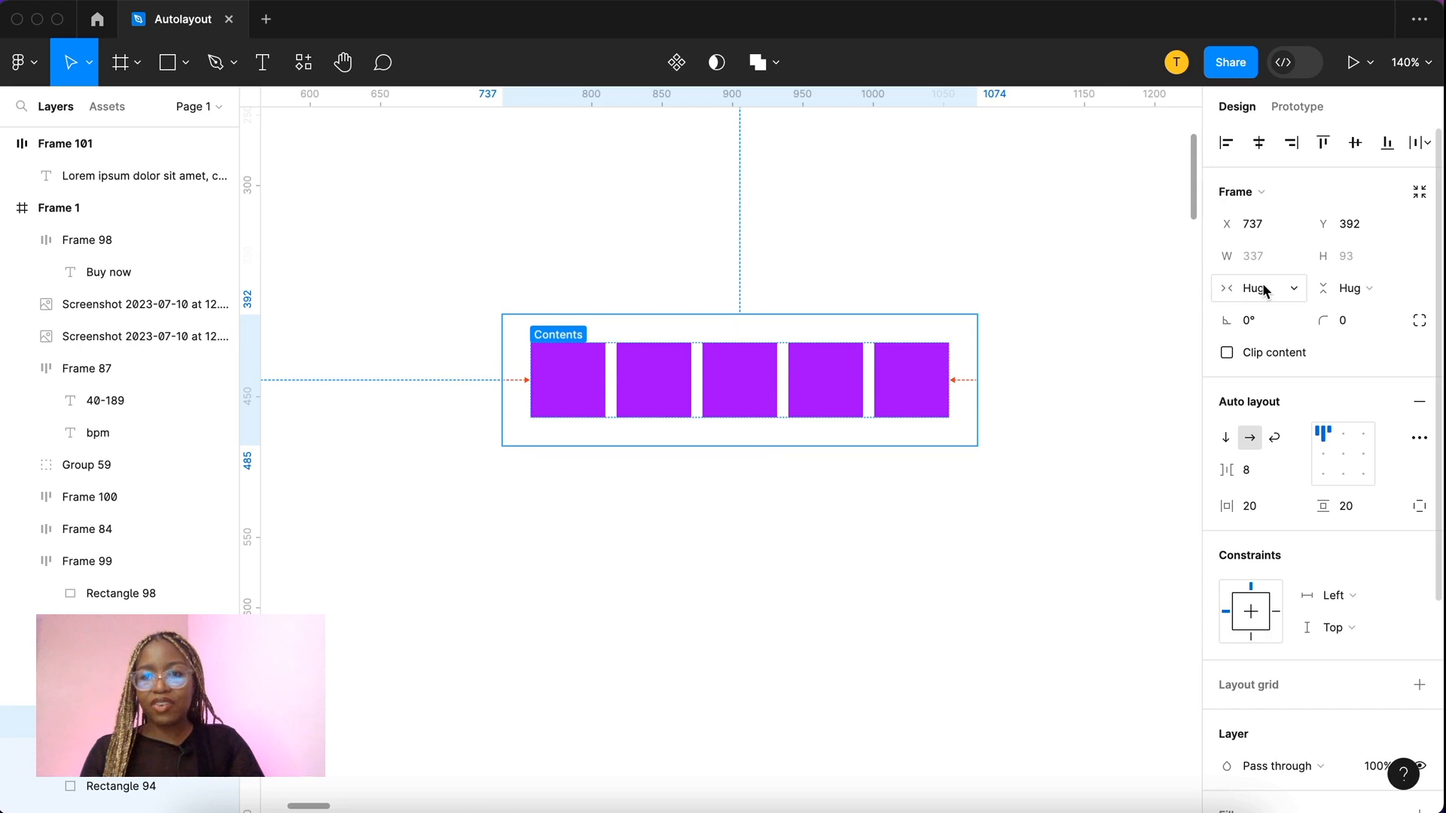
pyautogui.moveTo(1221, 309)
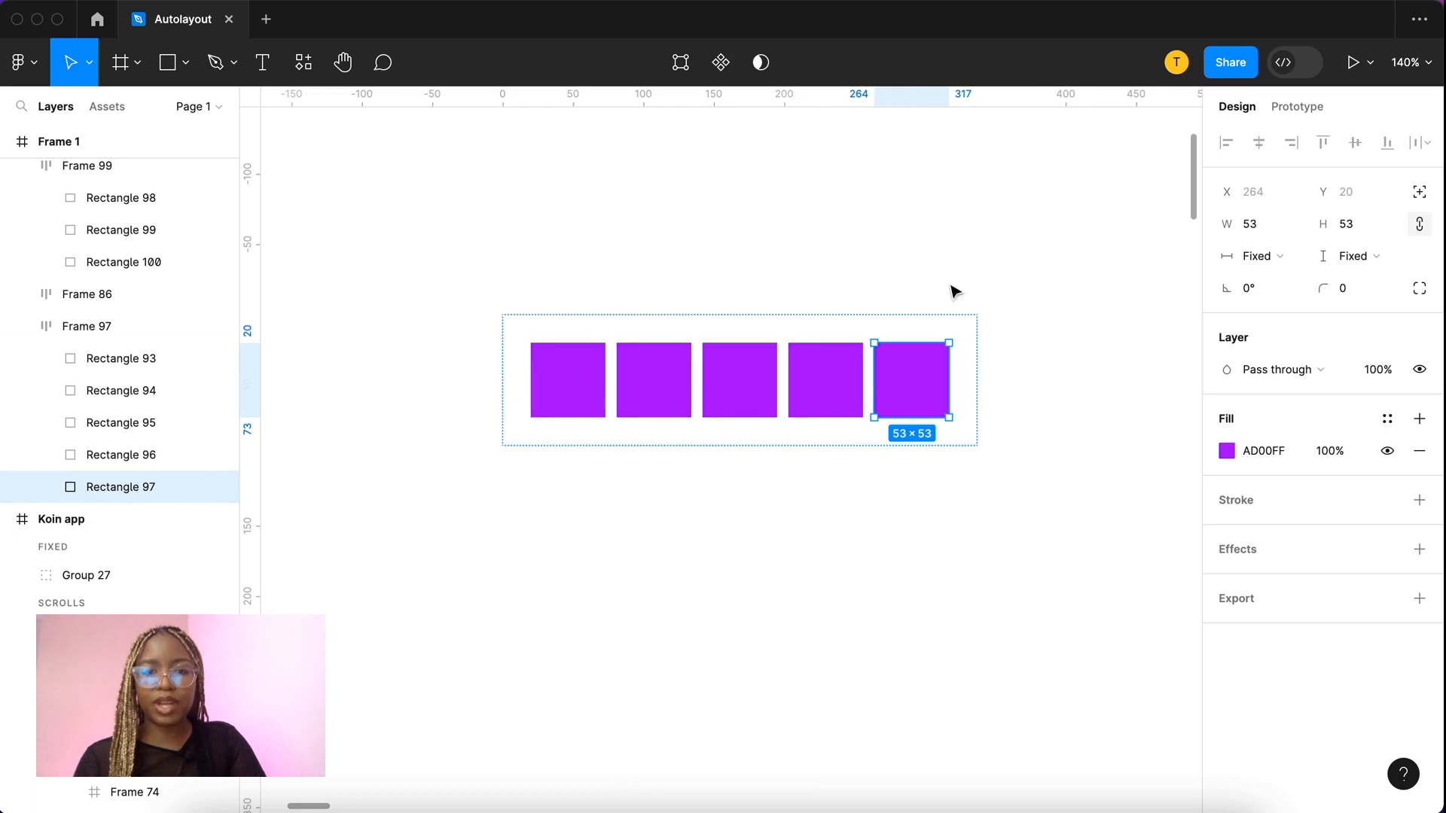
pyautogui.moveTo(1008, 416)
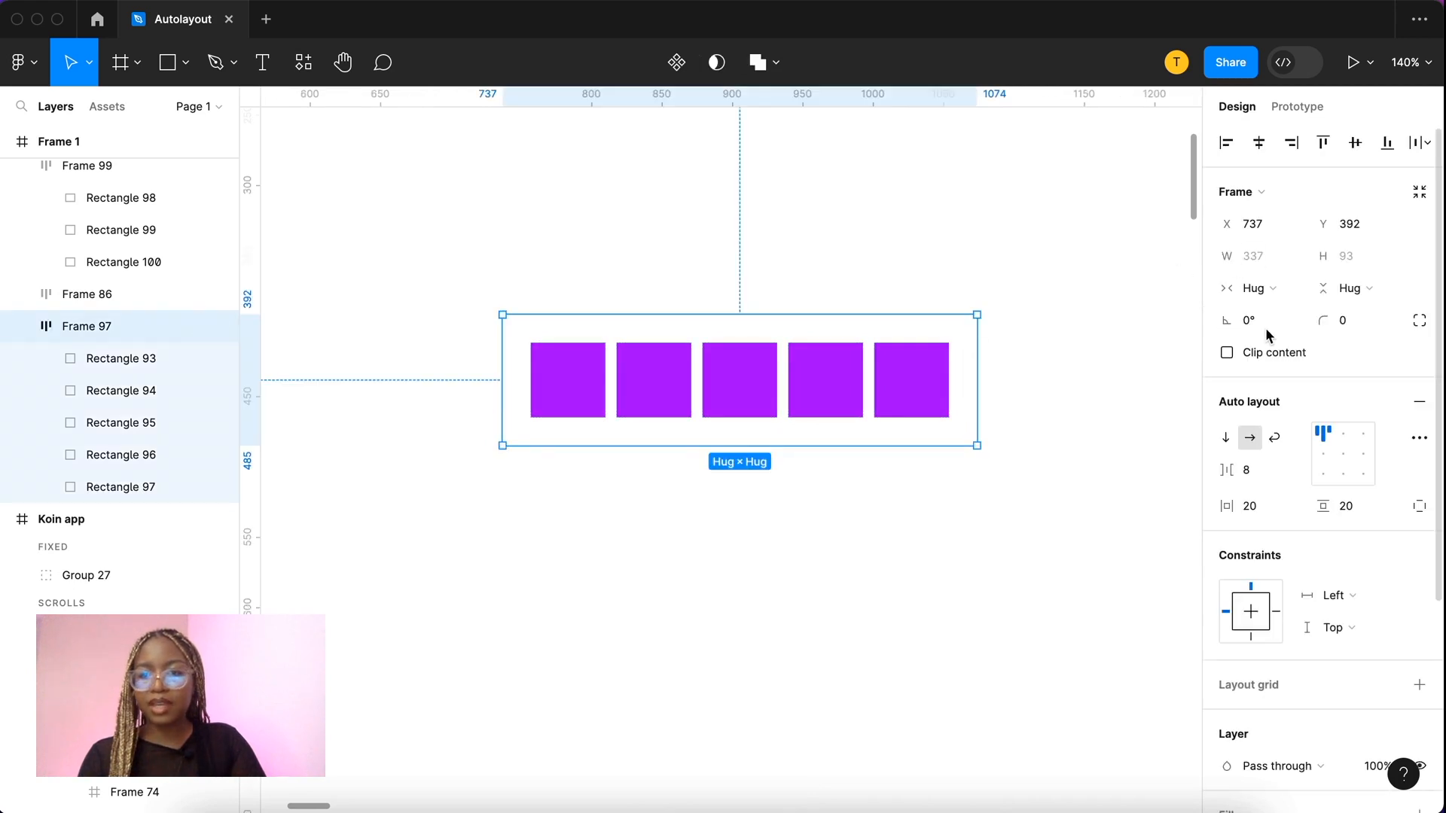
# Step: Give Frame 97 fixed horizontal resizing and set its width to 358
pyautogui.click(1254, 287)
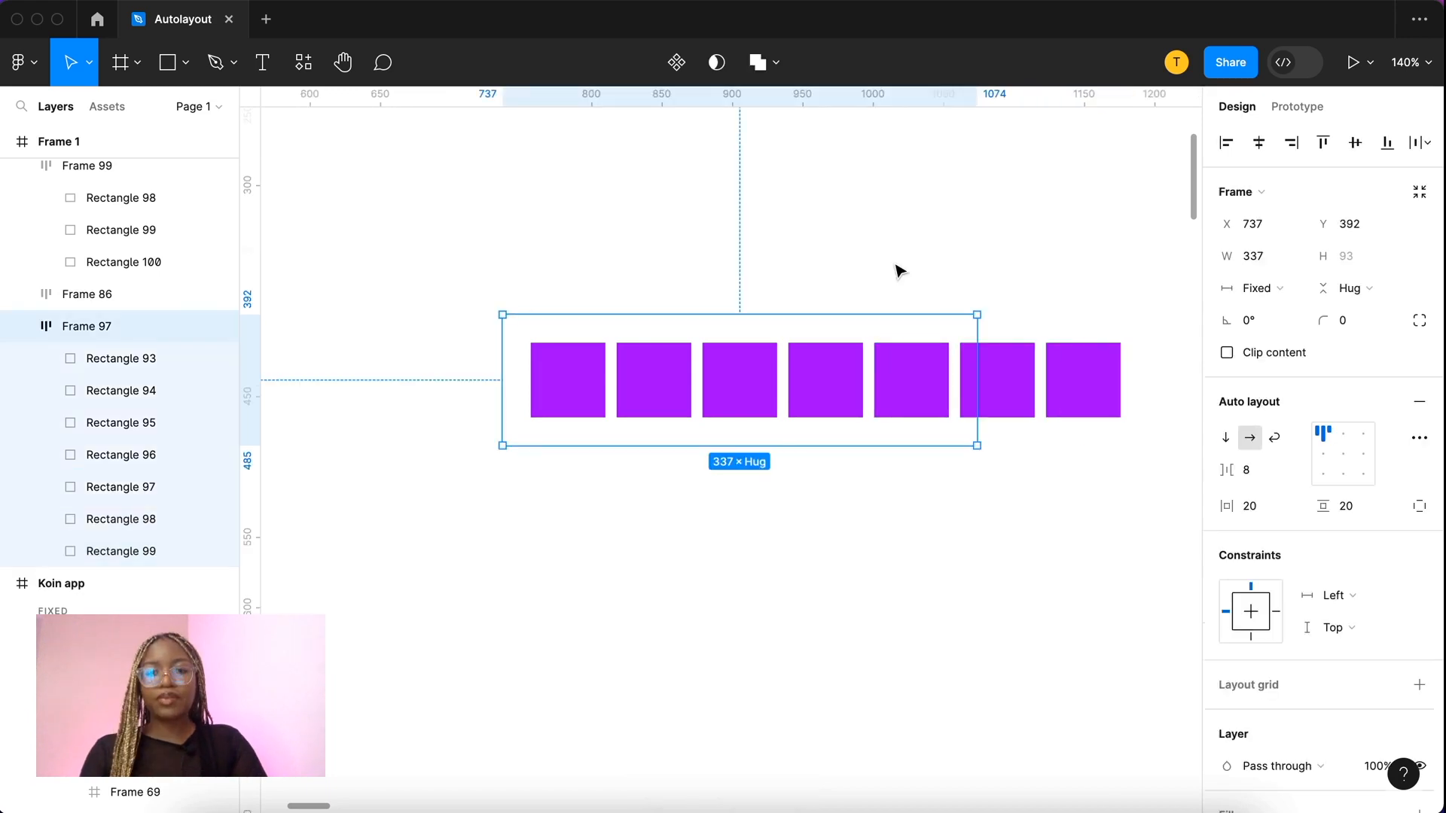
pyautogui.moveTo(924, 285)
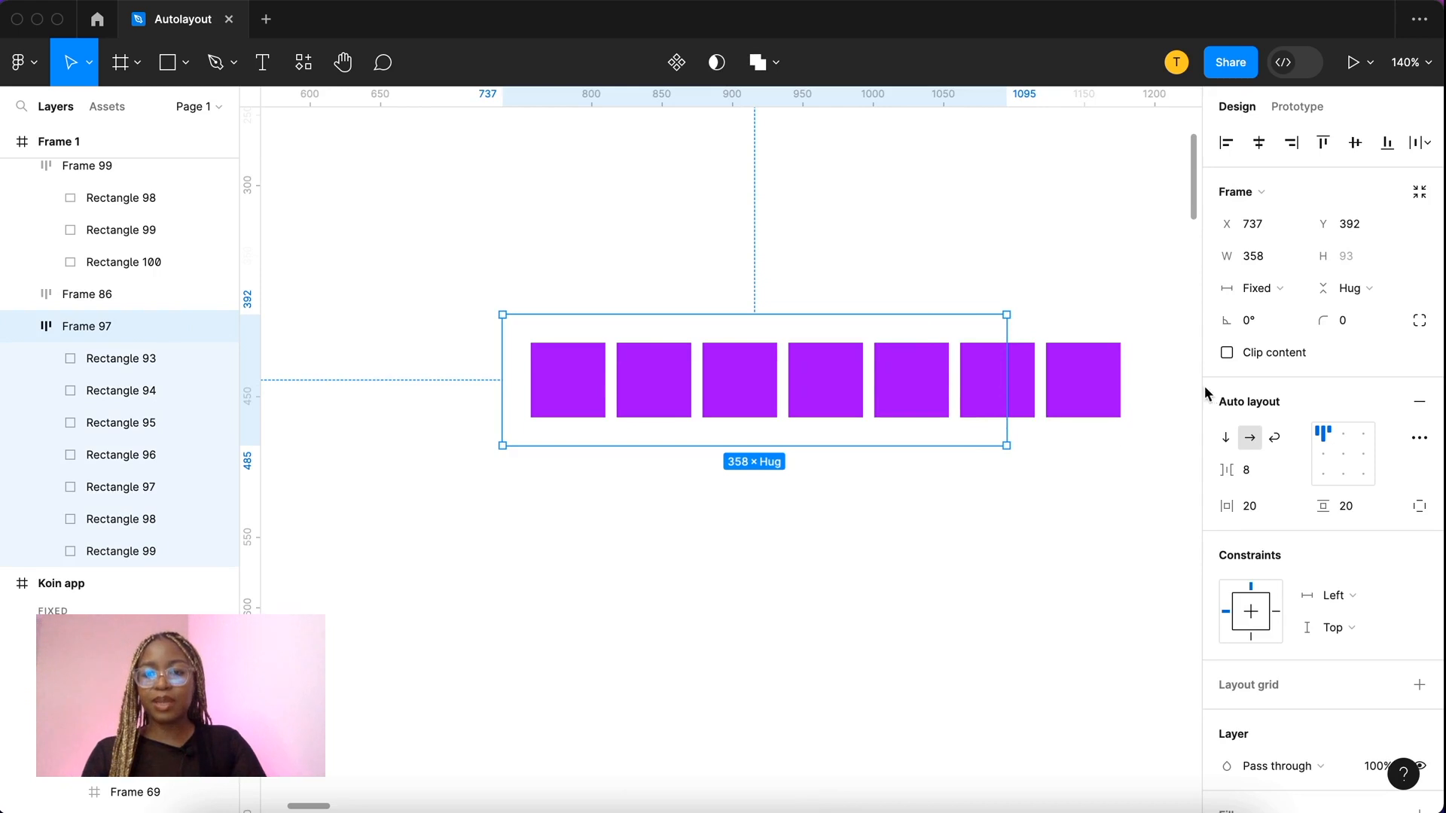
pyautogui.click(1227, 352)
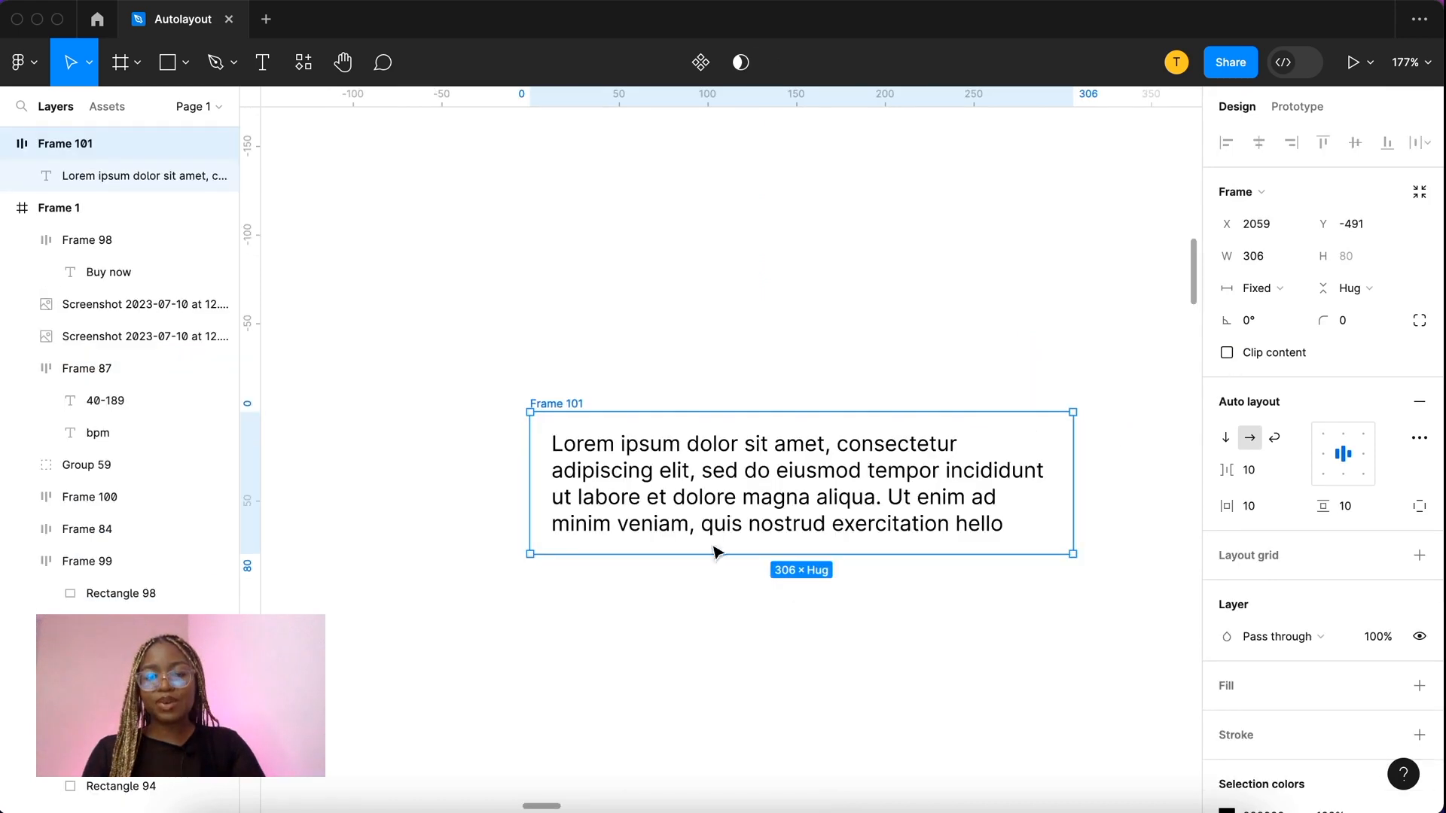
pyautogui.moveTo(473, 463)
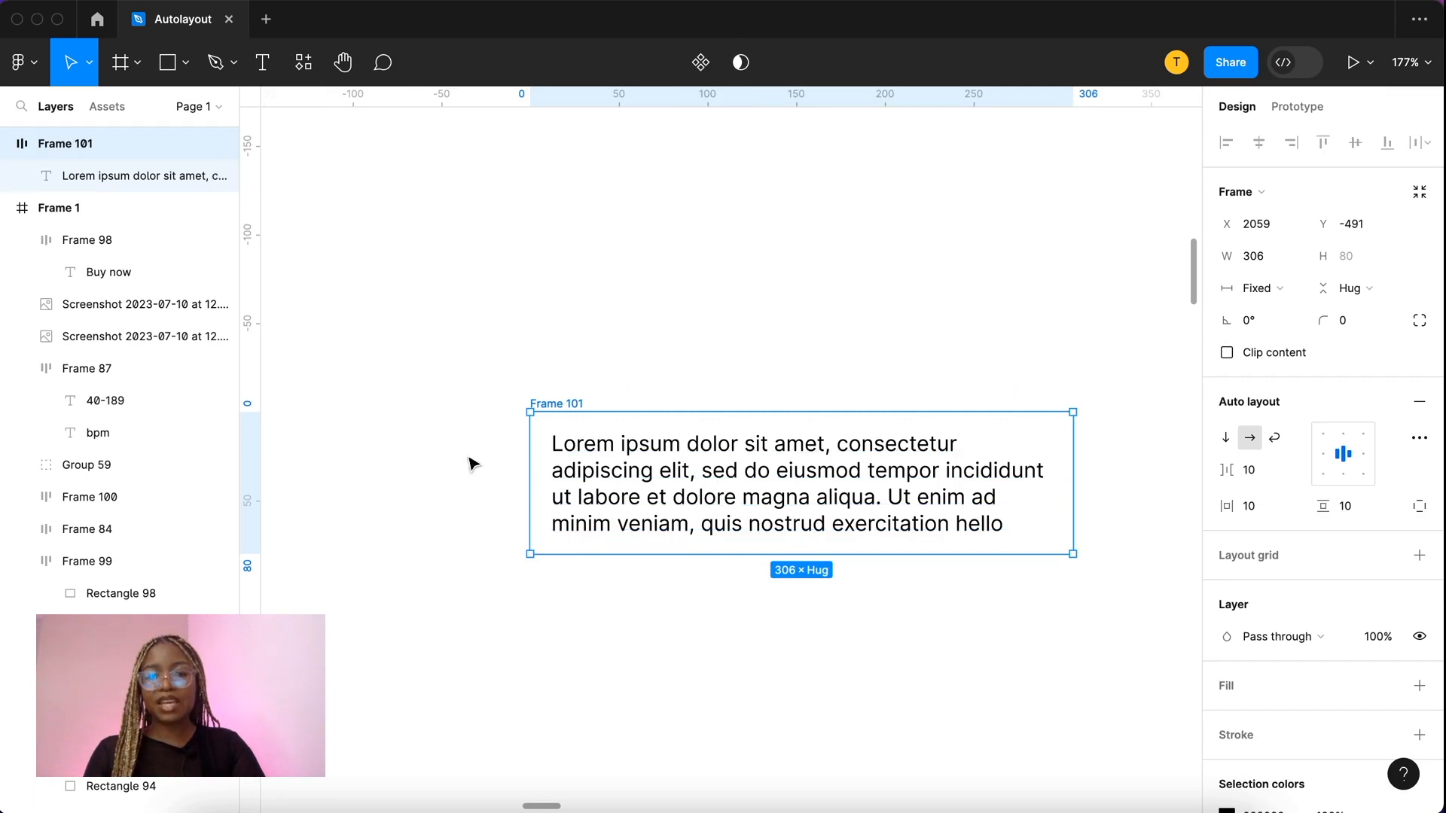
# Step: Set the lorem ipsum text in Frame 101 to Fill container width and narrow the frame to 268
pyautogui.doubleClick(799, 482)
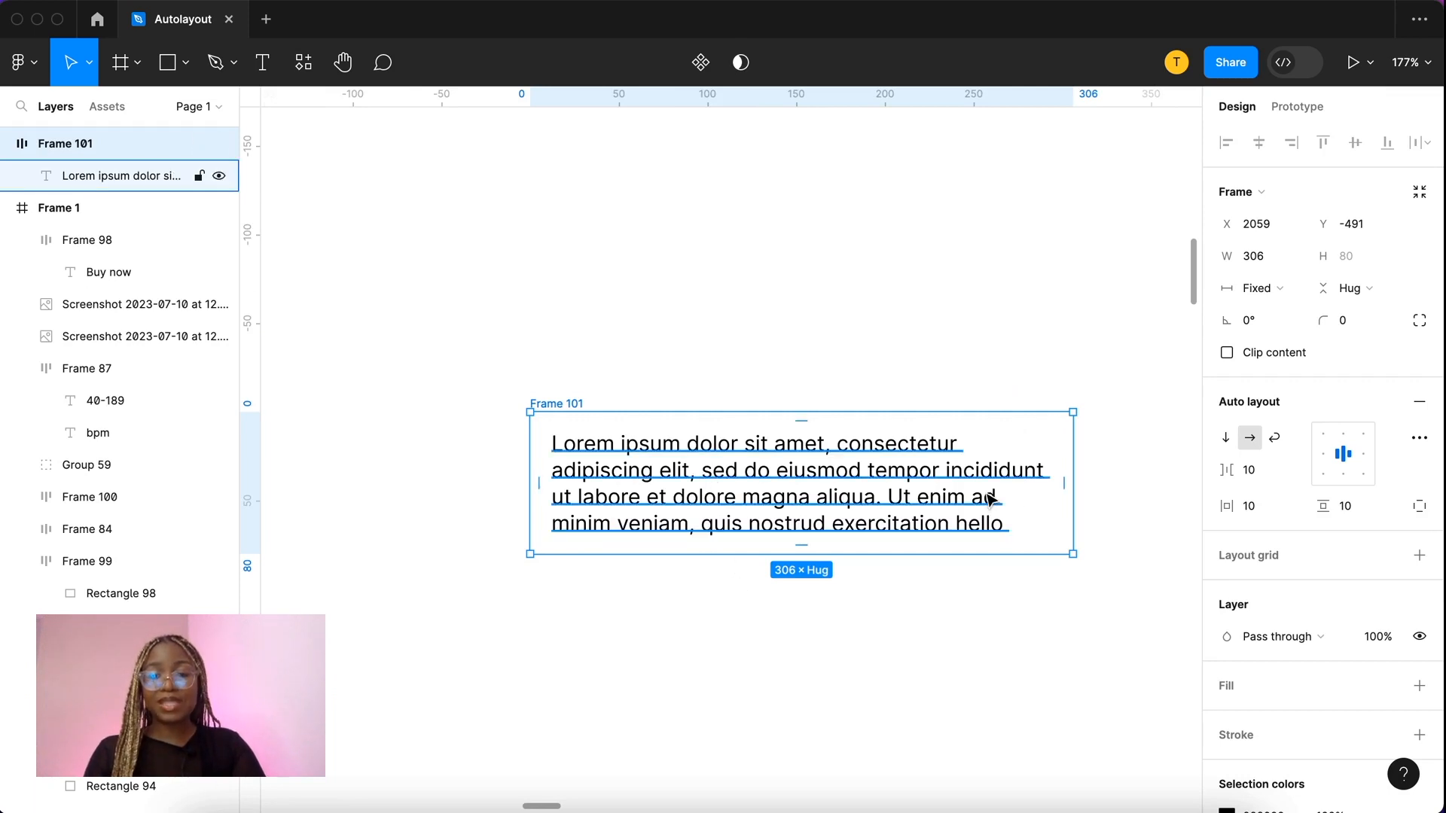
pyautogui.click(962, 592)
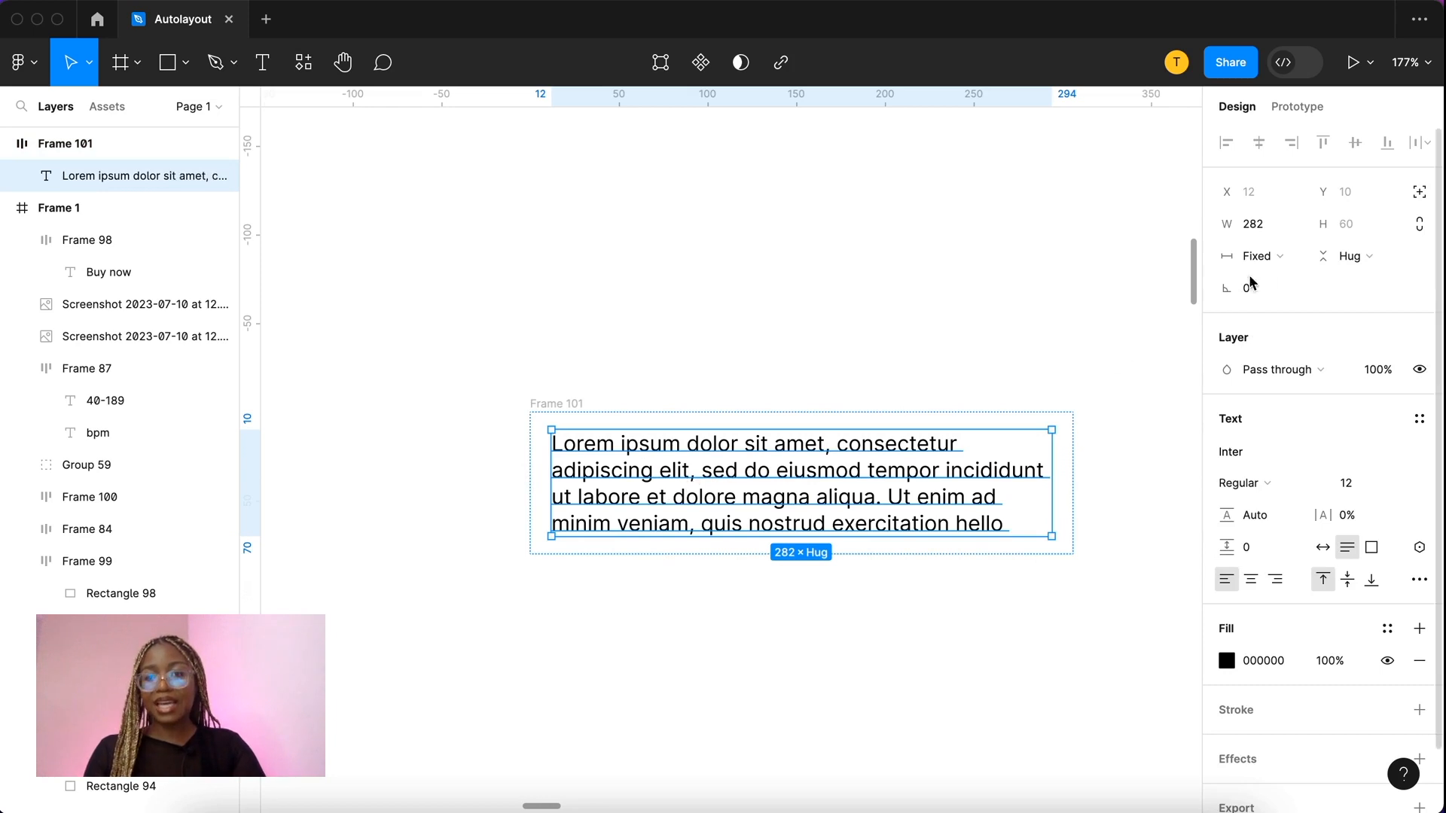
pyautogui.click(1254, 255)
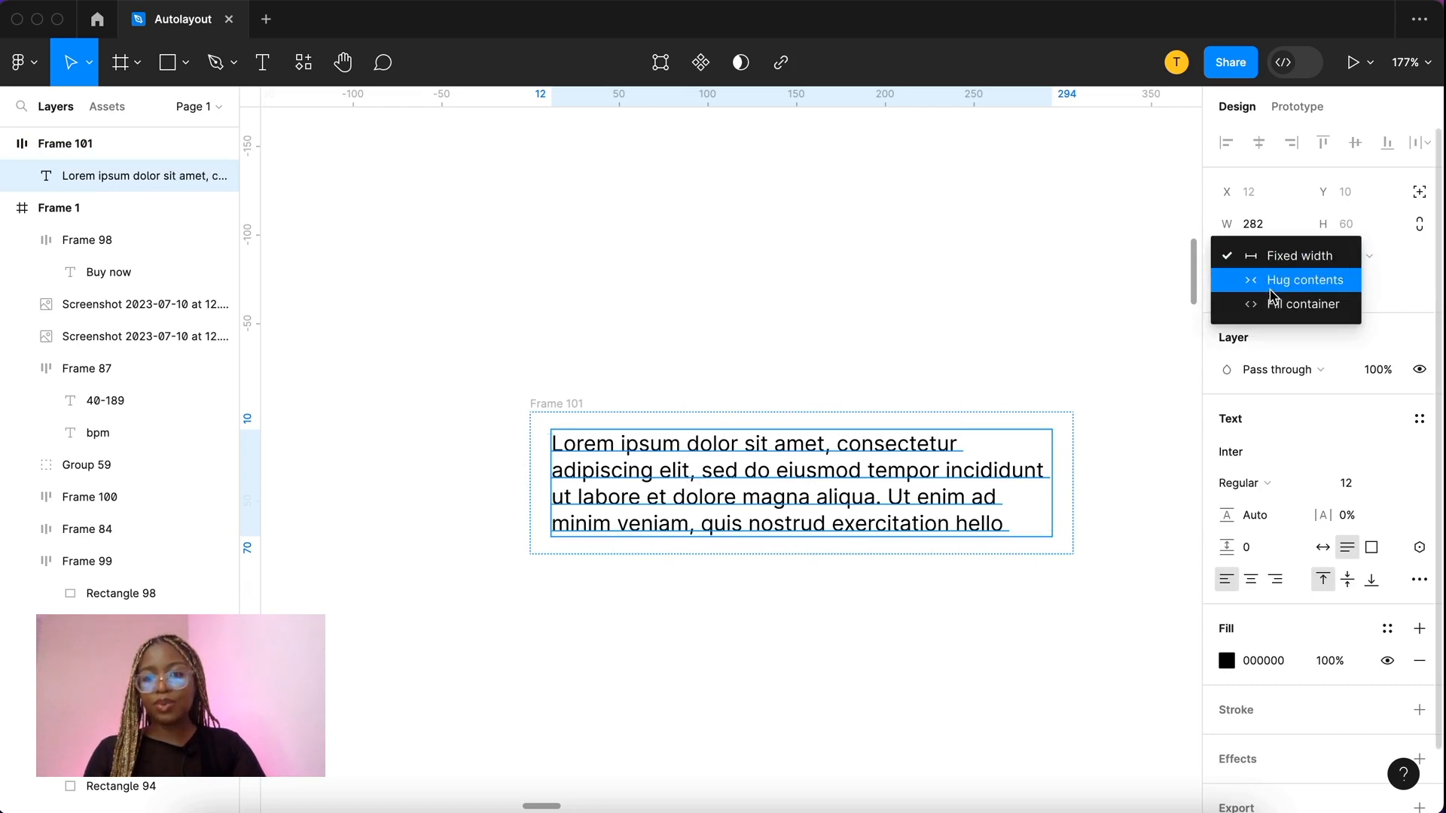
pyautogui.click(1307, 279)
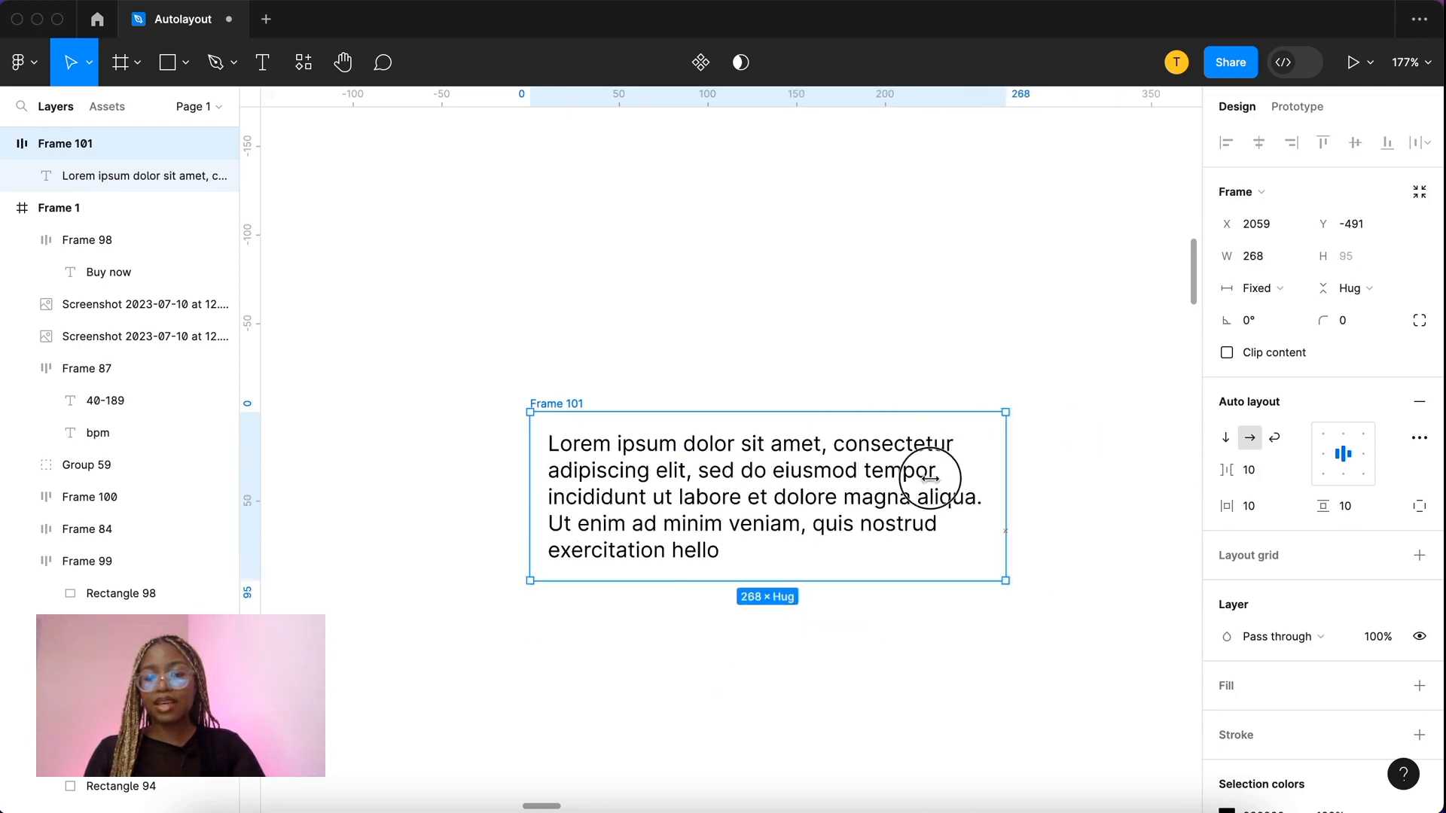
pyautogui.moveTo(1005, 497); pyautogui.dragTo(932, 497)
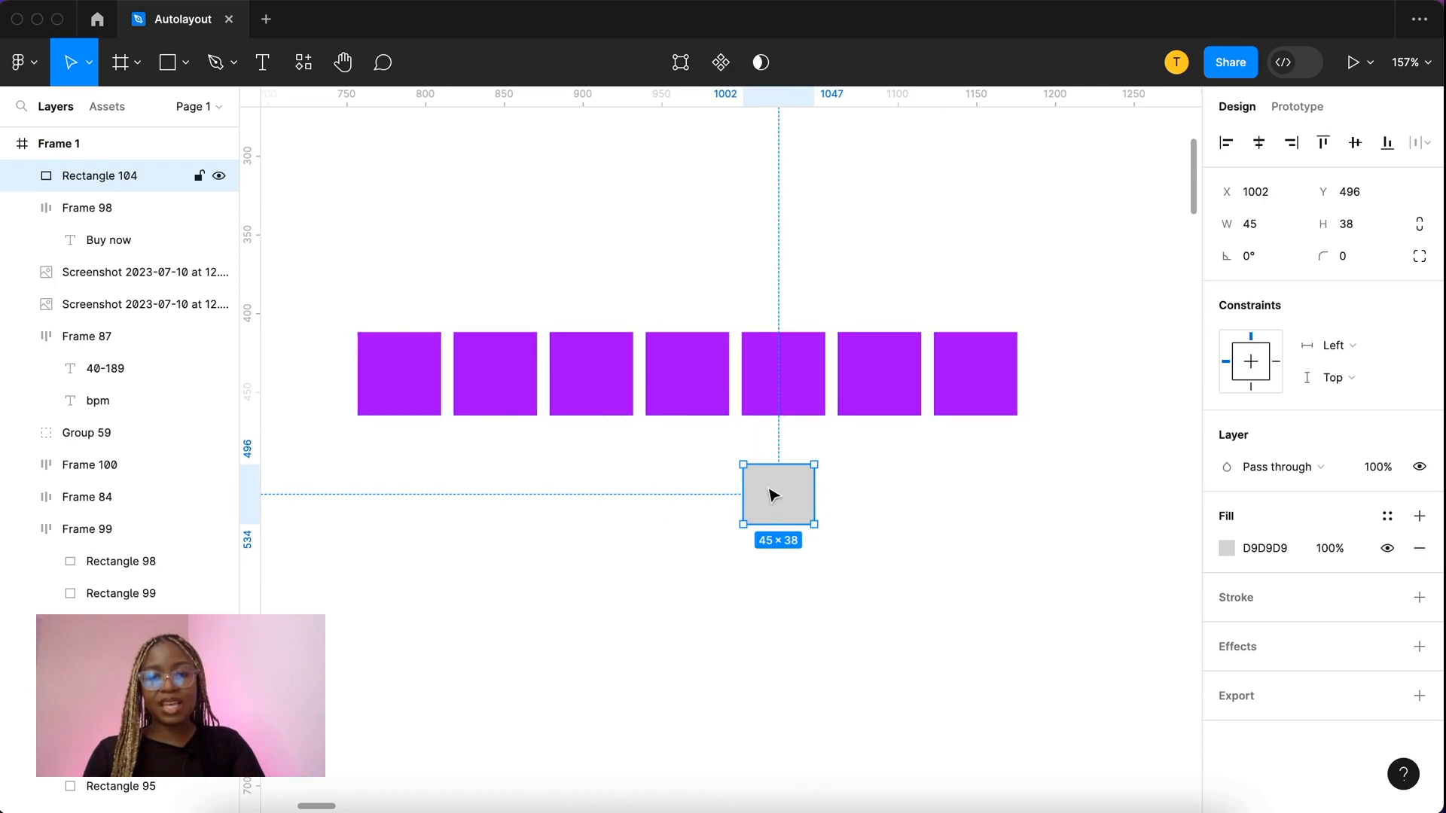
# Step: Place Rectangle 104 inside Frame 97 with absolute position, overlapping the last square
pyautogui.moveTo(772, 493); pyautogui.dragTo(784, 456)
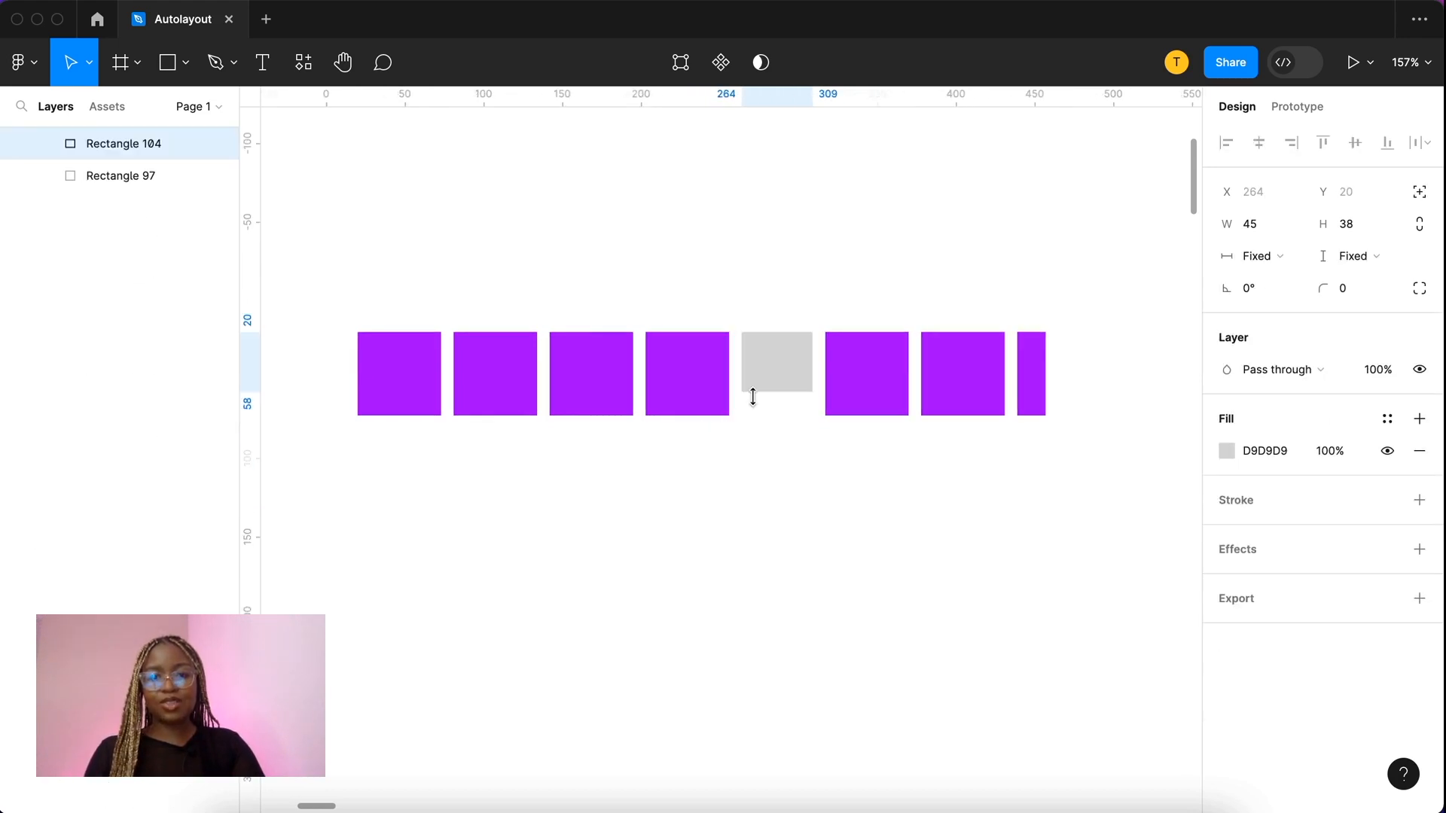
pyautogui.moveTo(775, 374); pyautogui.dragTo(872, 374)
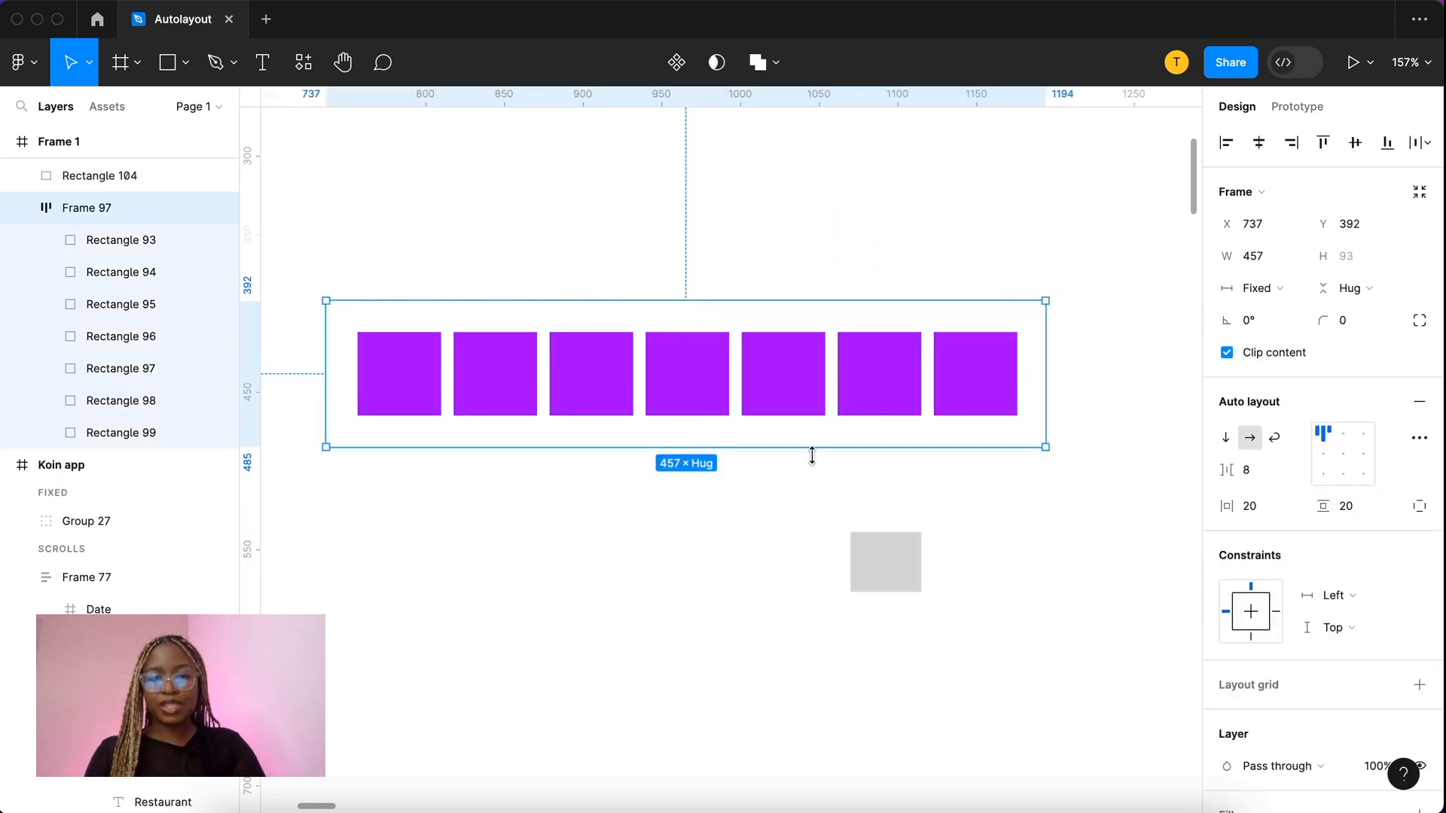
pyautogui.moveTo(761, 388)
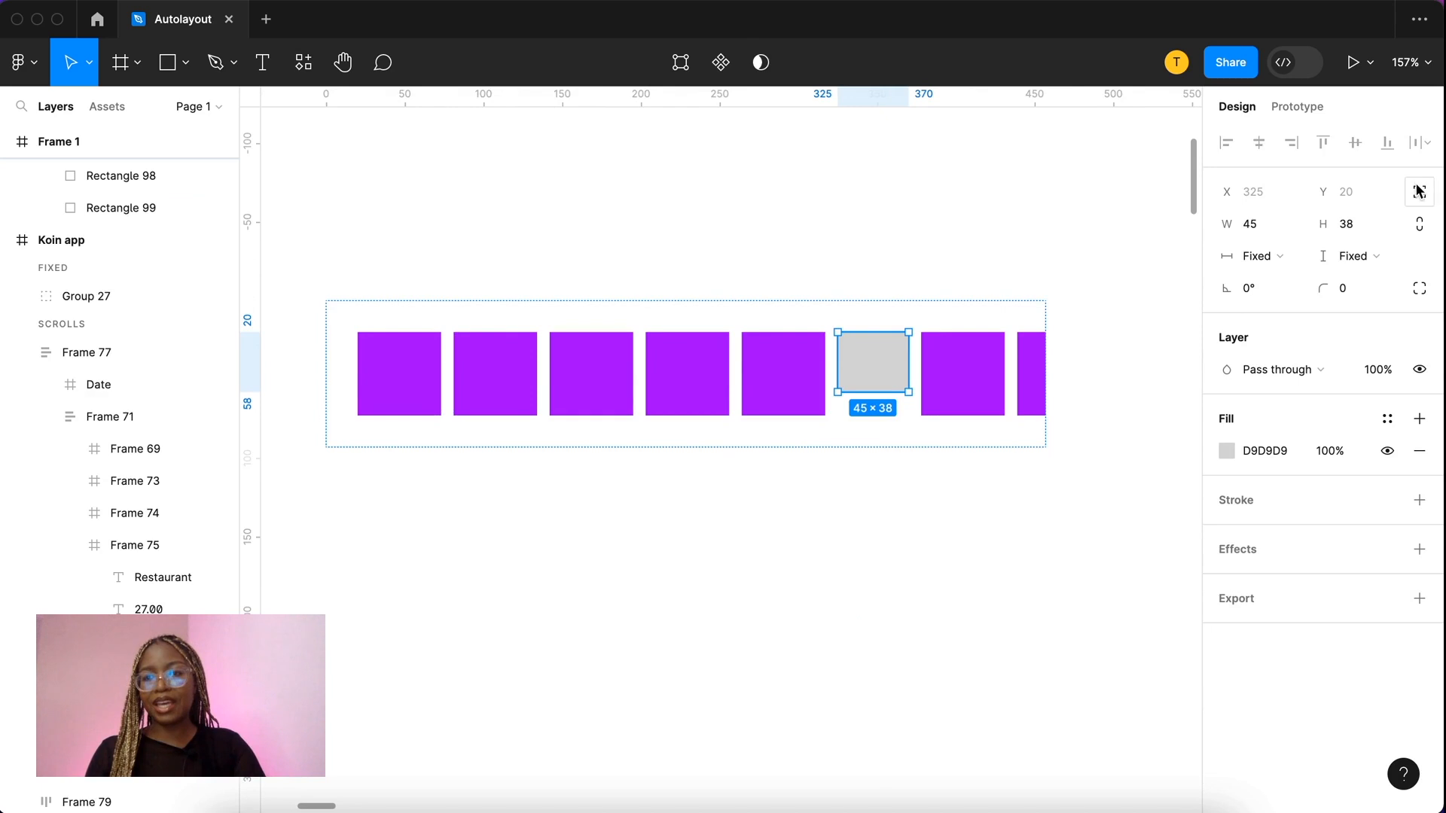
pyautogui.moveTo(1420, 192)
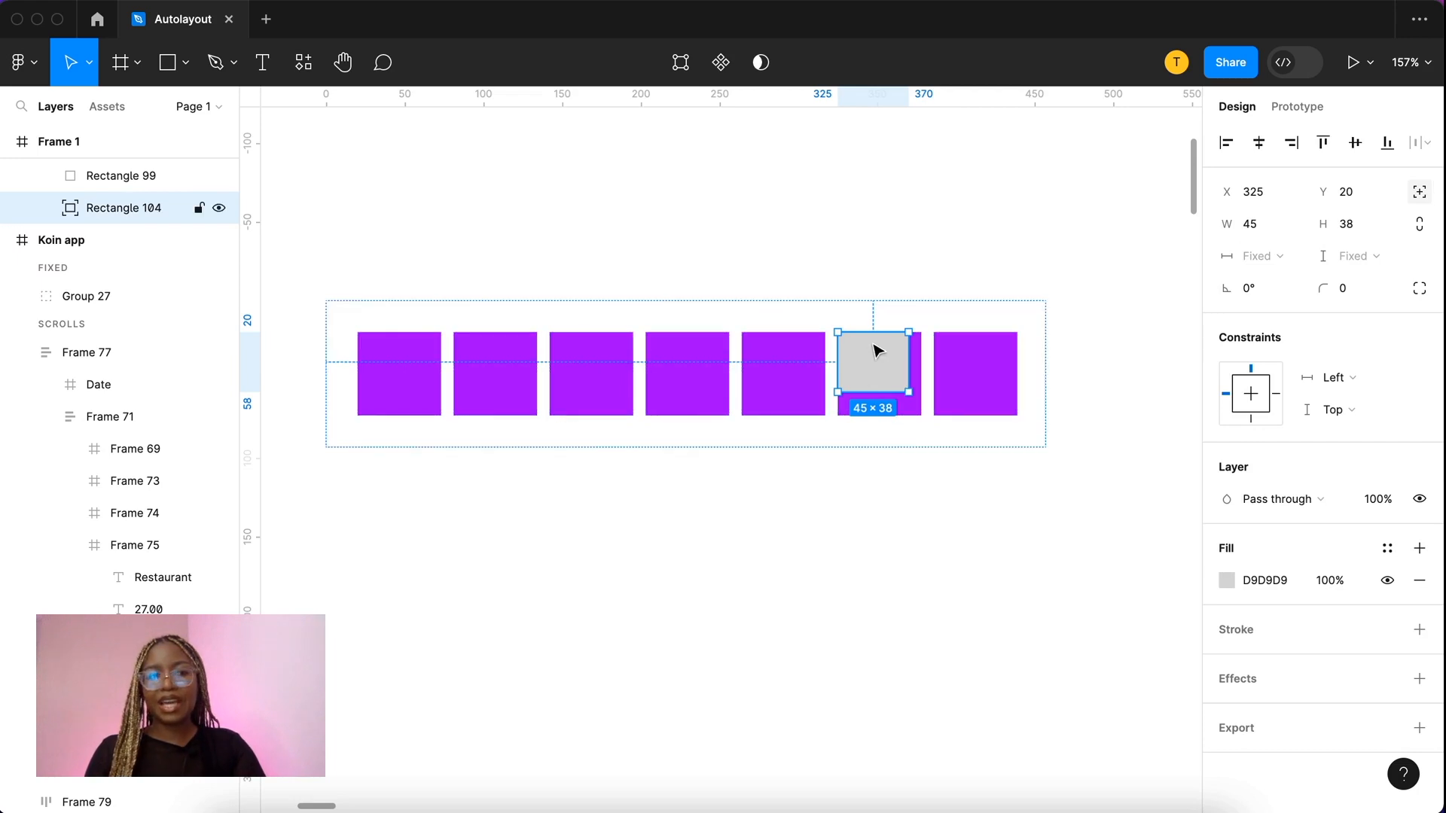
pyautogui.moveTo(871, 360); pyautogui.dragTo(976, 360)
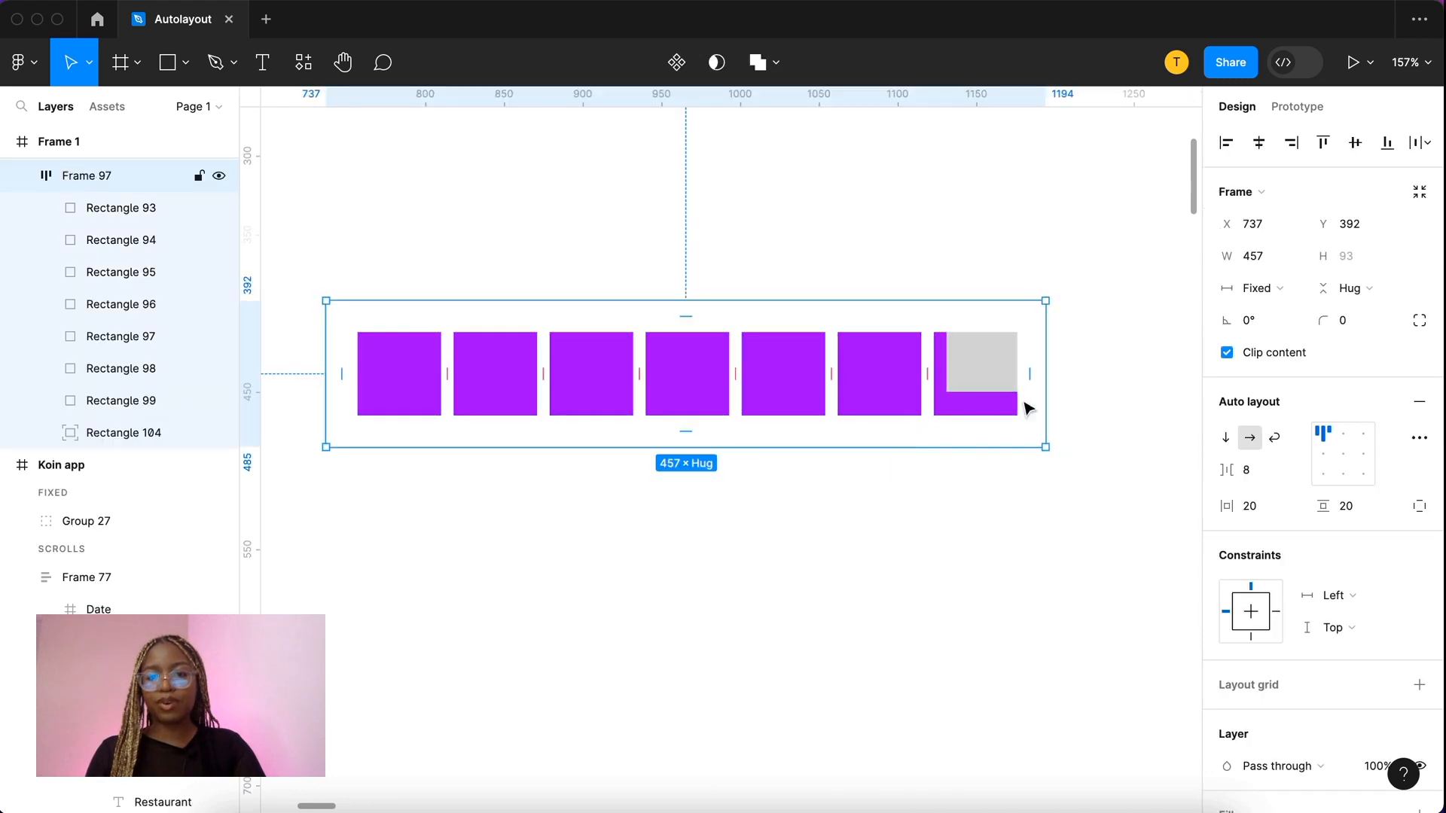
pyautogui.moveTo(1047, 447); pyautogui.dragTo(969, 447)
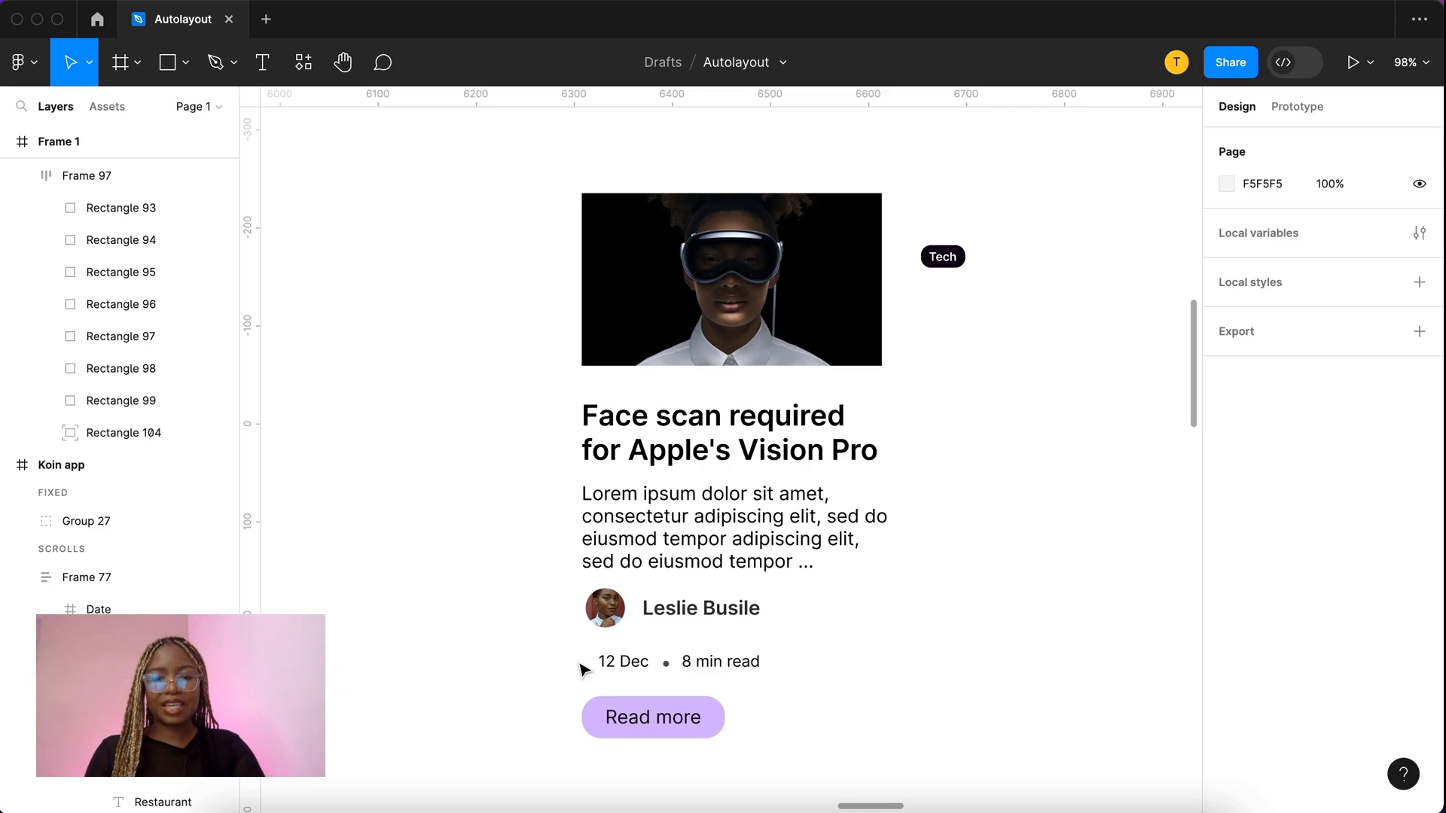
pyautogui.moveTo(829, 588)
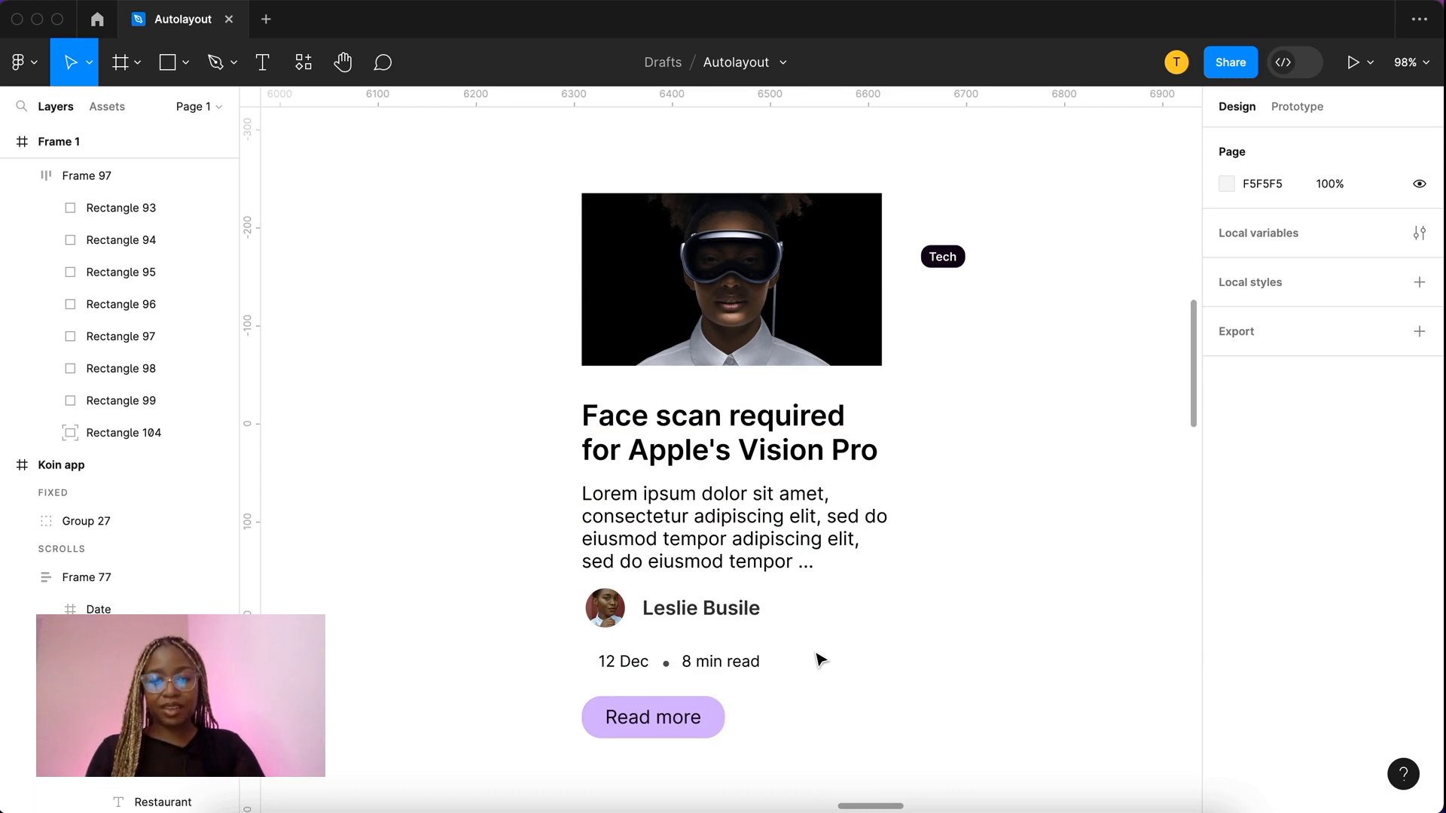
# Step: Group date and read time with Shift+A and give the card vertical auto layout with 16 spacing
pyautogui.click(677, 661)
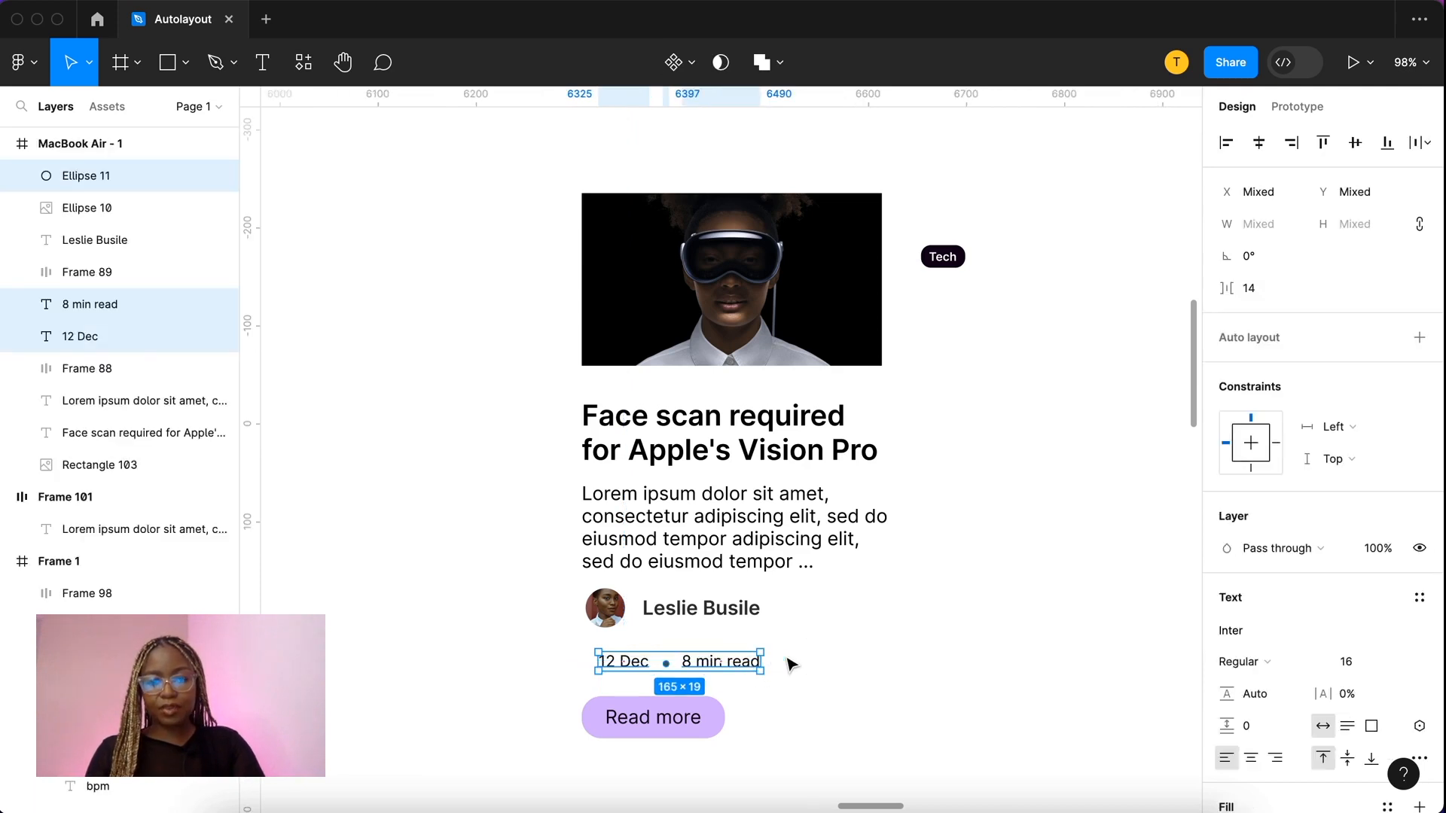
pyautogui.press('shift+a')
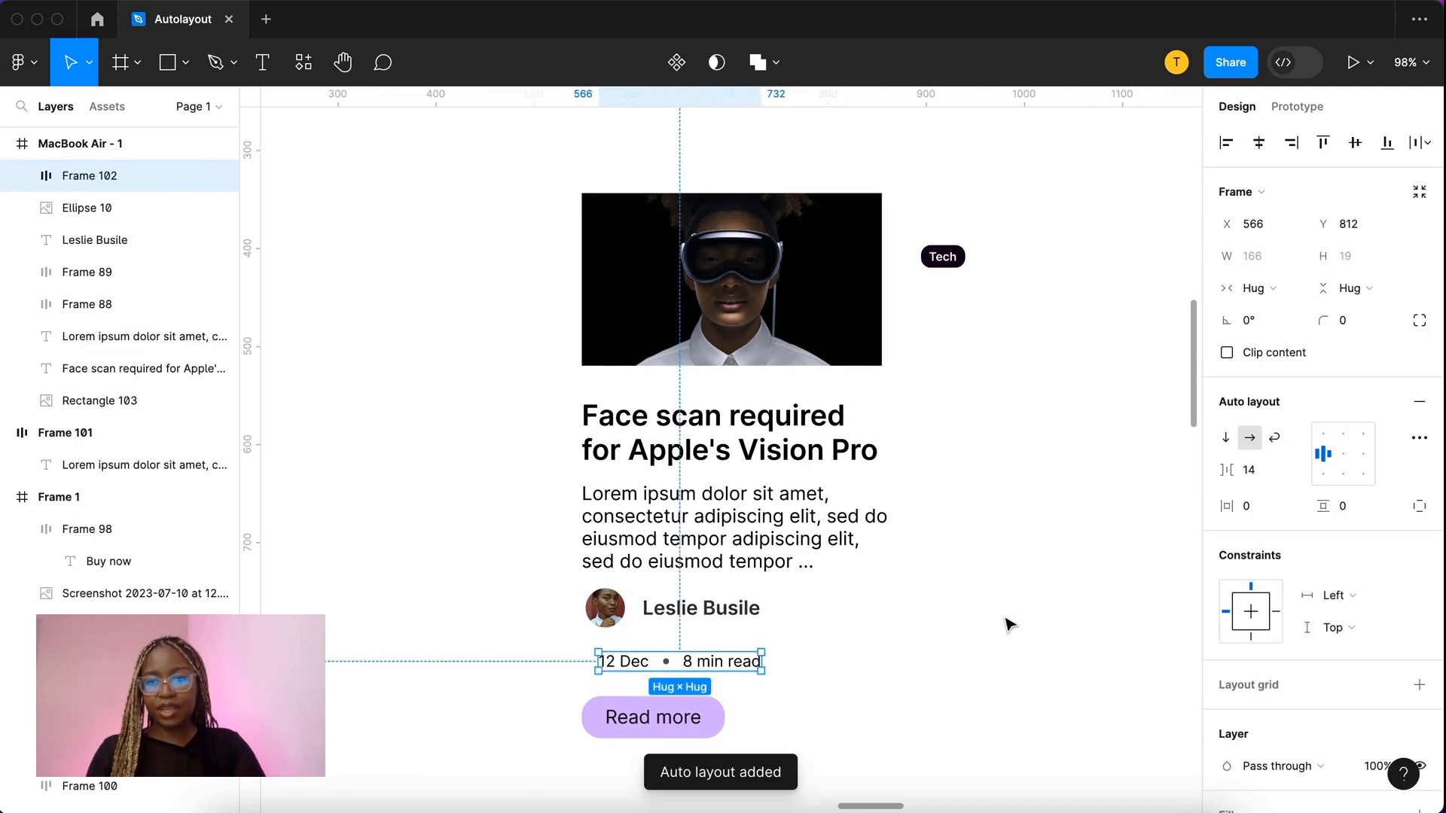
pyautogui.click(1249, 470)
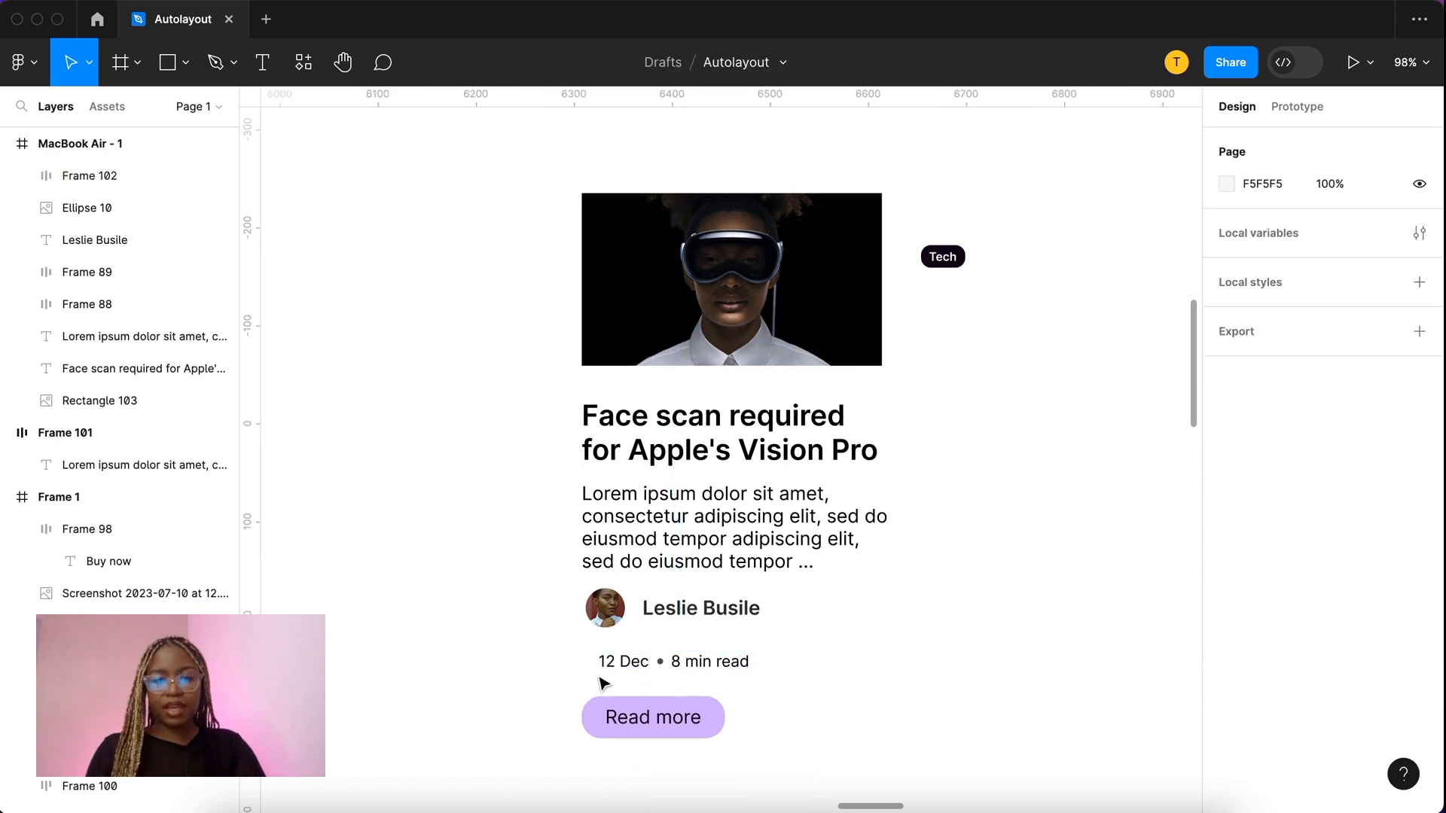
pyautogui.click(673, 636)
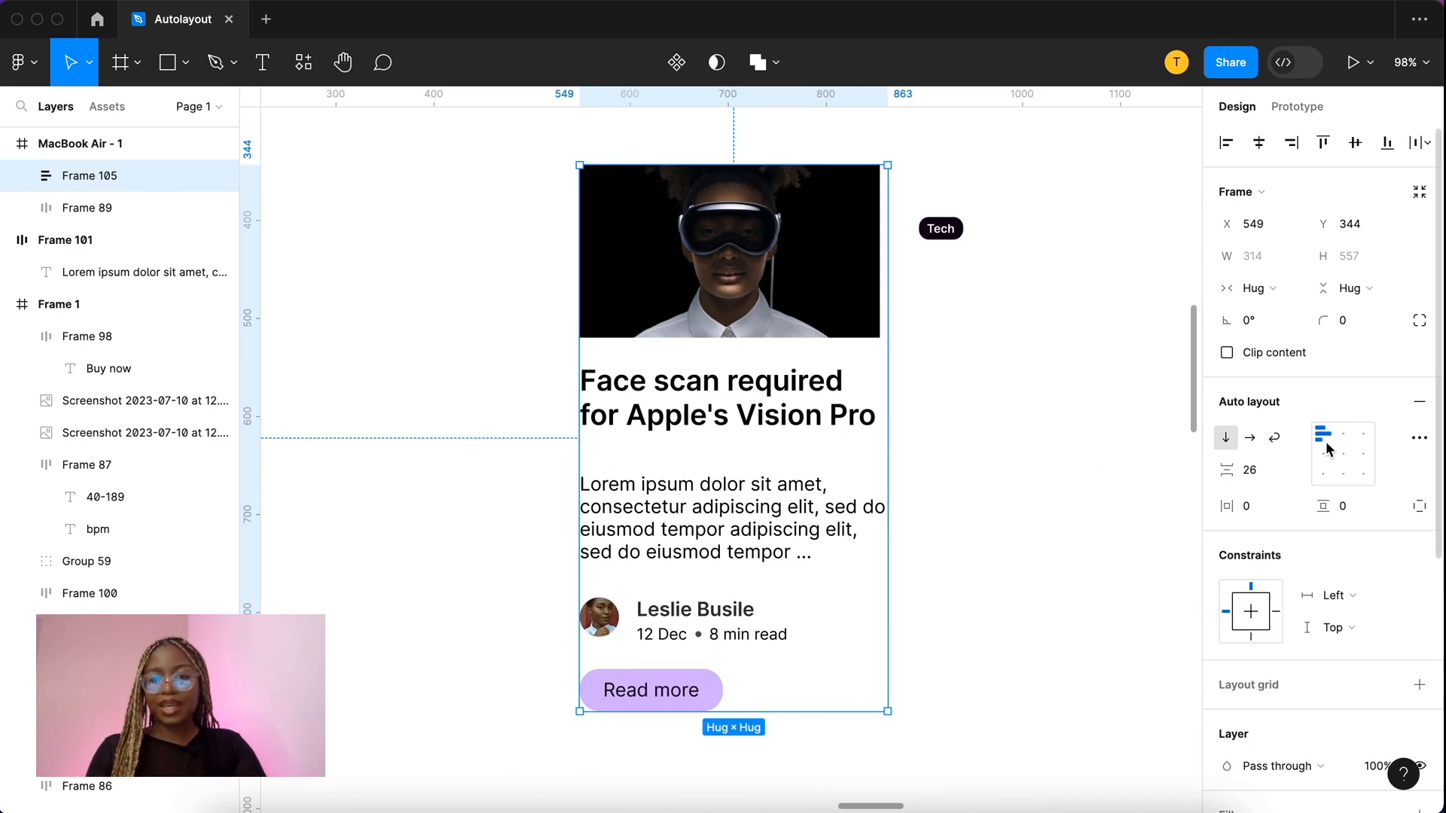
pyautogui.write('16')
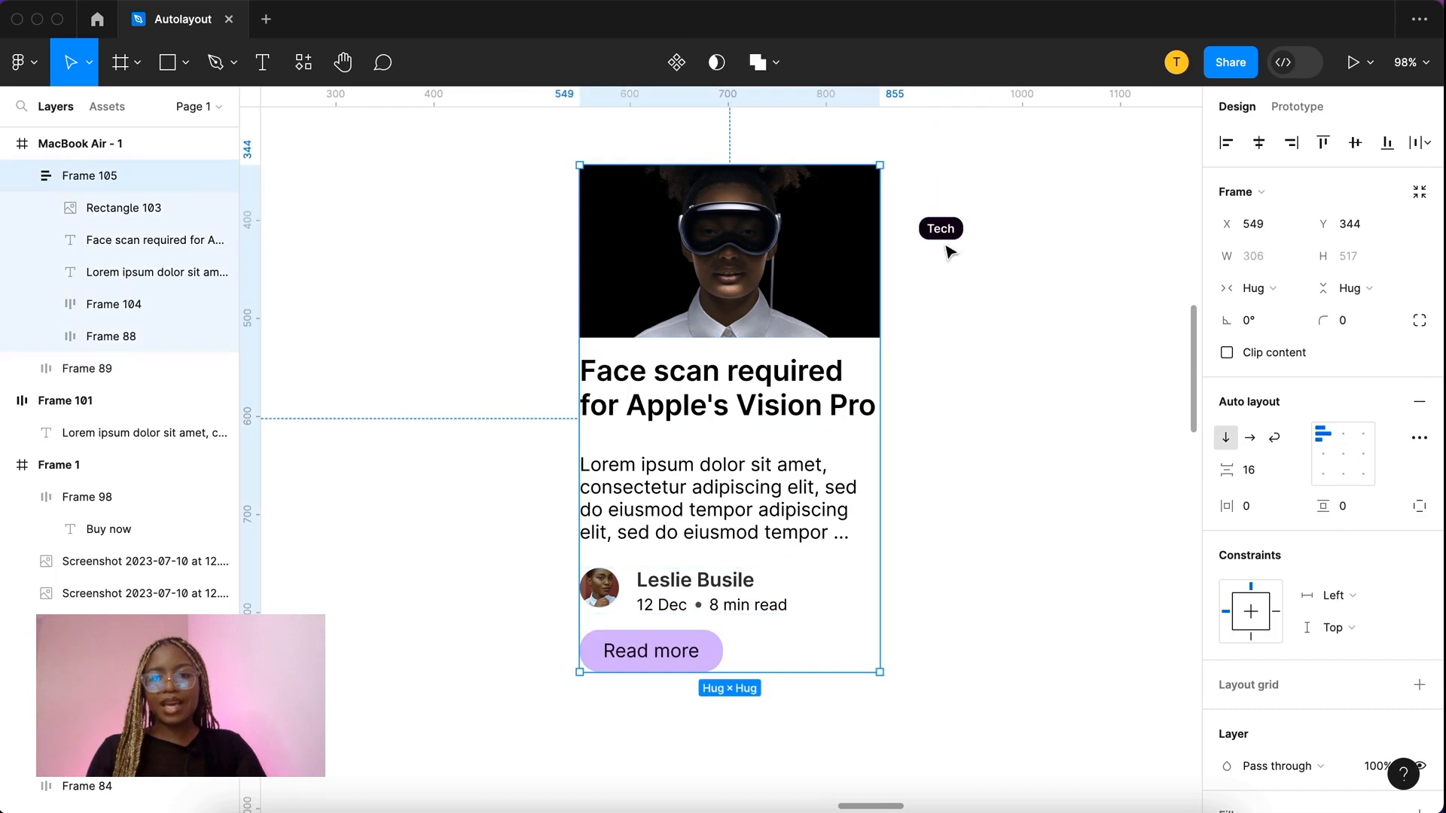
# Step: Absolutely position the Tech tag over the image's top-right corner
pyautogui.click(940, 229)
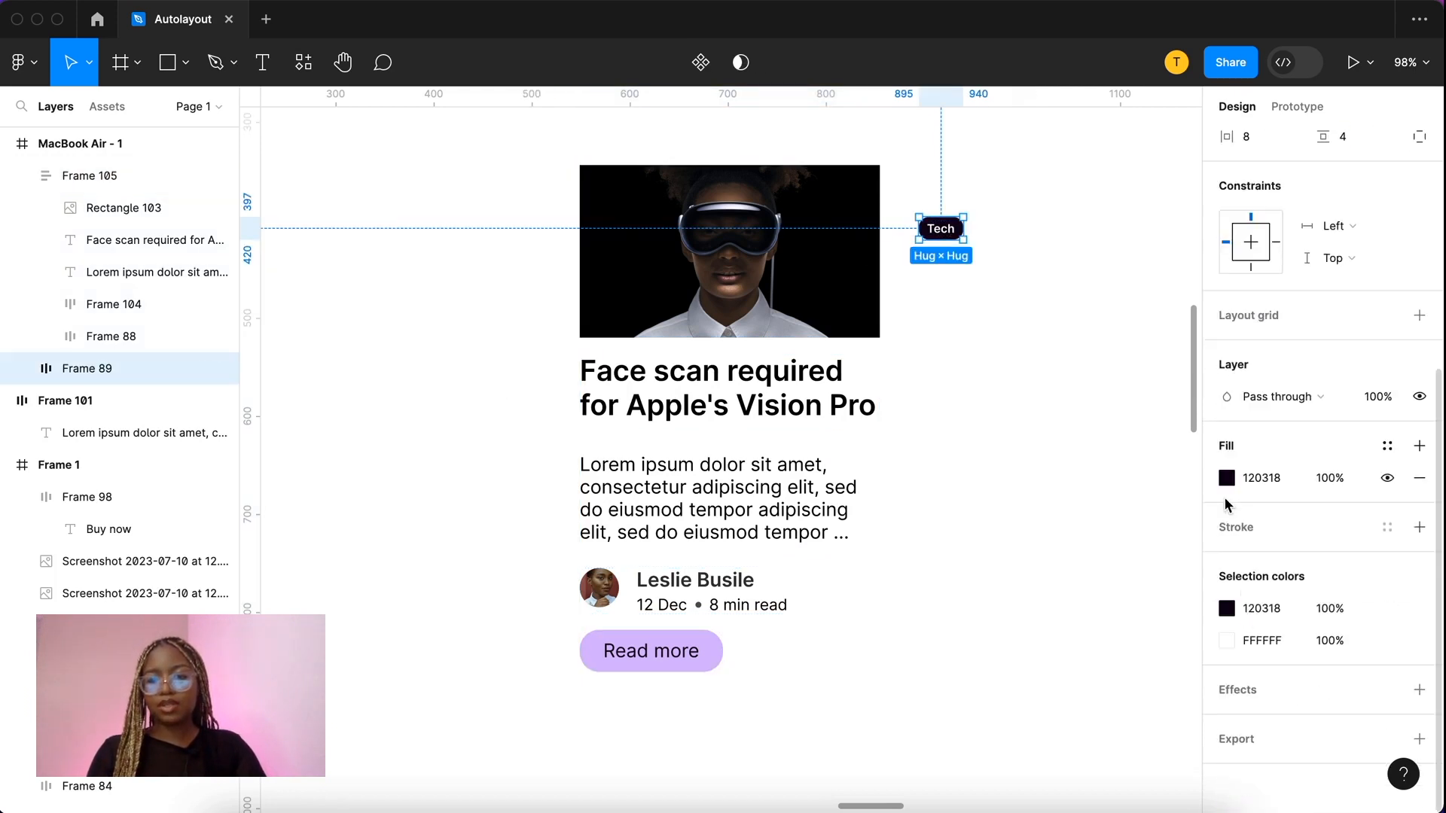
pyautogui.click(1226, 477)
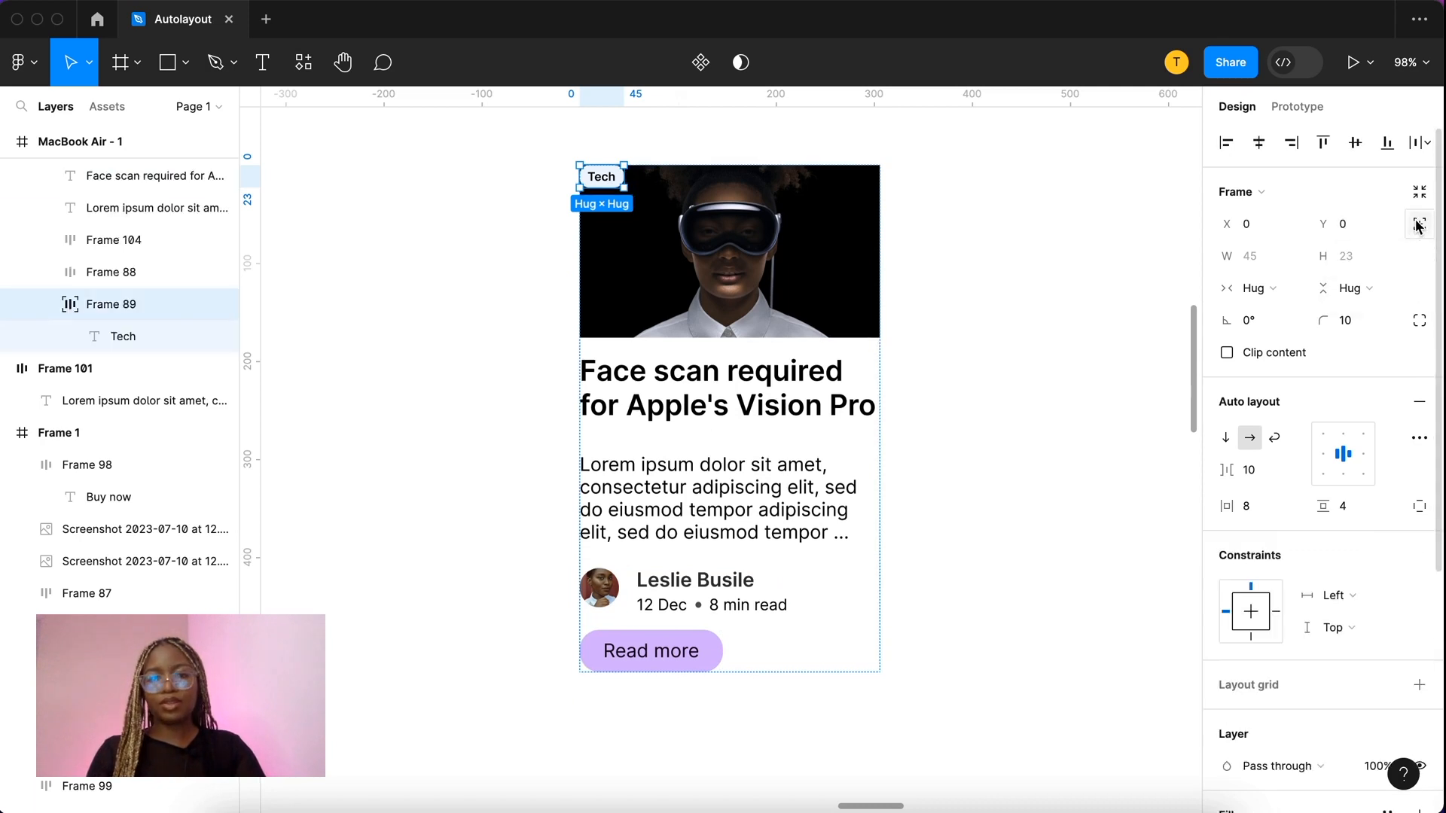
pyautogui.moveTo(601, 176); pyautogui.dragTo(728, 186)
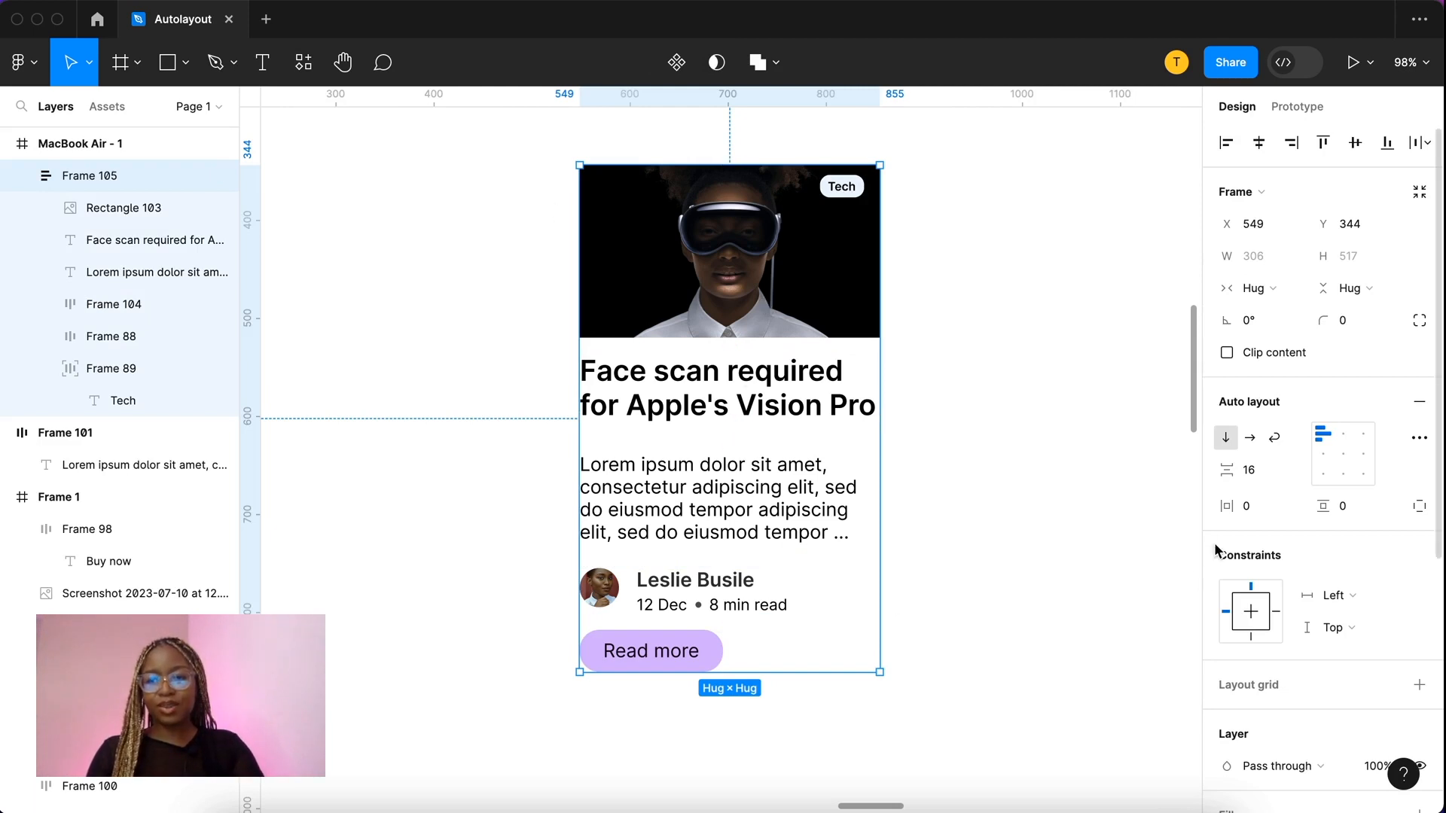
# Step: Give the Vision Pro card padding, a light blue fill and rounded corners
pyautogui.click(1247, 506)
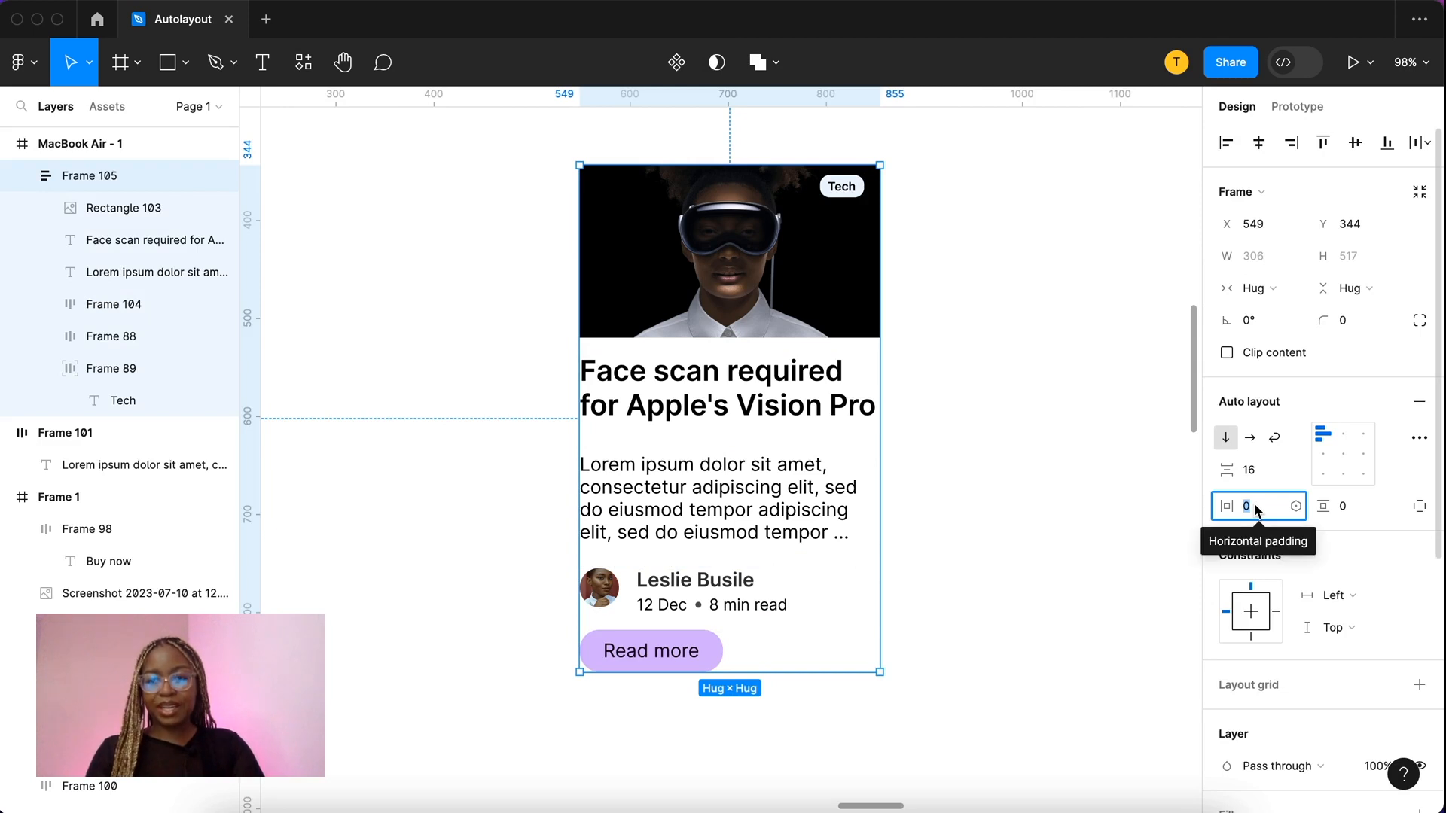
pyautogui.write('10')
pyautogui.click(1363, 506)
pyautogui.write('20')
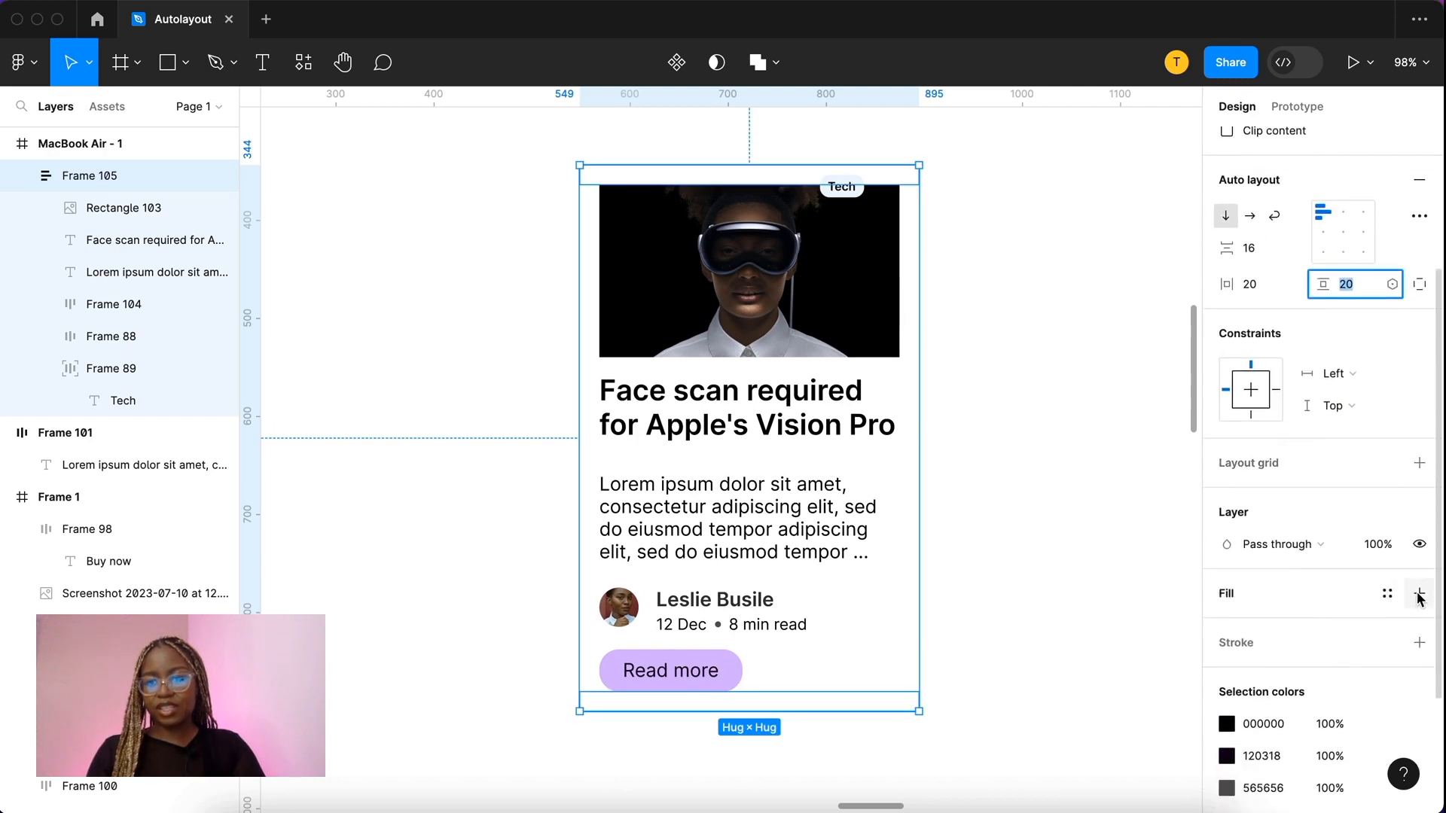
pyautogui.click(1418, 593)
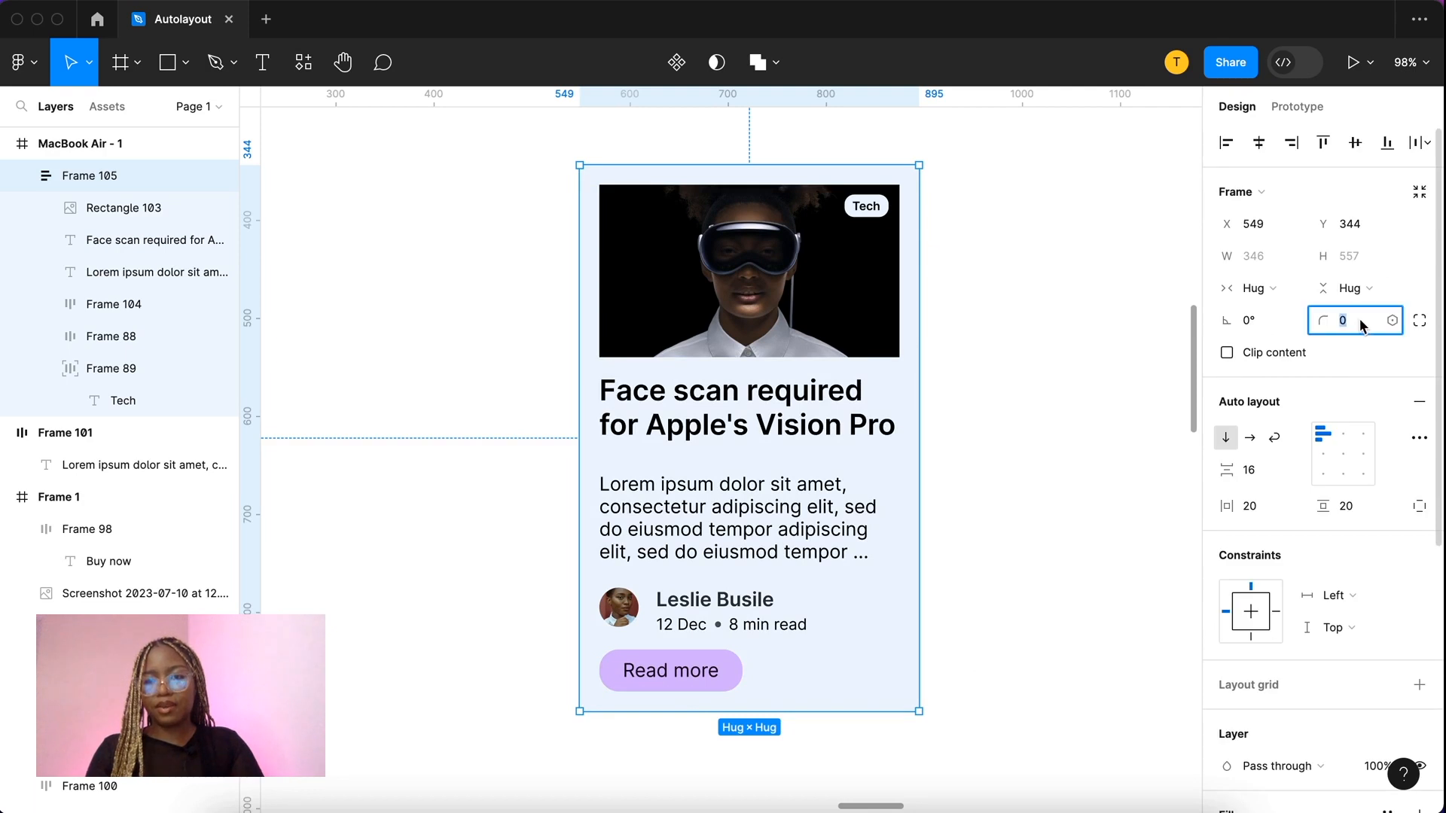
pyautogui.write('12')
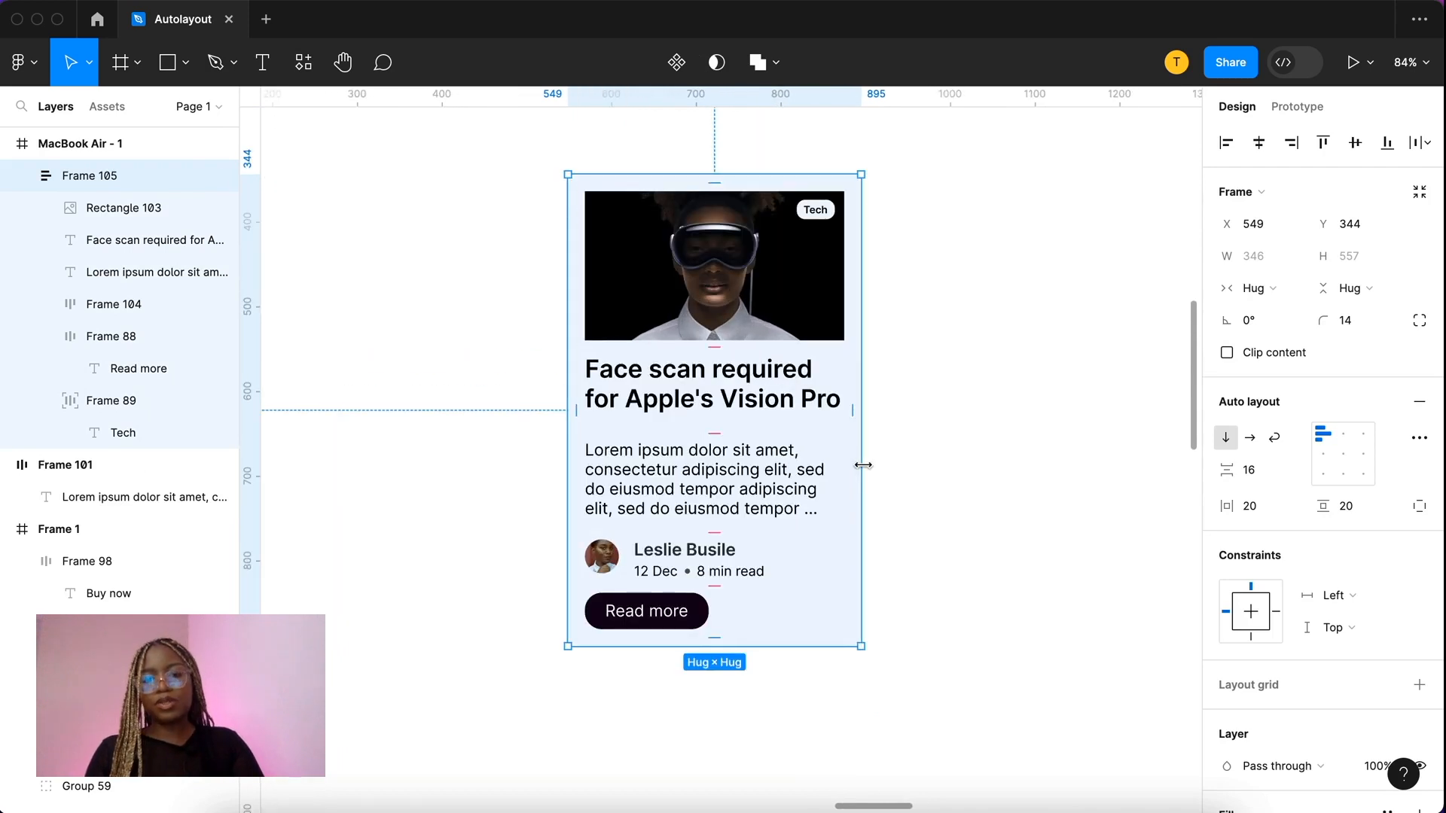
# Step: Resize the card wider and narrower to test its fixed width and text reflow
pyautogui.moveTo(862, 465); pyautogui.dragTo(866, 472)
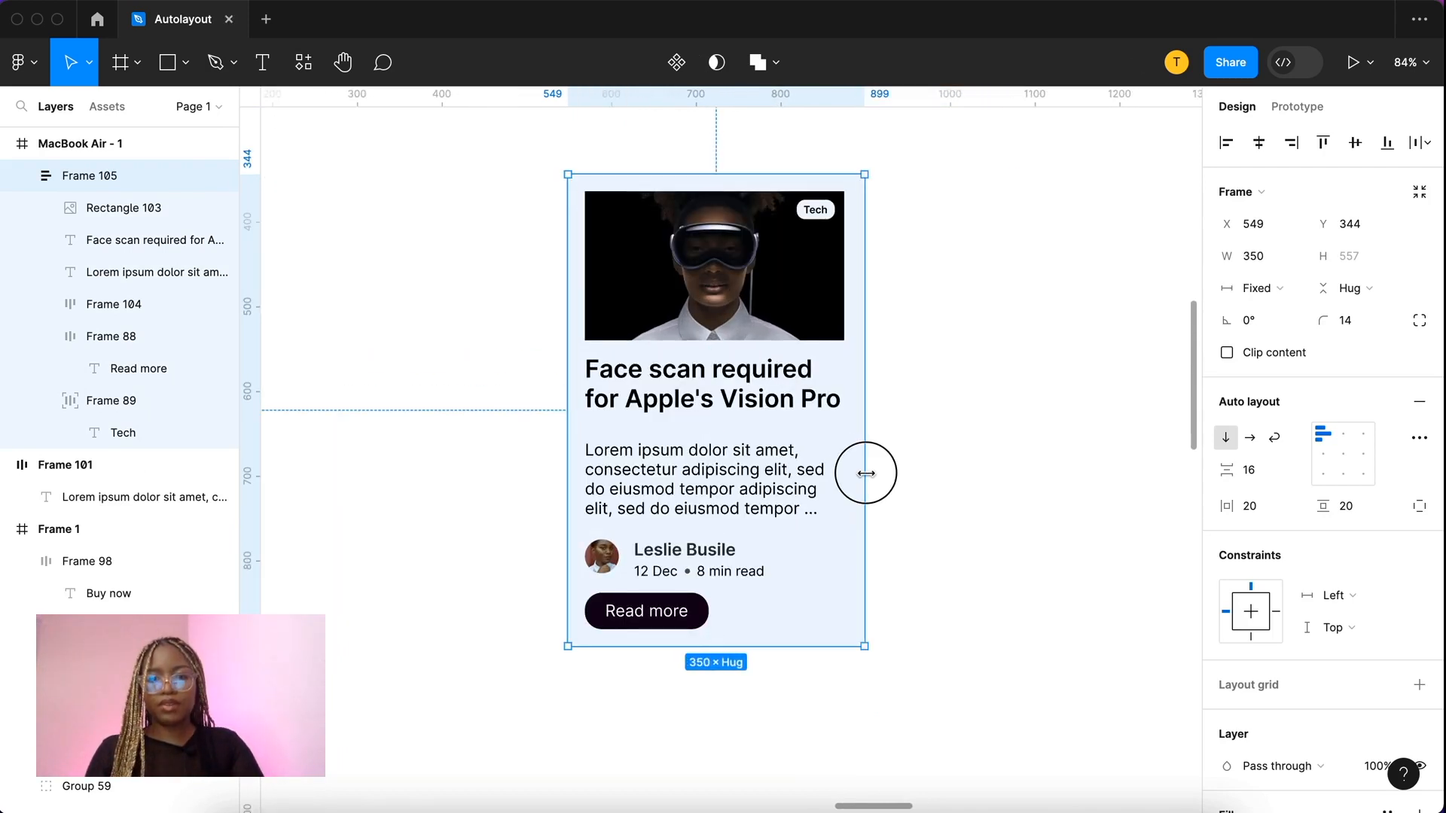
pyautogui.moveTo(865, 473); pyautogui.dragTo(867, 473)
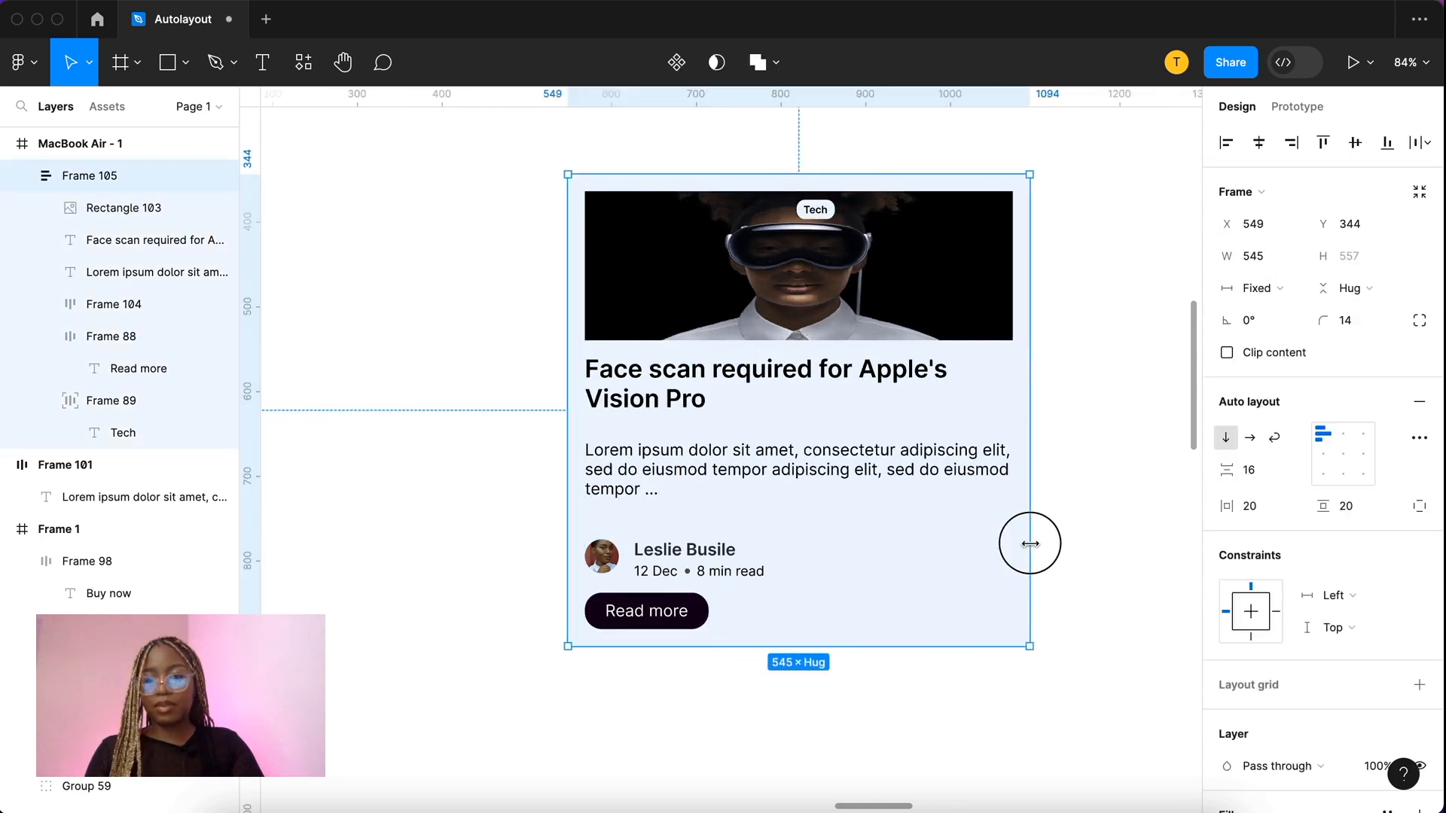
pyautogui.moveTo(1031, 542); pyautogui.dragTo(1004, 530)
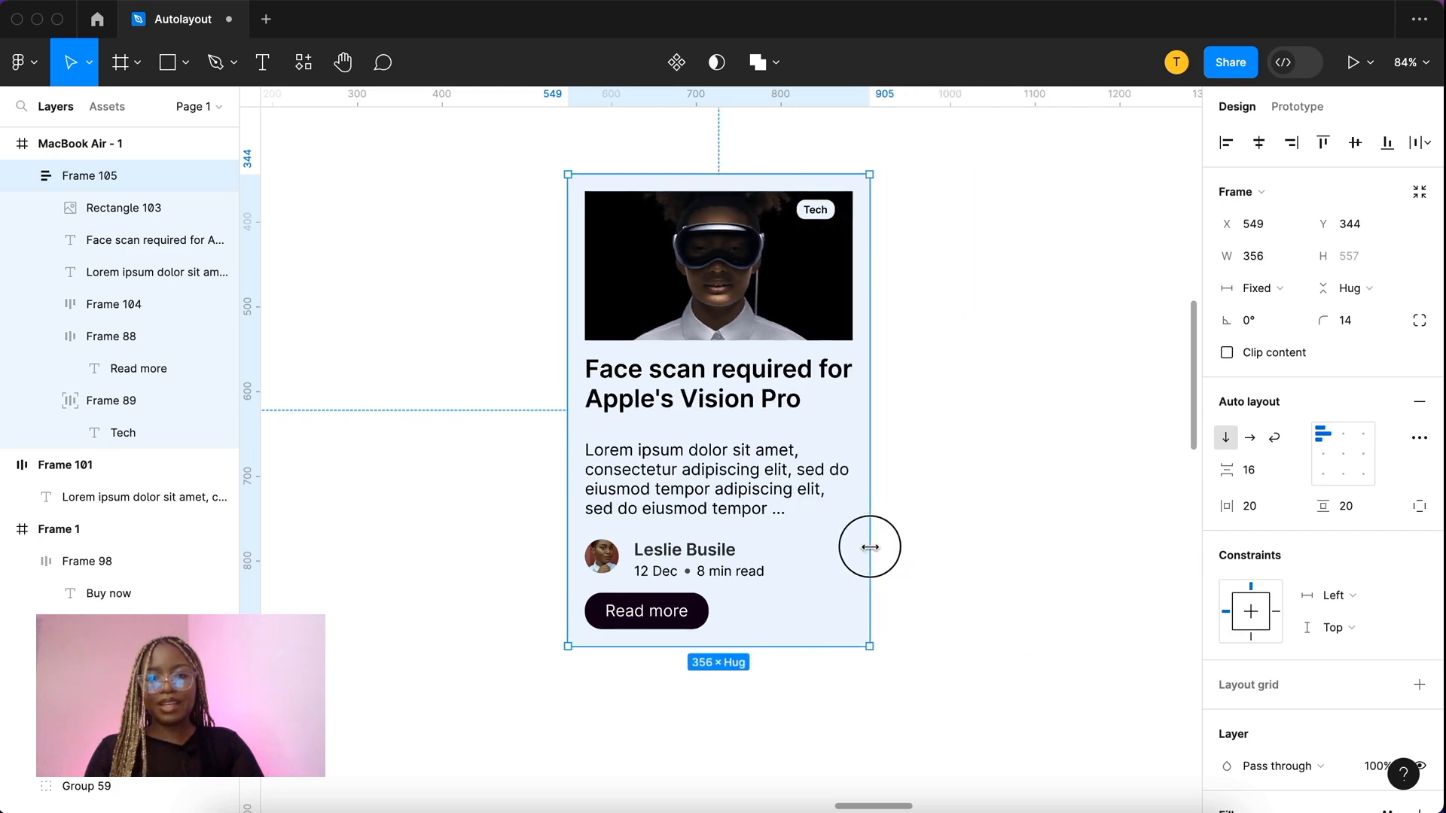
pyautogui.moveTo(868, 546); pyautogui.dragTo(864, 547)
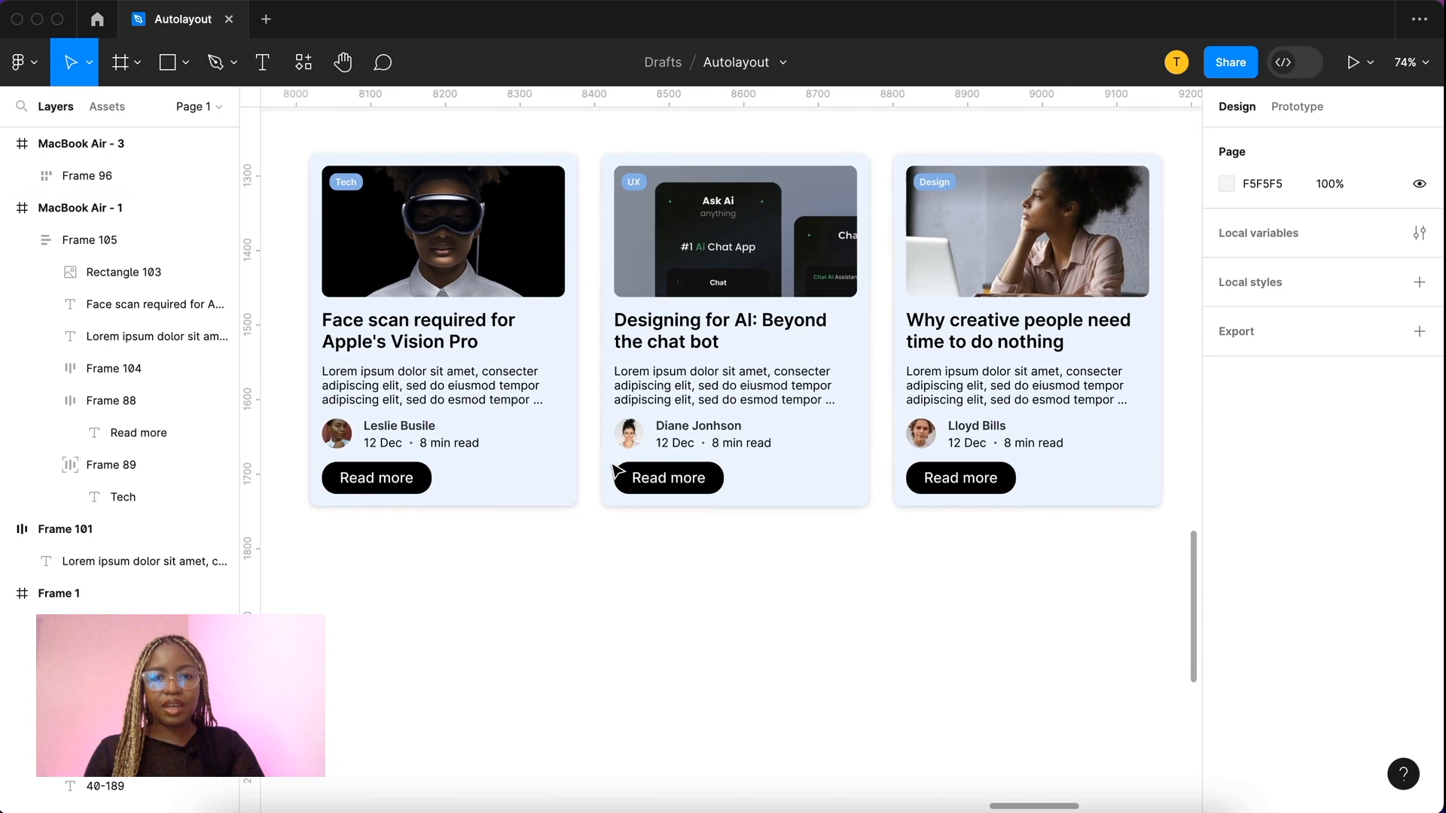
pyautogui.moveTo(572, 629)
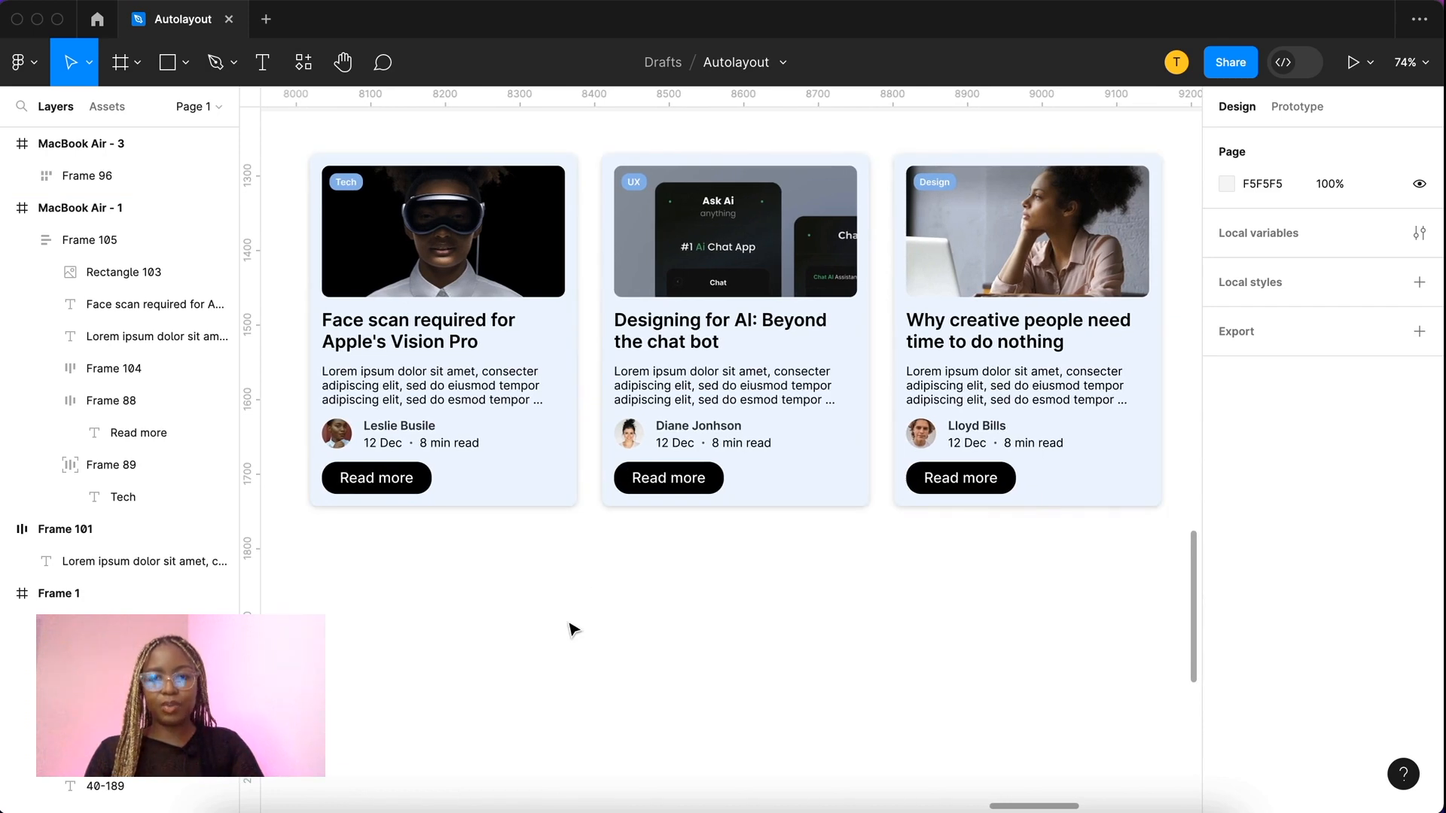
# Step: Select the wrapping row and give it a minimum width of 310
pyautogui.click(87, 176)
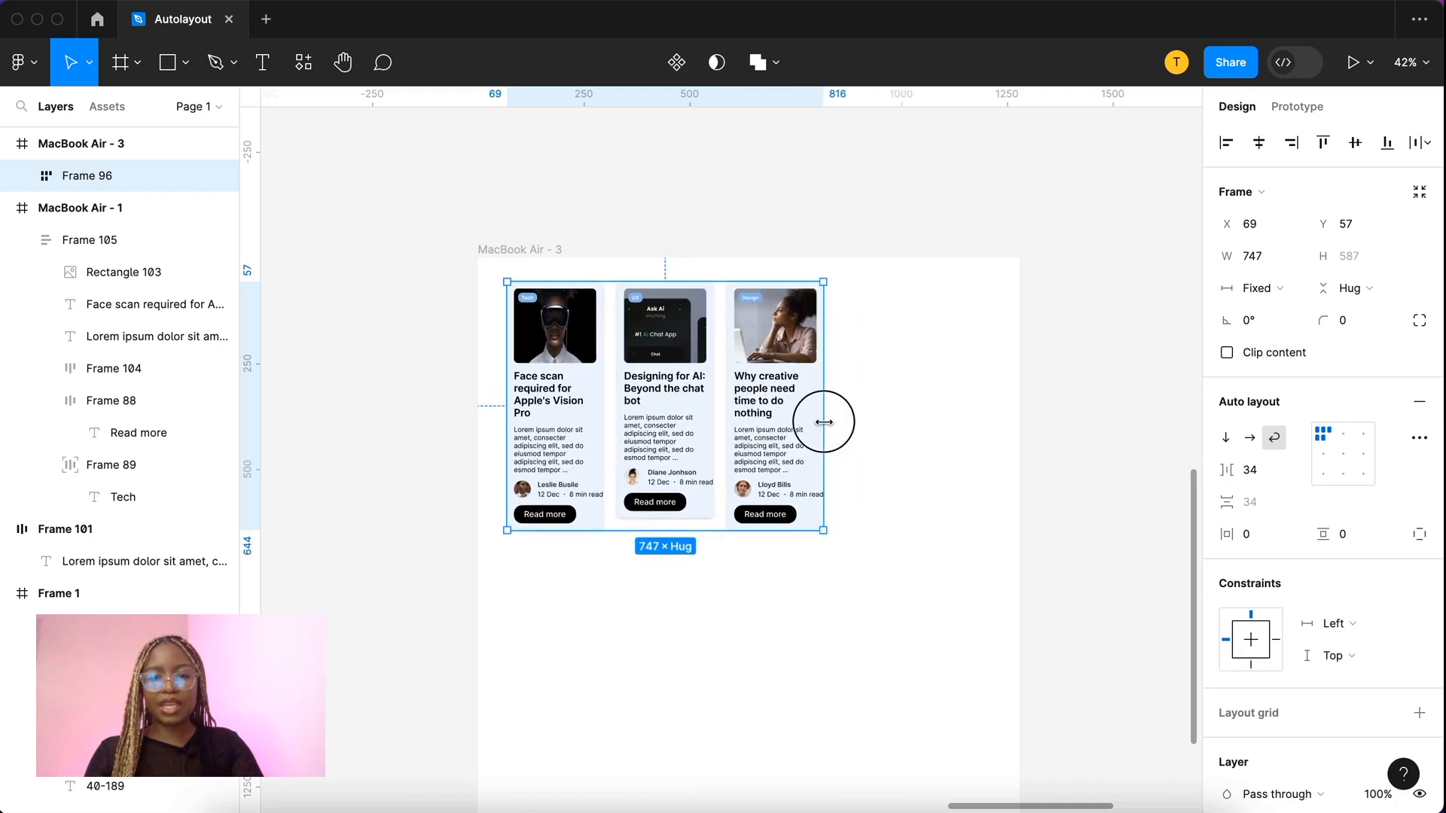
pyautogui.moveTo(978, 452)
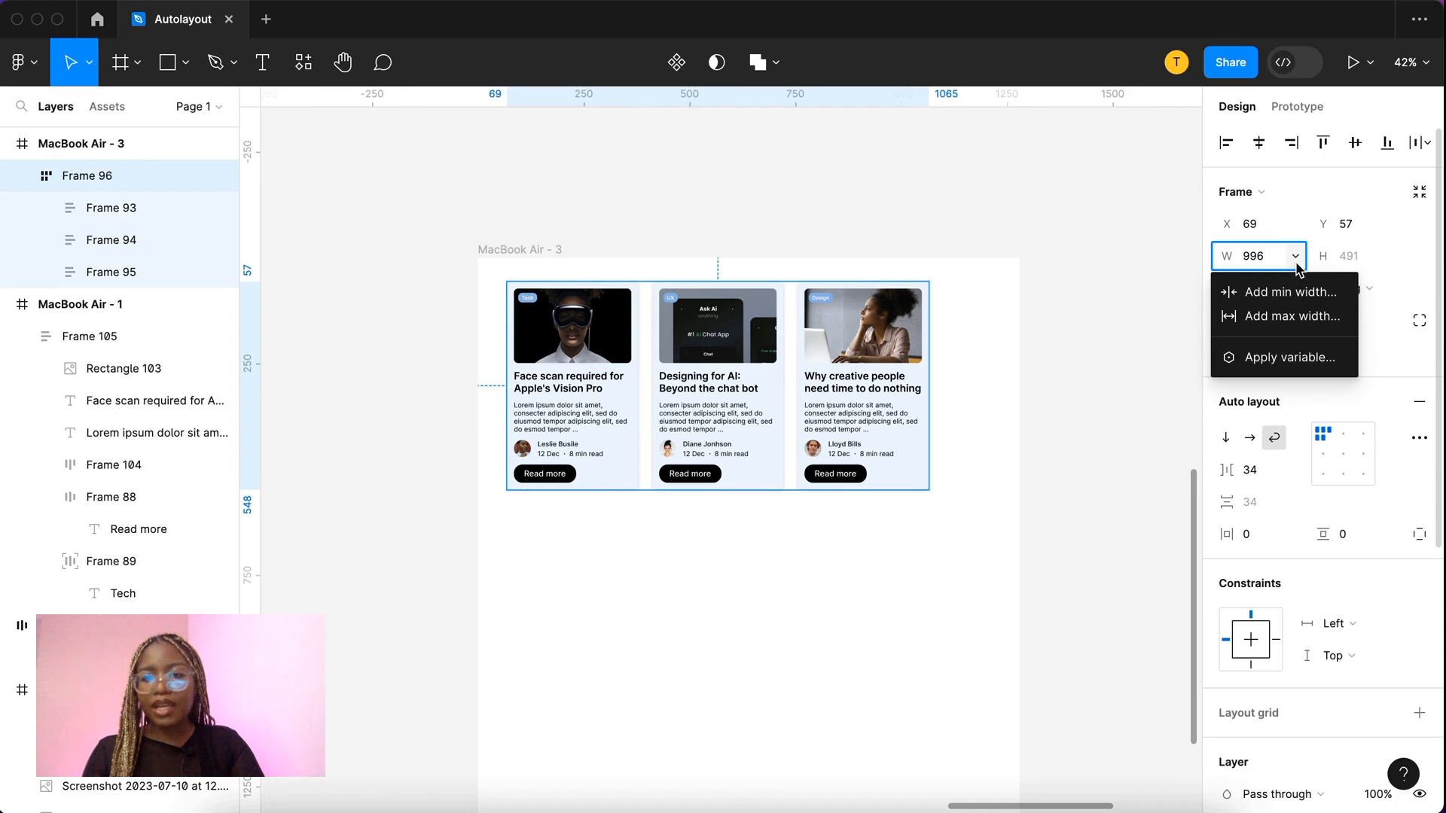
pyautogui.click(1285, 291)
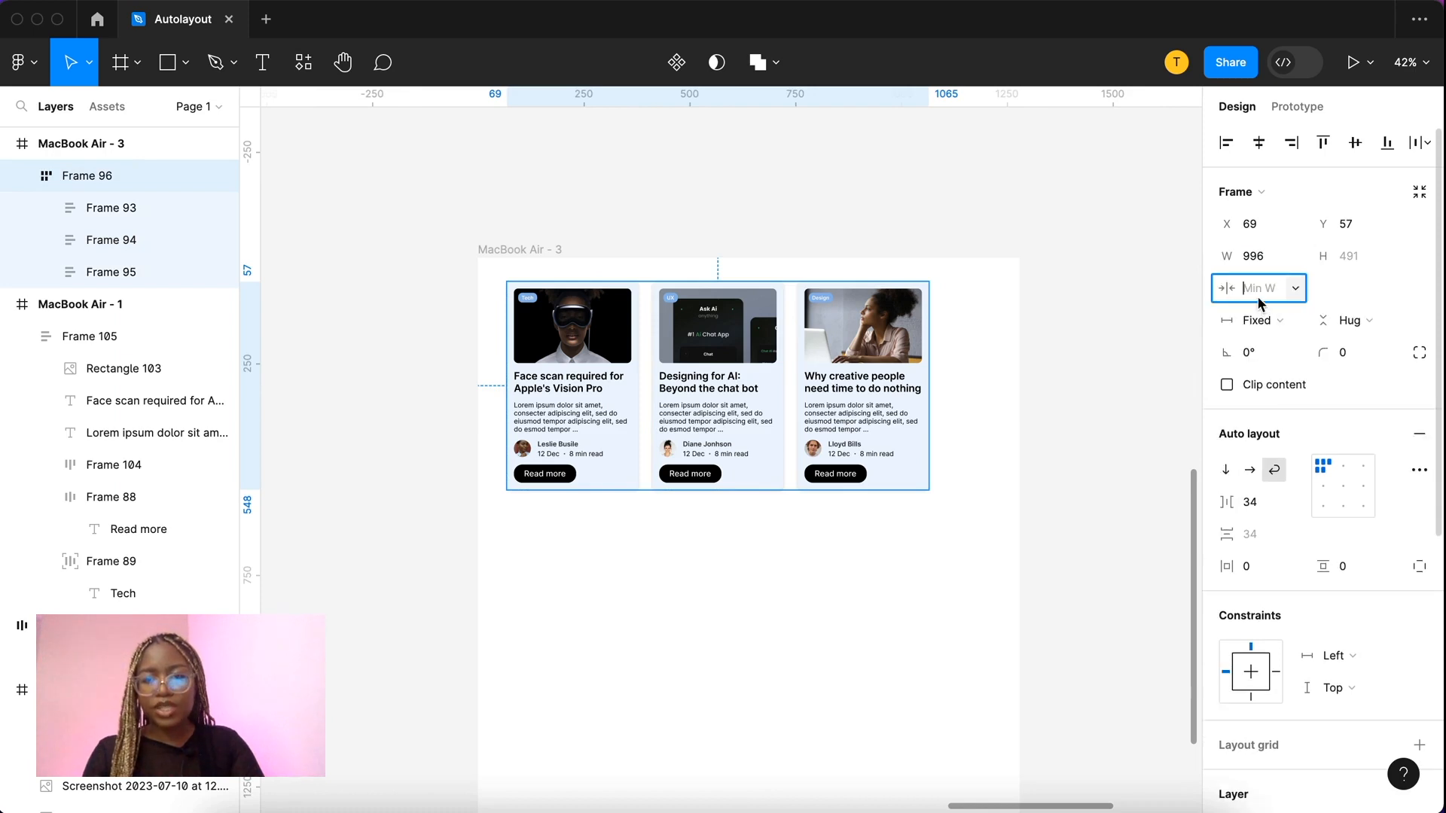
pyautogui.write('310')
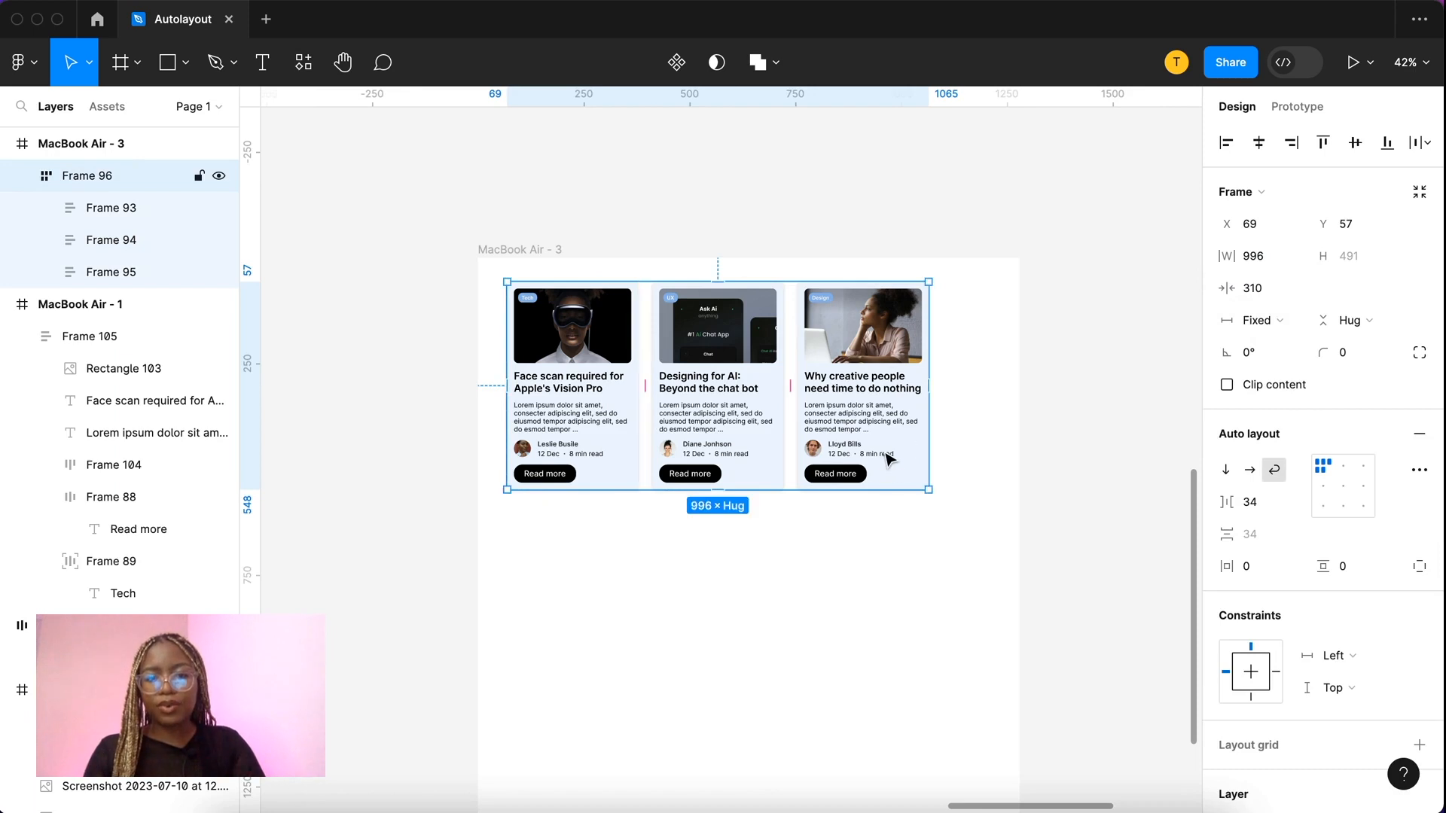
# Step: Add a 310 minimum width to the third and first blog cards, then narrow the row
pyautogui.click(1295, 255)
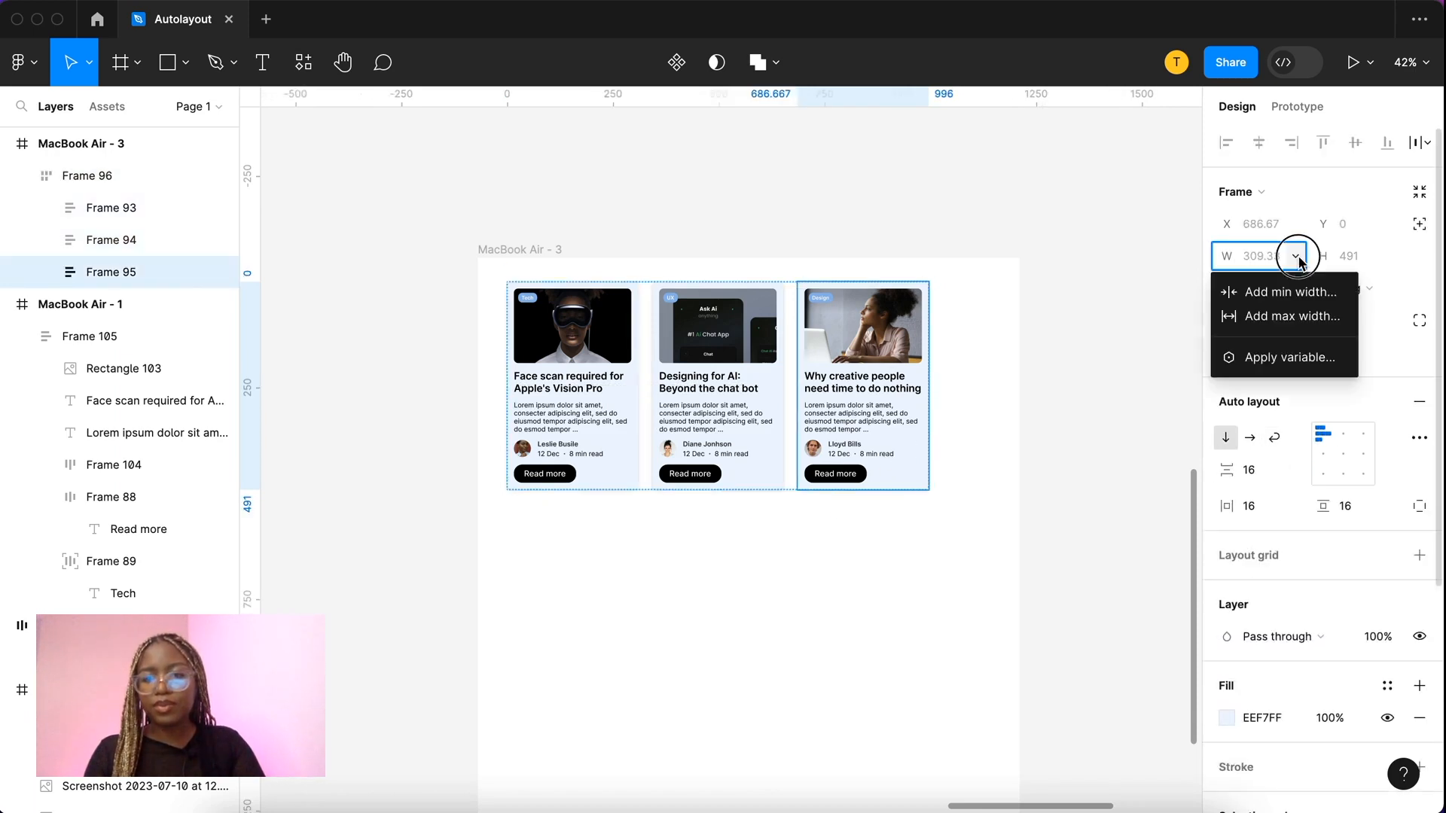
pyautogui.click(1289, 292)
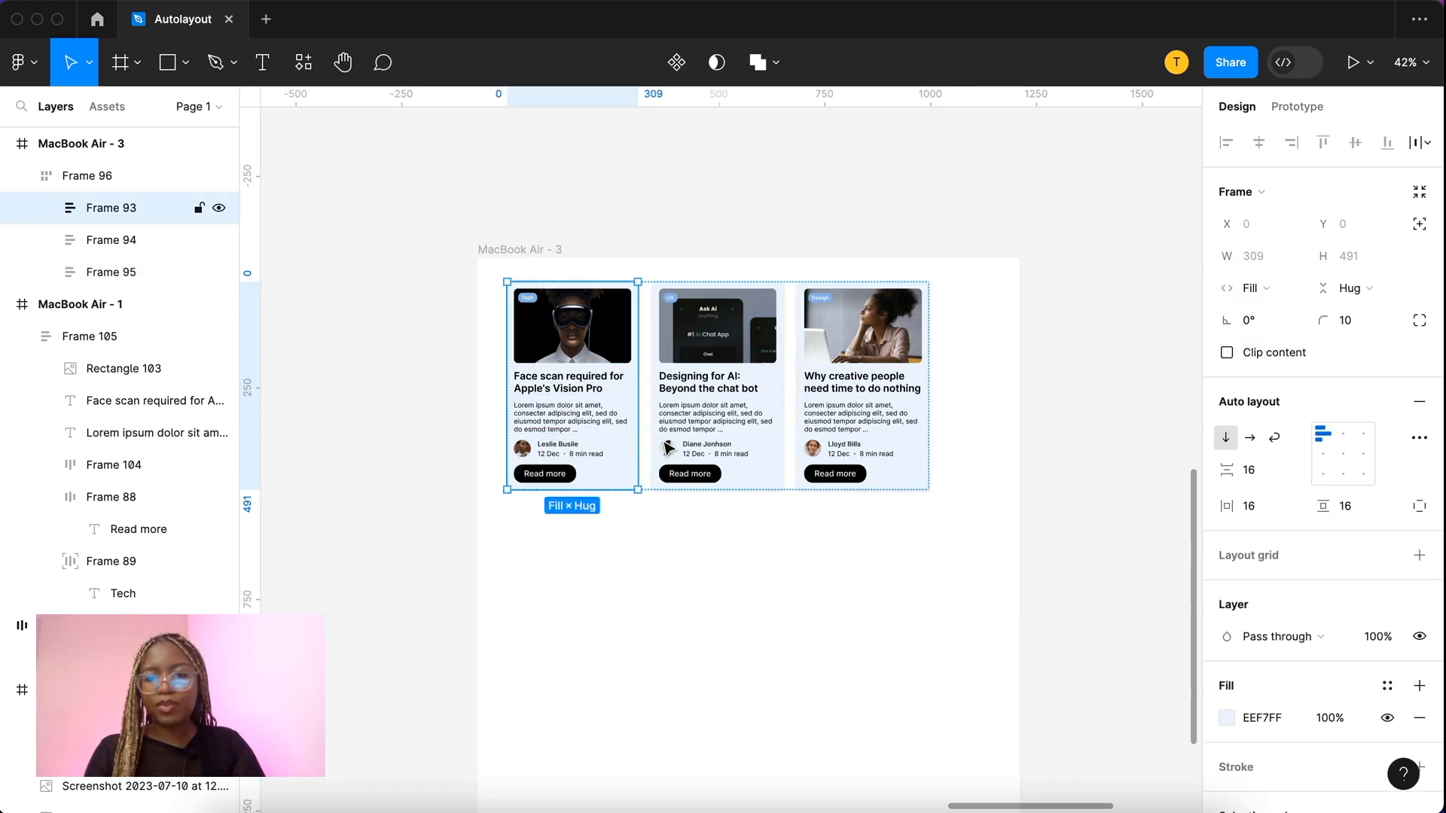
pyautogui.click(1249, 288)
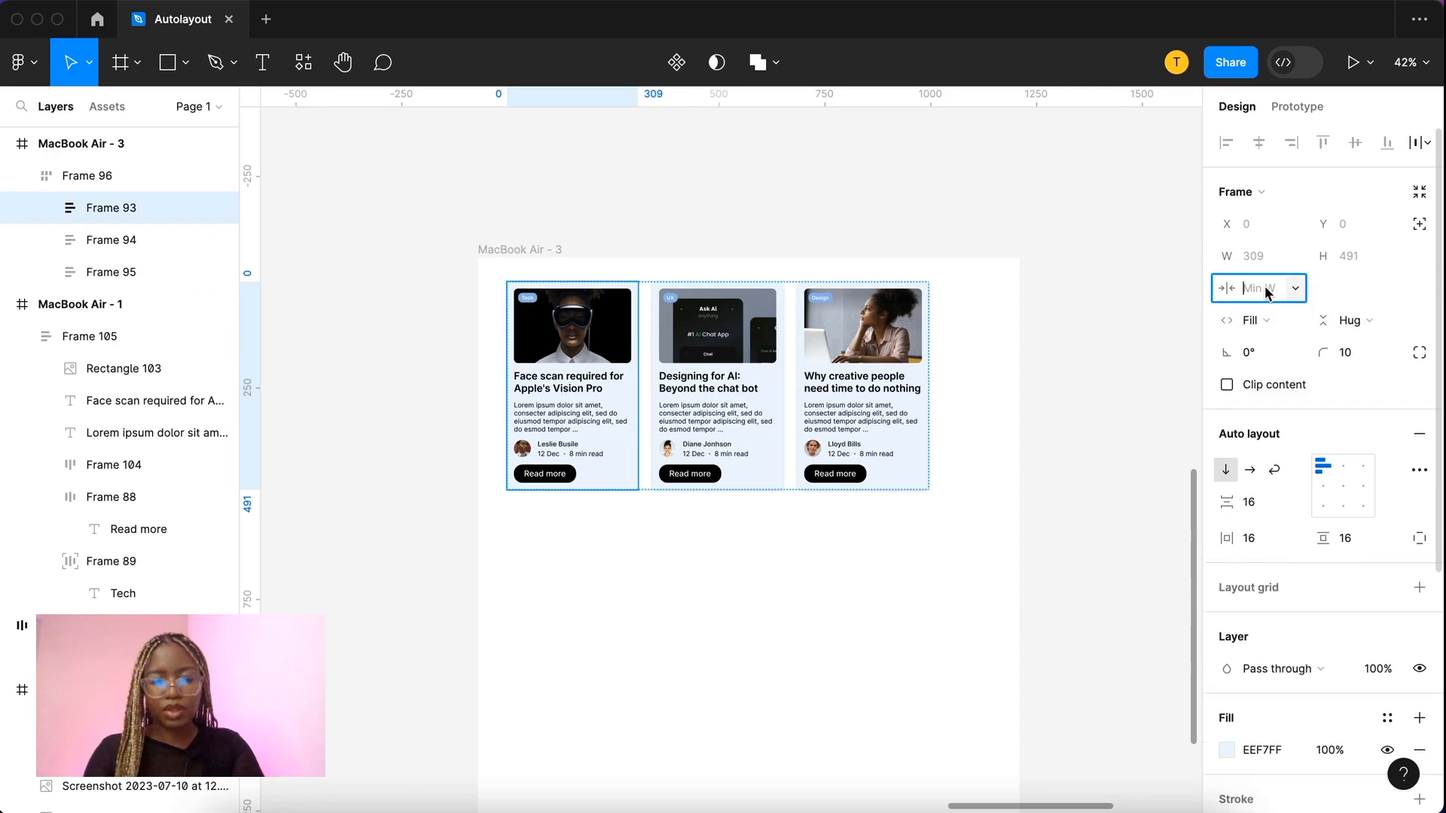
pyautogui.write('310')
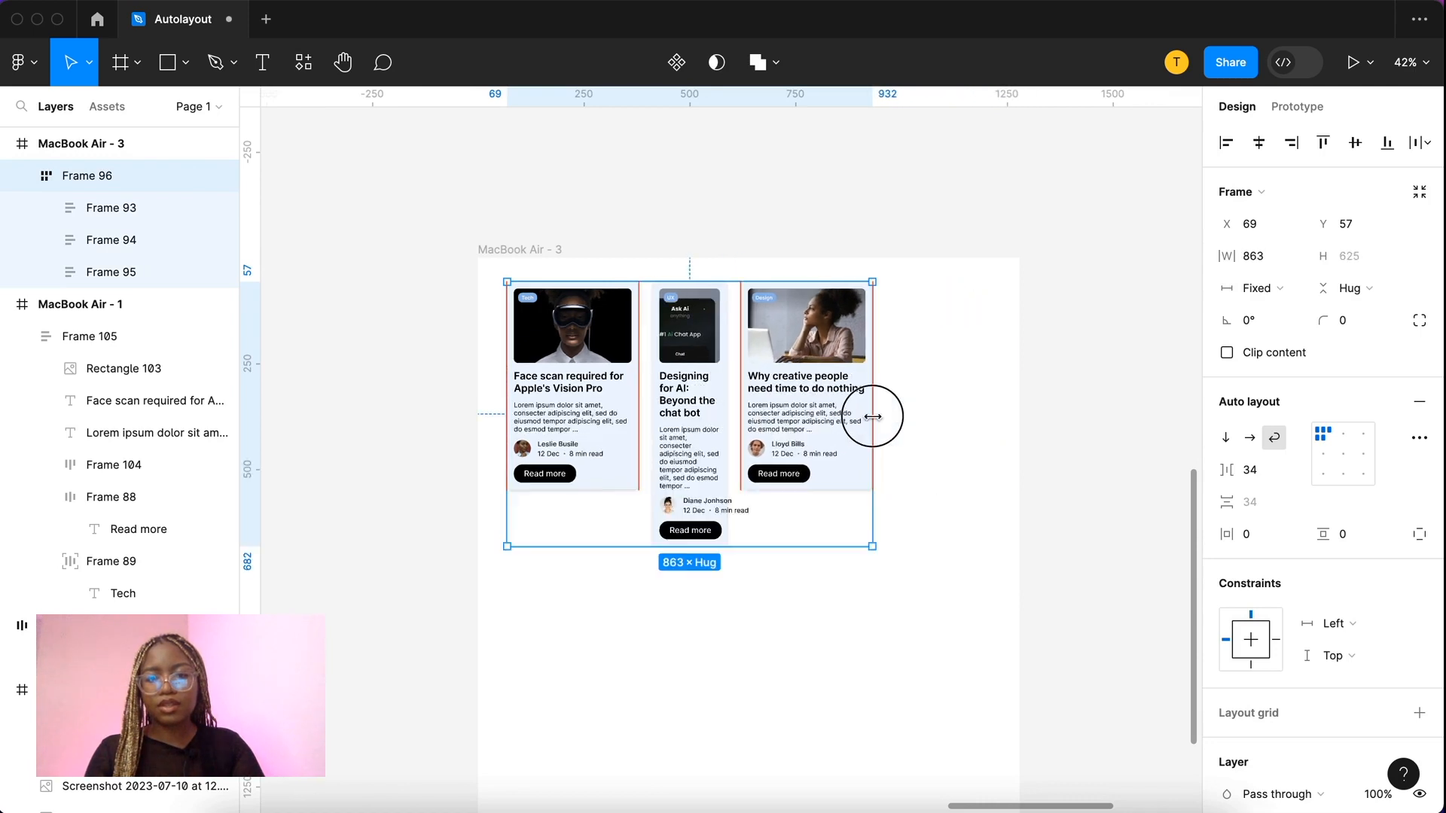
pyautogui.moveTo(875, 415); pyautogui.dragTo(837, 412)
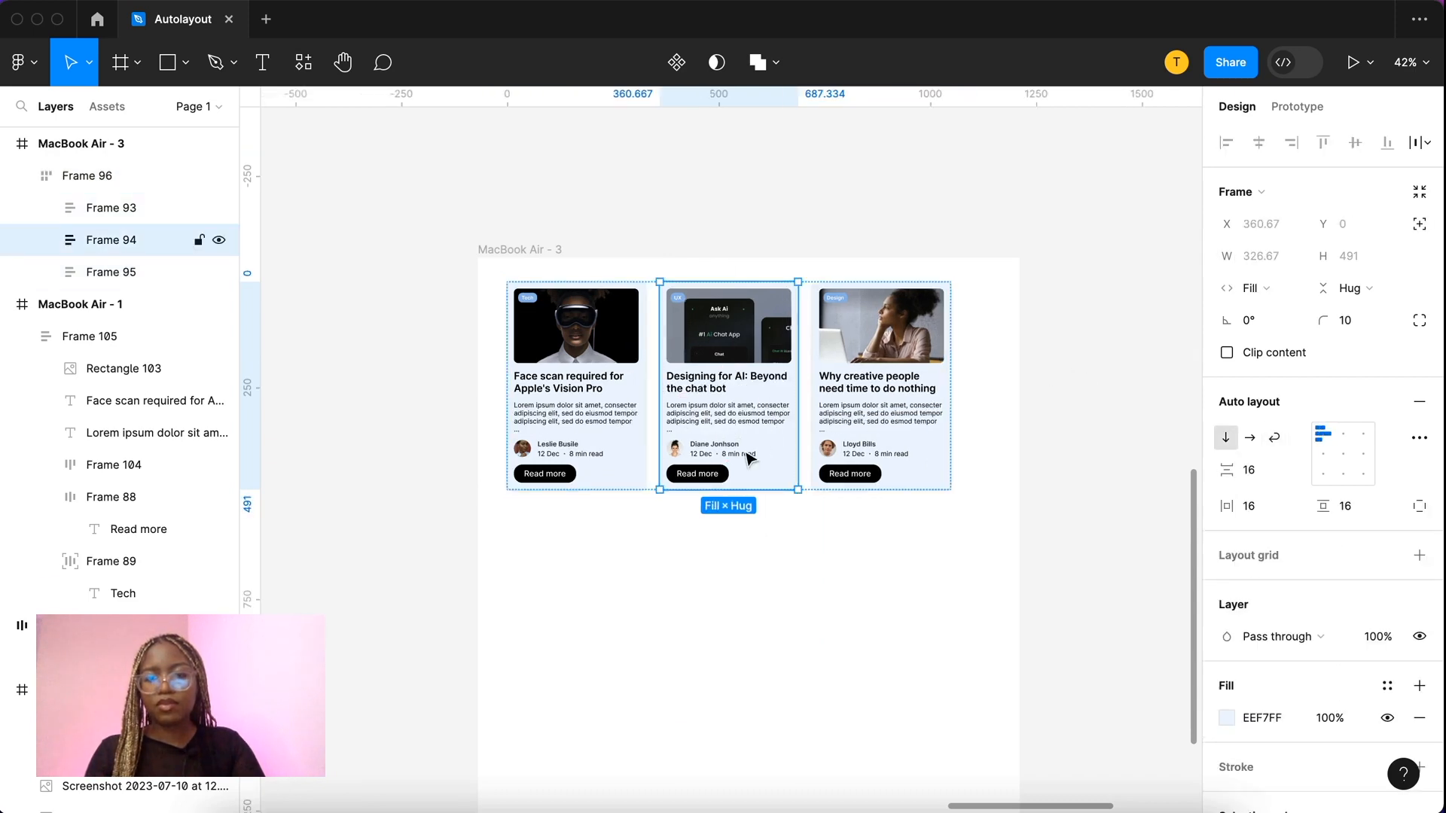
# Step: Add a minimum width to the middle card and narrow the row so the third card wraps
pyautogui.click(1295, 255)
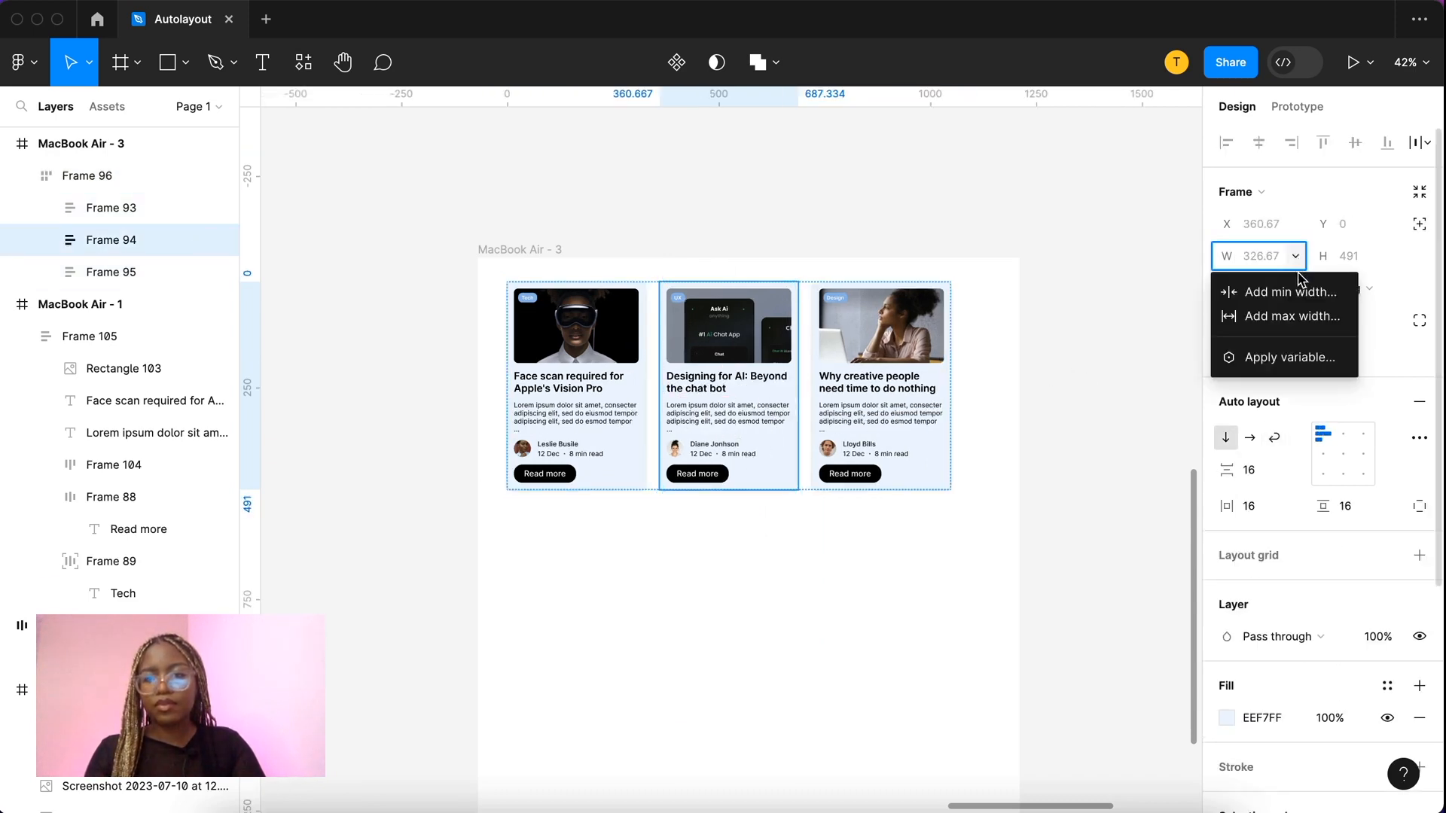
pyautogui.click(1282, 292)
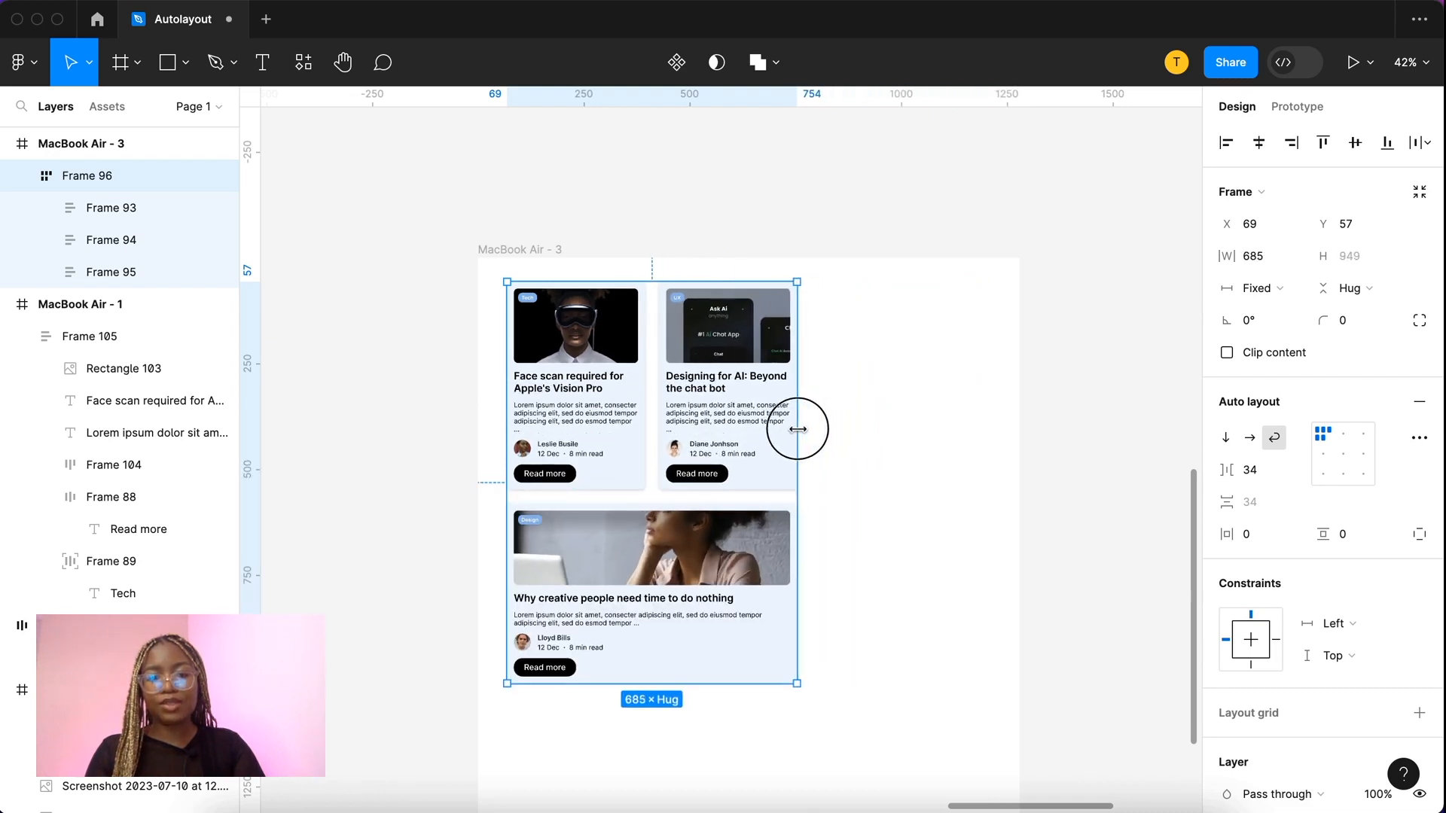
pyautogui.moveTo(797, 429); pyautogui.dragTo(961, 438)
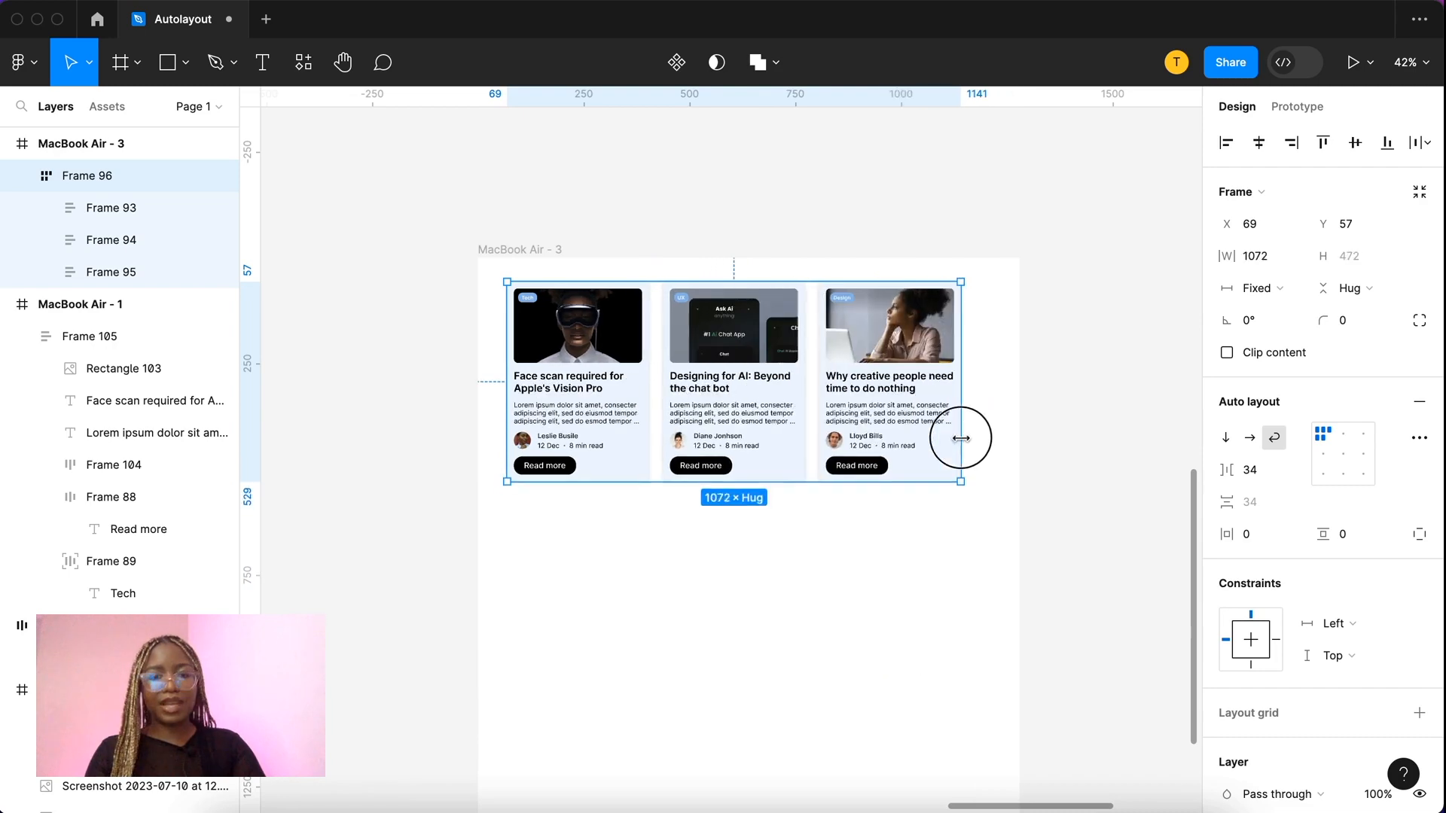